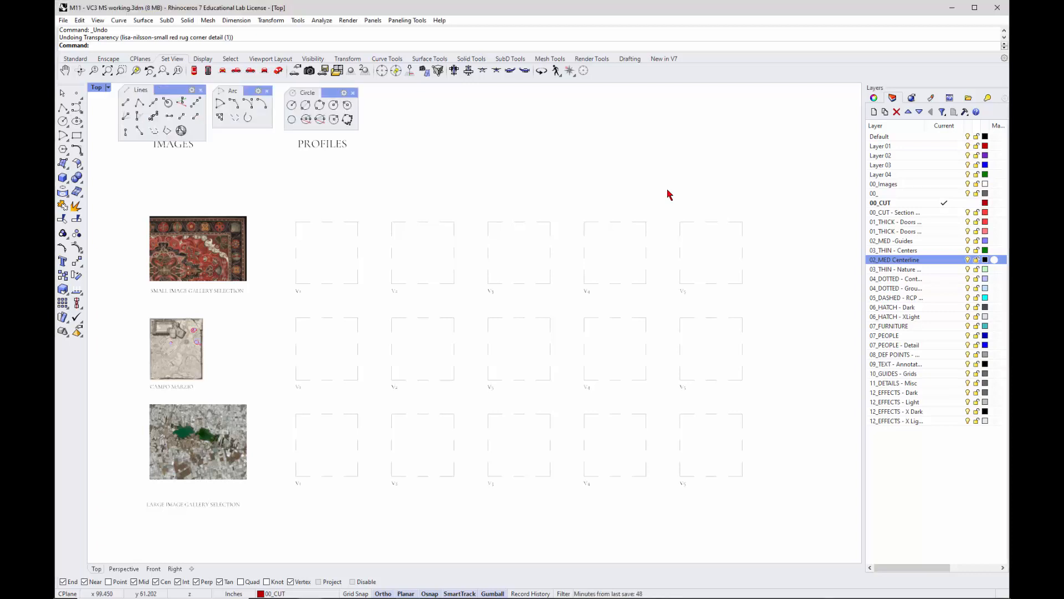
pyautogui.moveTo(186, 273)
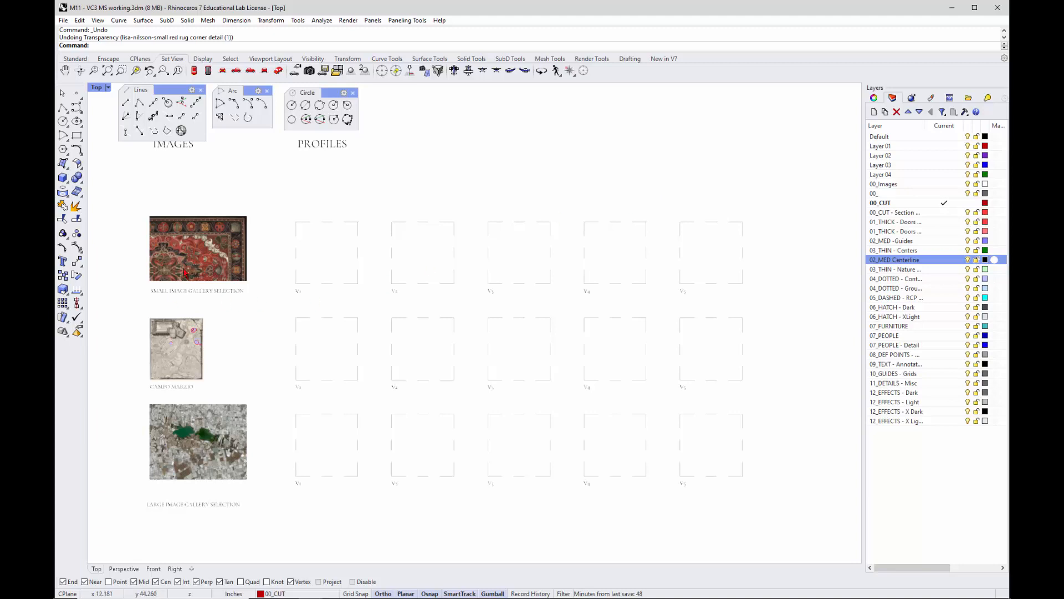
pyautogui.moveTo(256, 379)
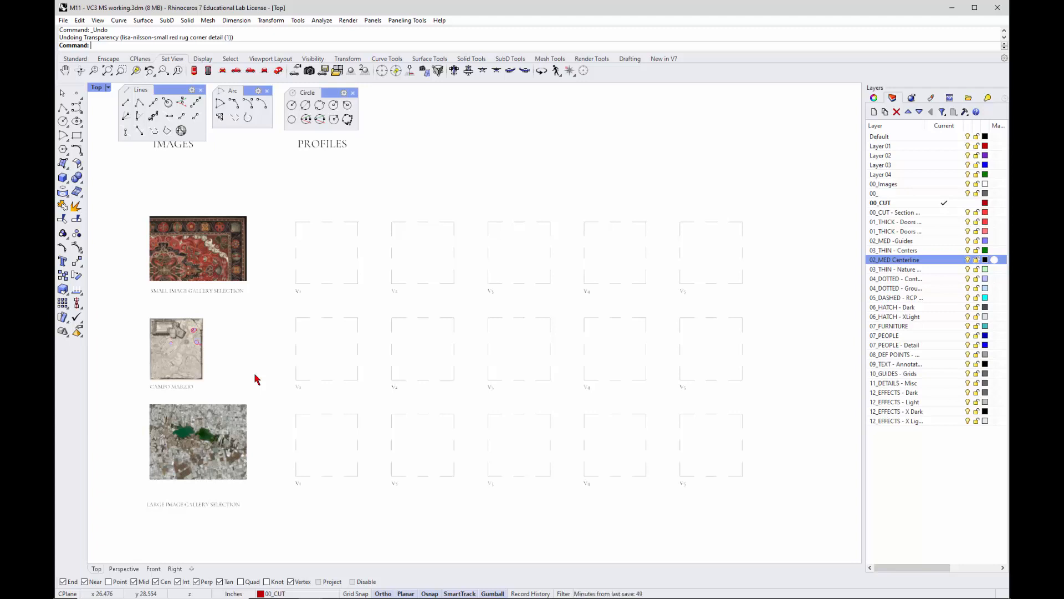
pyautogui.moveTo(219, 260)
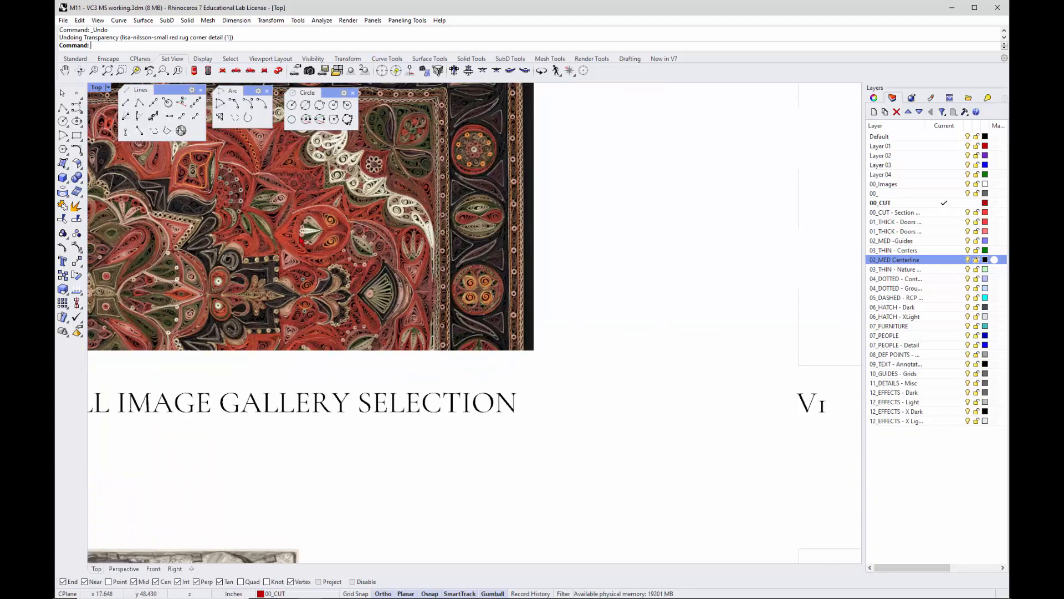
pyautogui.moveTo(278, 277)
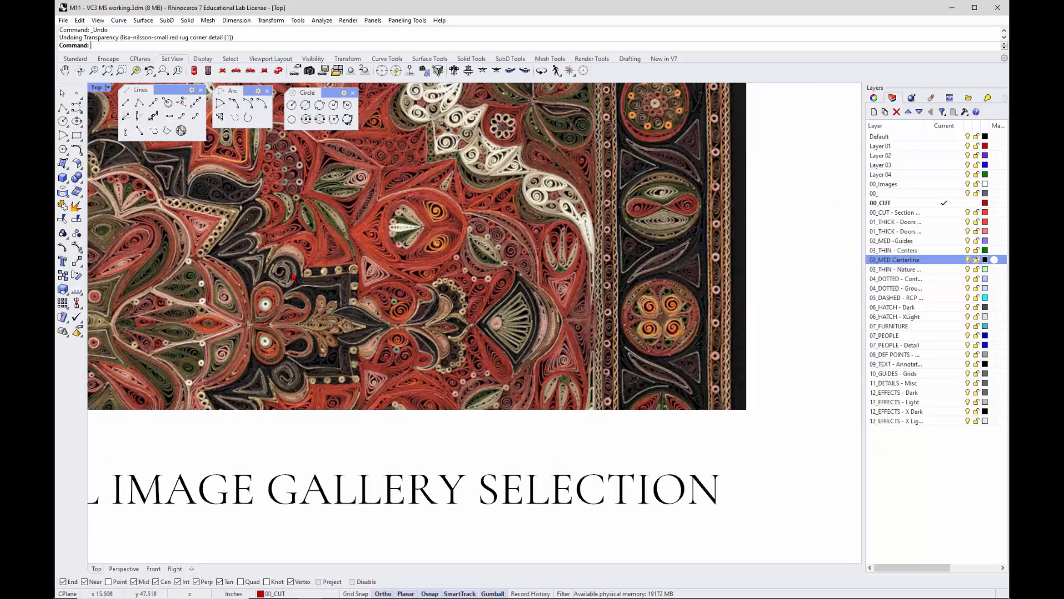
pyautogui.moveTo(604, 329)
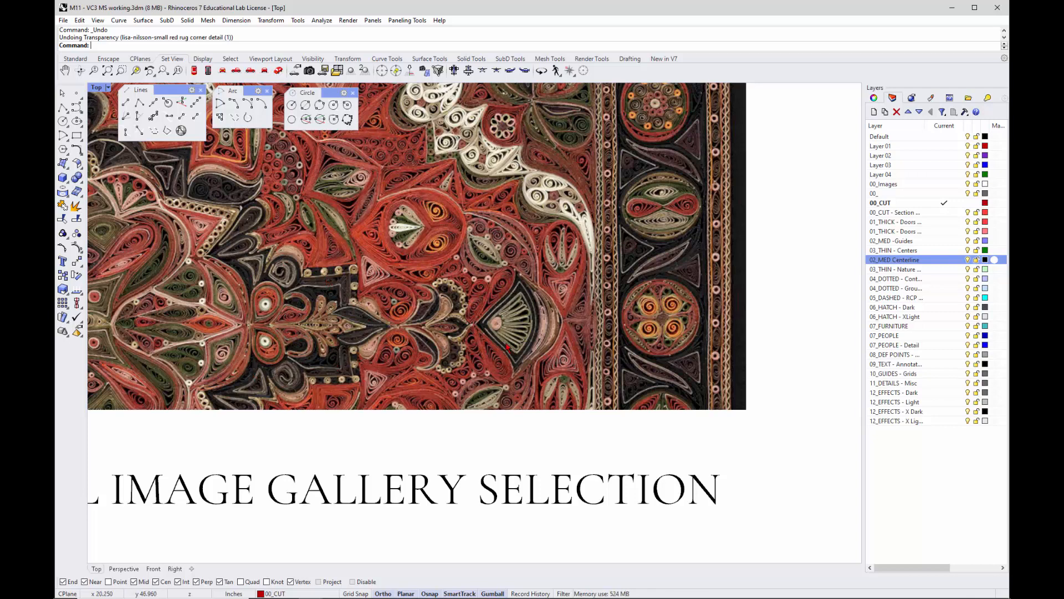
pyautogui.moveTo(414, 380)
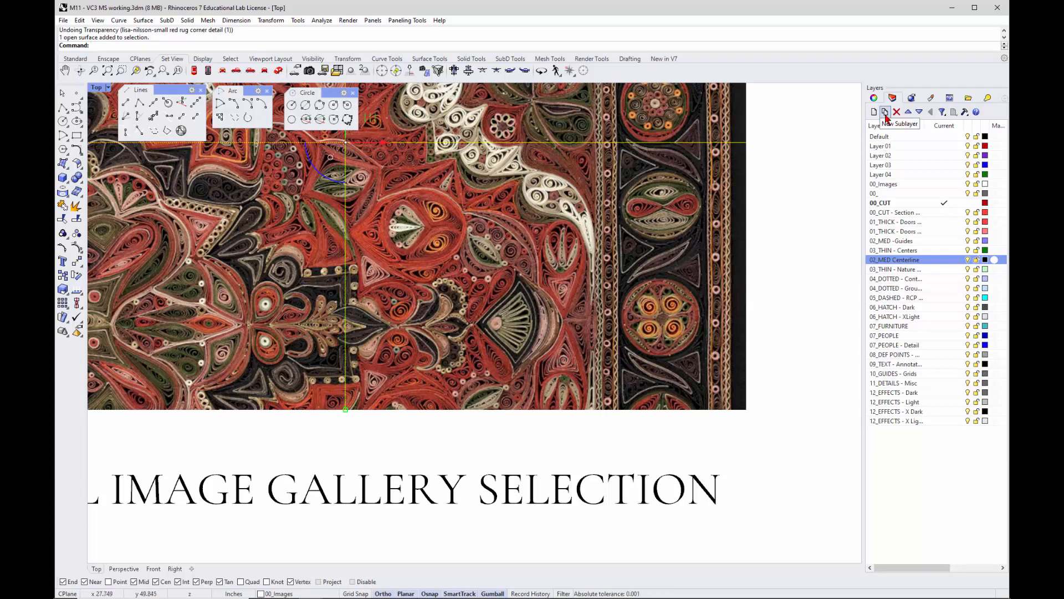
# Raise the rug image material's Transparency so the picture appears faded over the white background.
pyautogui.click(893, 112)
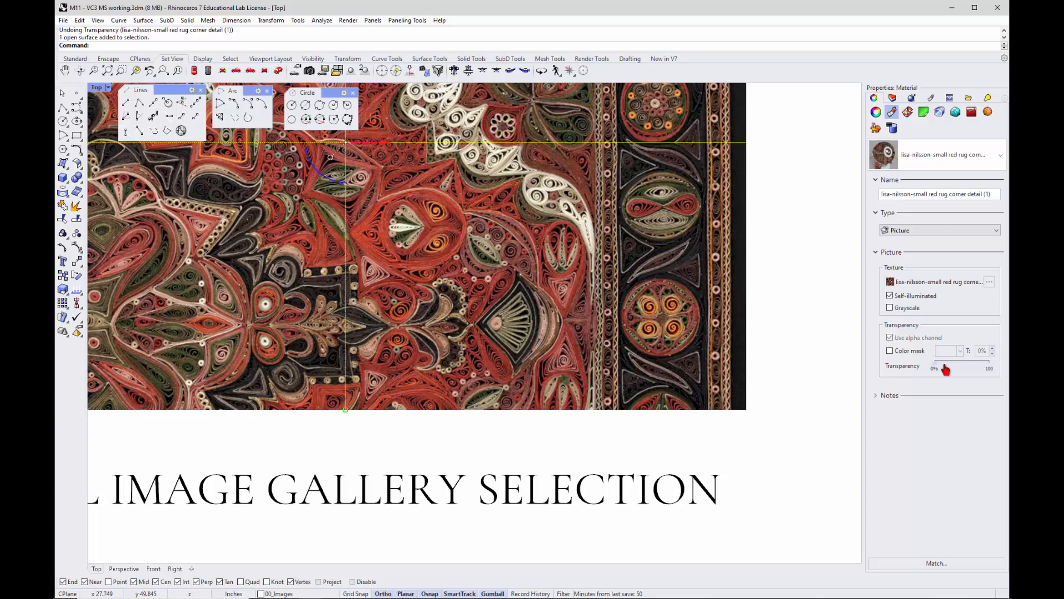
pyautogui.moveTo(934, 368); pyautogui.dragTo(949, 368)
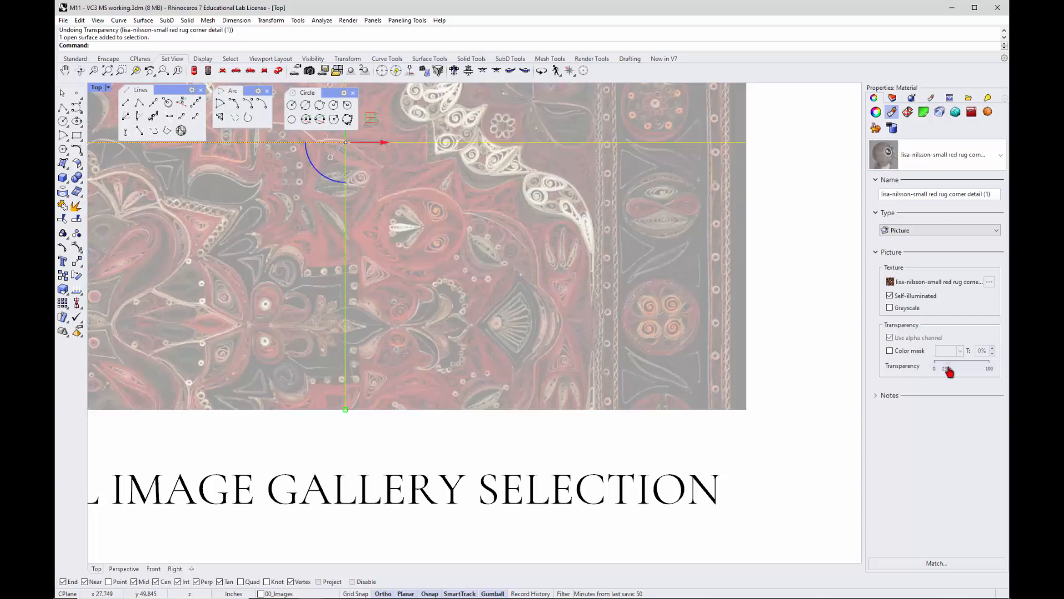
pyautogui.moveTo(950, 368); pyautogui.dragTo(947, 368)
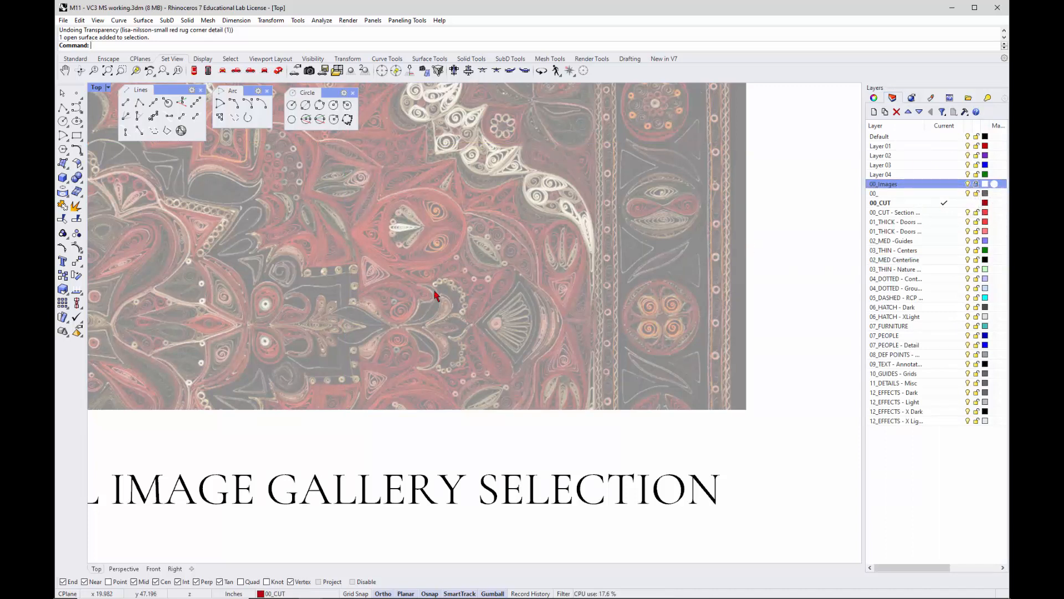
pyautogui.moveTo(588, 289)
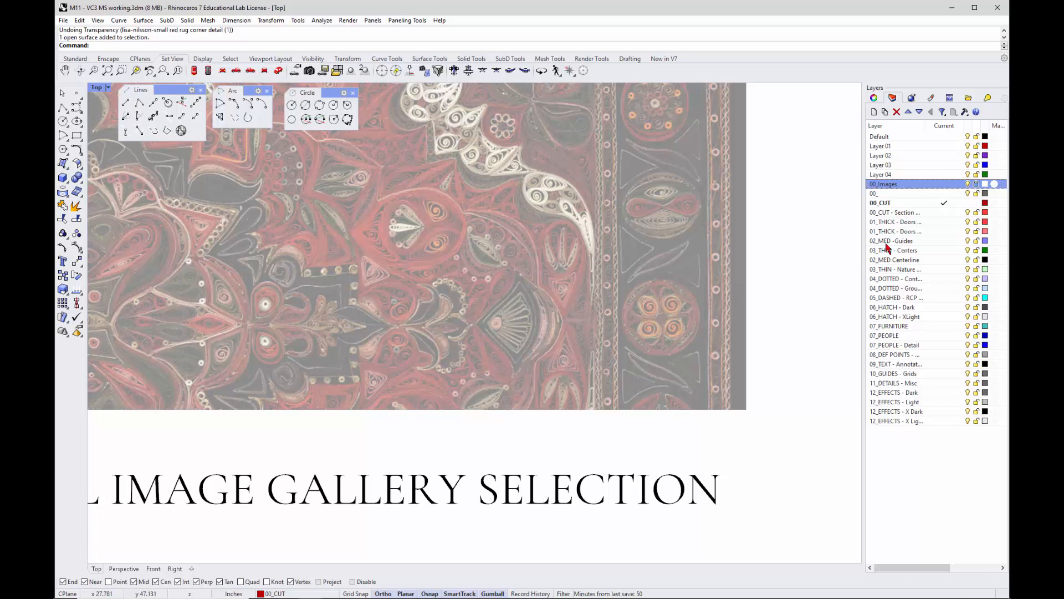
pyautogui.moveTo(902, 243)
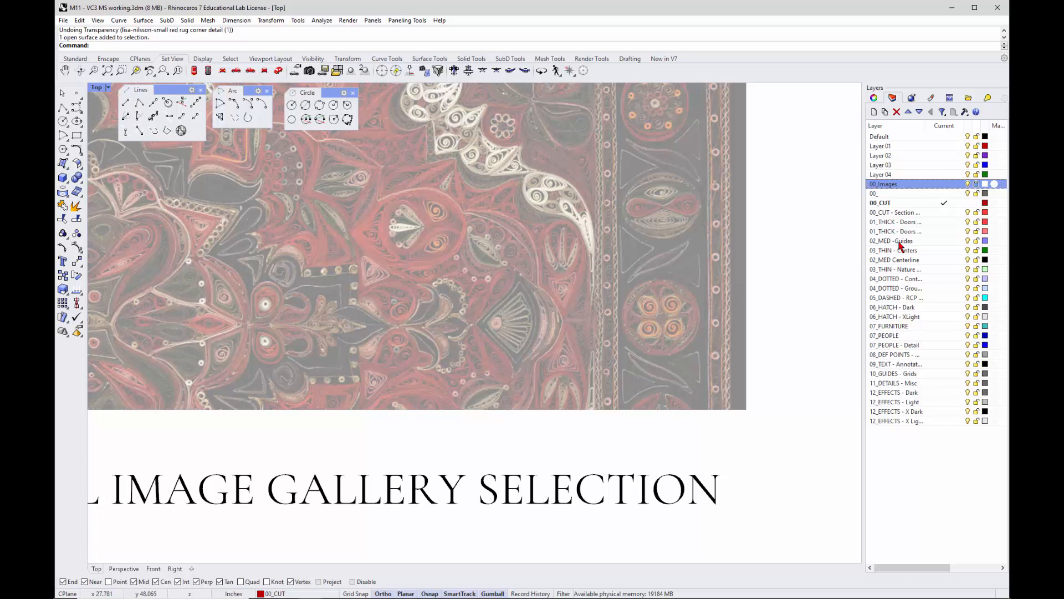
# Make 02_MED - Centerline the current layer in the Layers panel instead of 00_CUT.
pyautogui.click(891, 241)
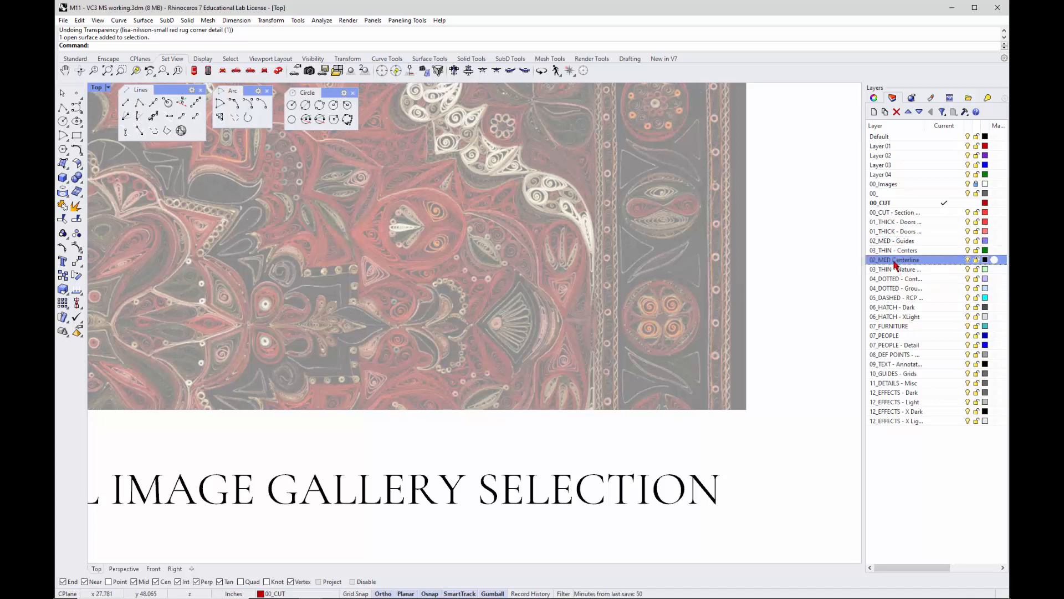
pyautogui.doubleClick(895, 259)
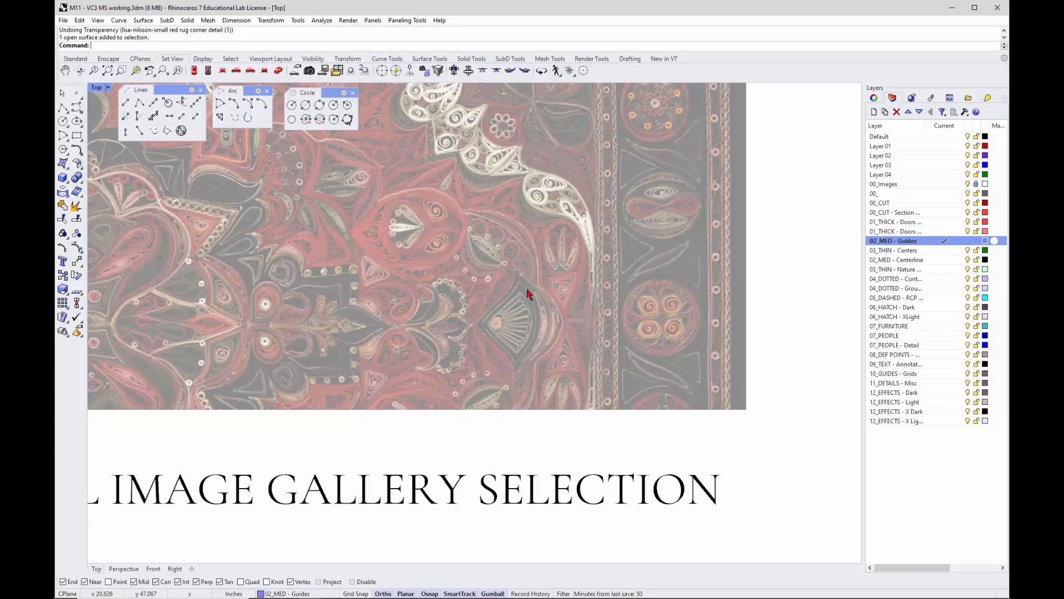
pyautogui.moveTo(479, 323)
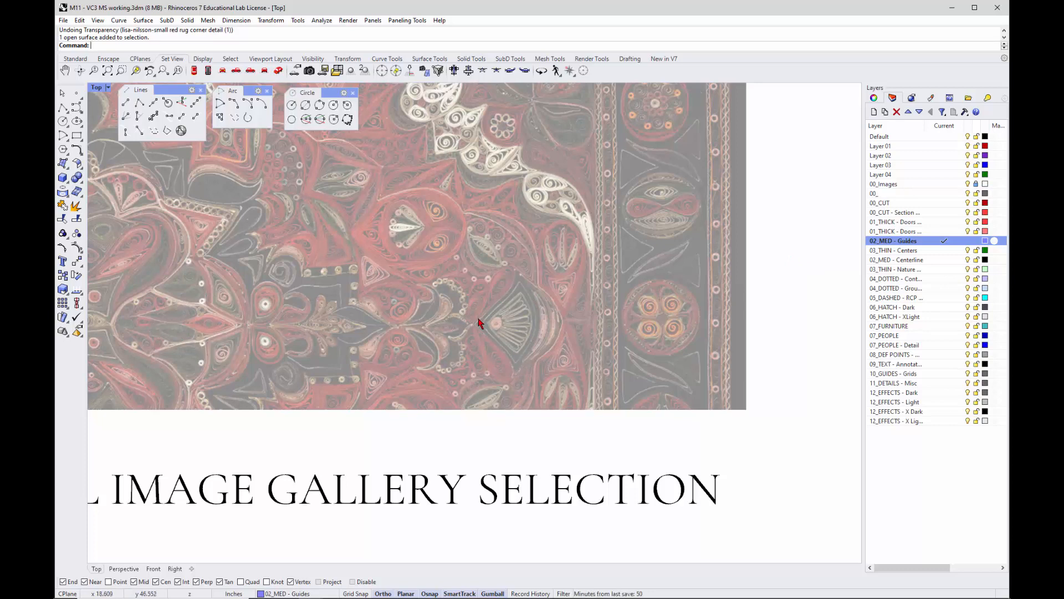
pyautogui.click(902, 259)
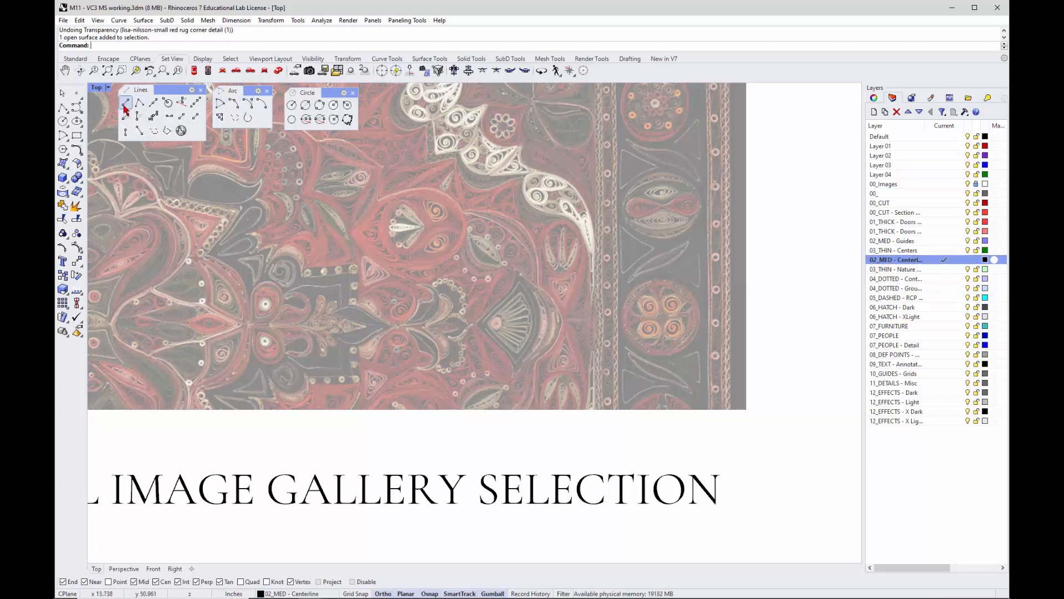
# Draw a BothSides horizontal centerline across the rug's middle and colour its layer orange.
pyautogui.click(125, 102)
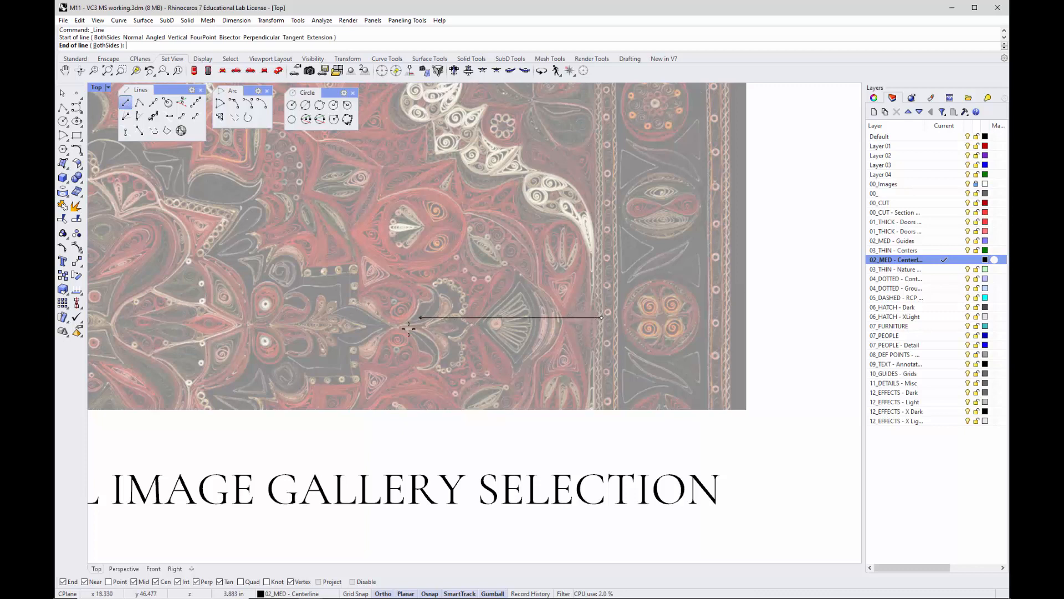
pyautogui.click(172, 319)
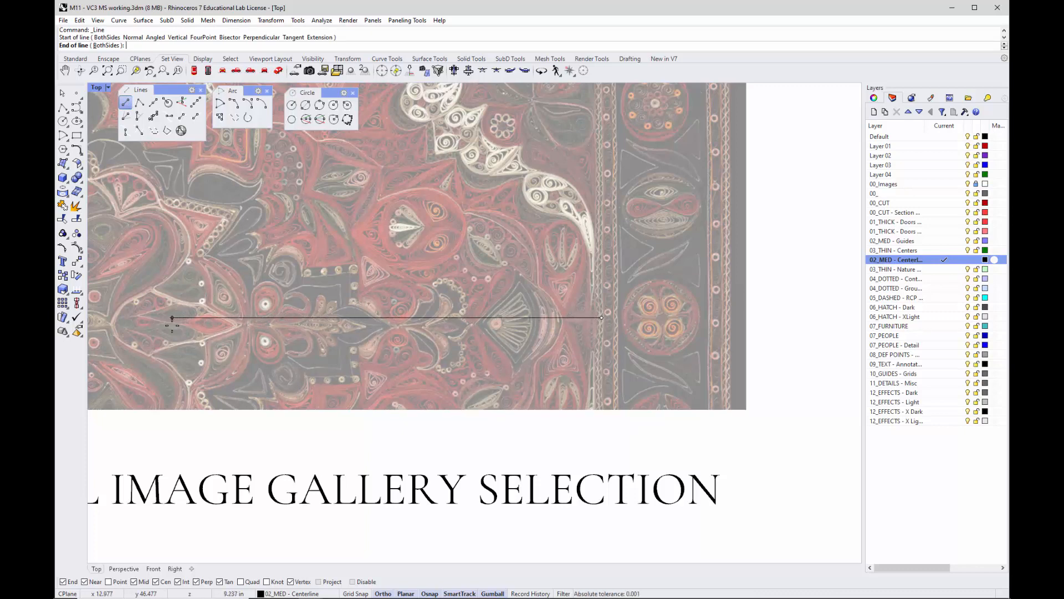
pyautogui.click(600, 317)
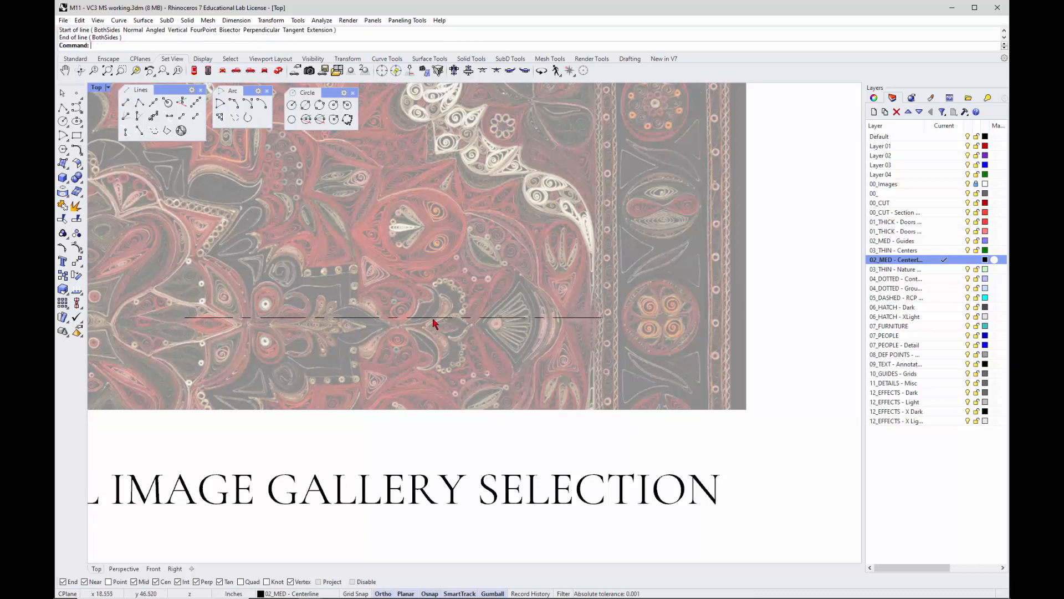
pyautogui.click(434, 317)
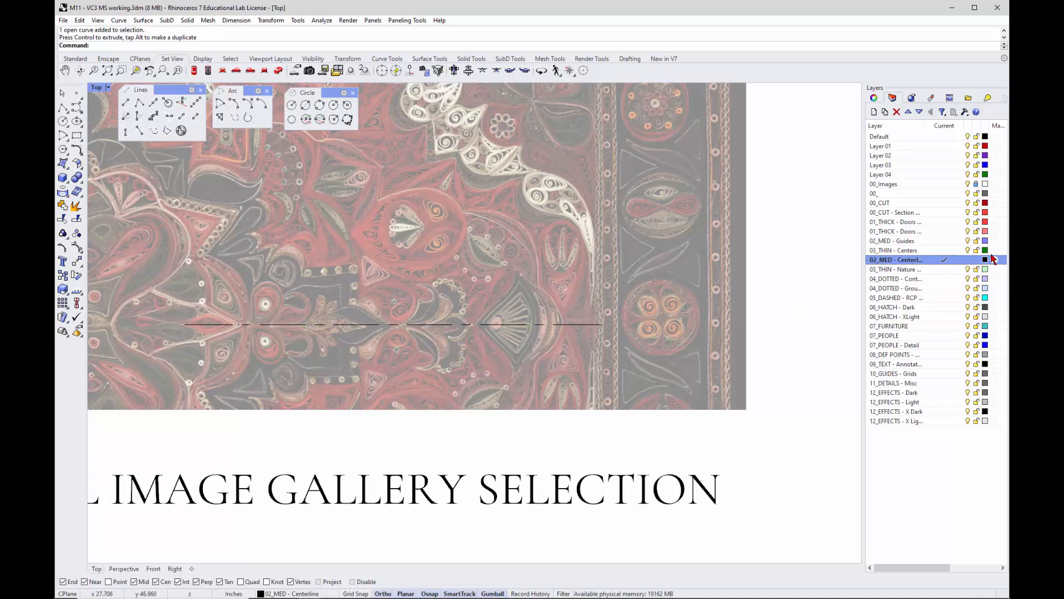
pyautogui.click(984, 260)
pyautogui.write('PrintDisplay')
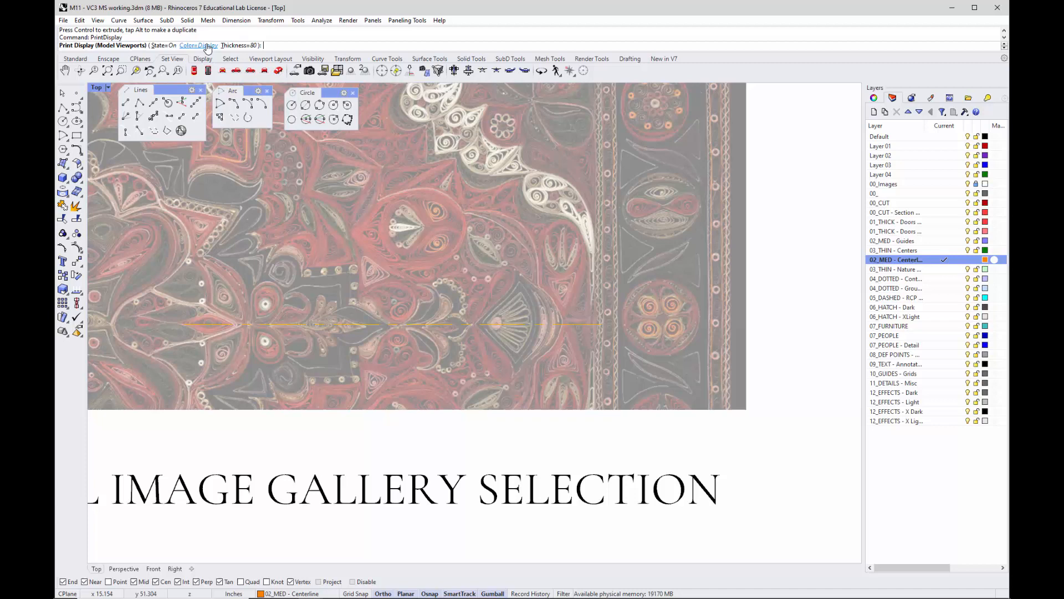
pyautogui.moveTo(580, 275)
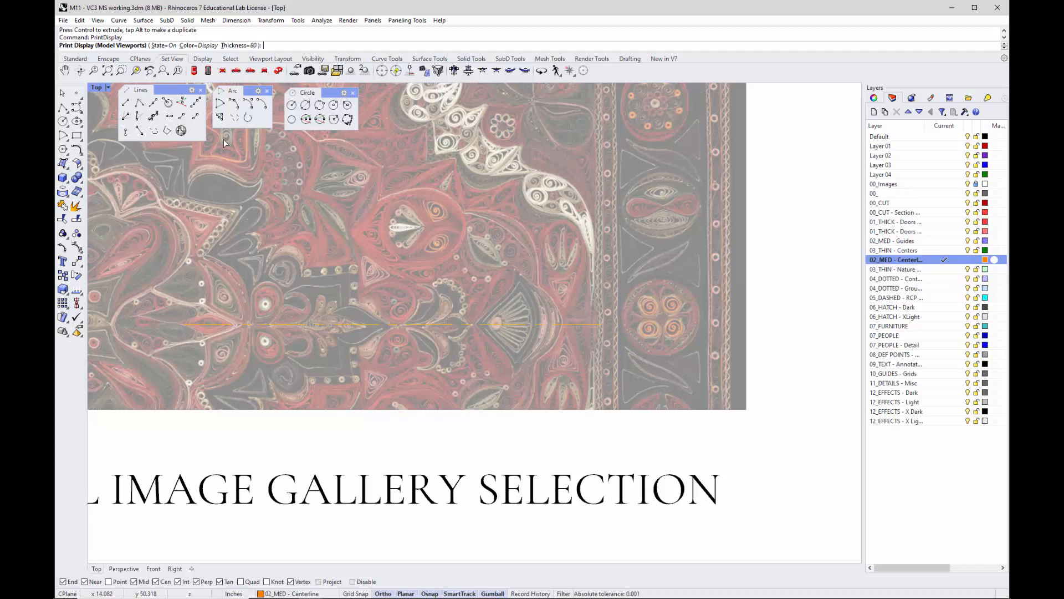
pyautogui.moveTo(77, 135)
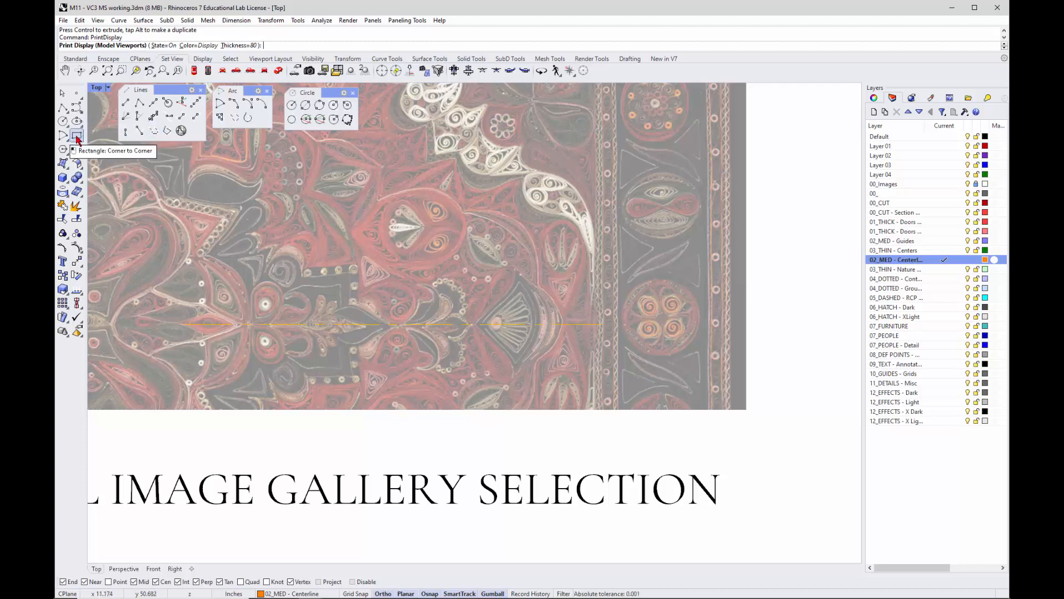
# Draw a corner-to-corner rectangle over the left medallion, snapped onto the orange centerline.
pyautogui.click(77, 135)
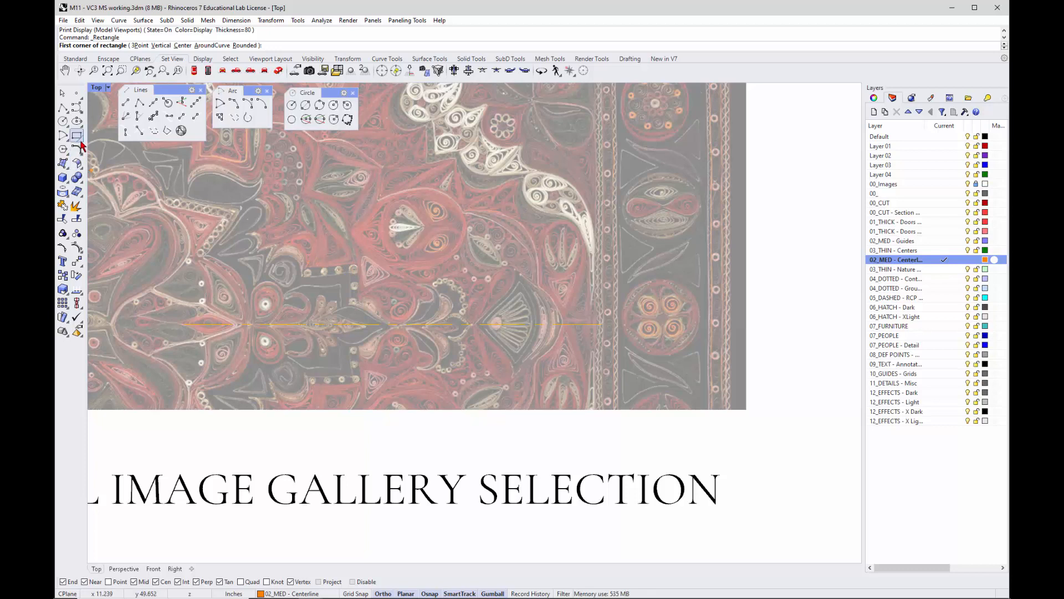
pyautogui.click(77, 135)
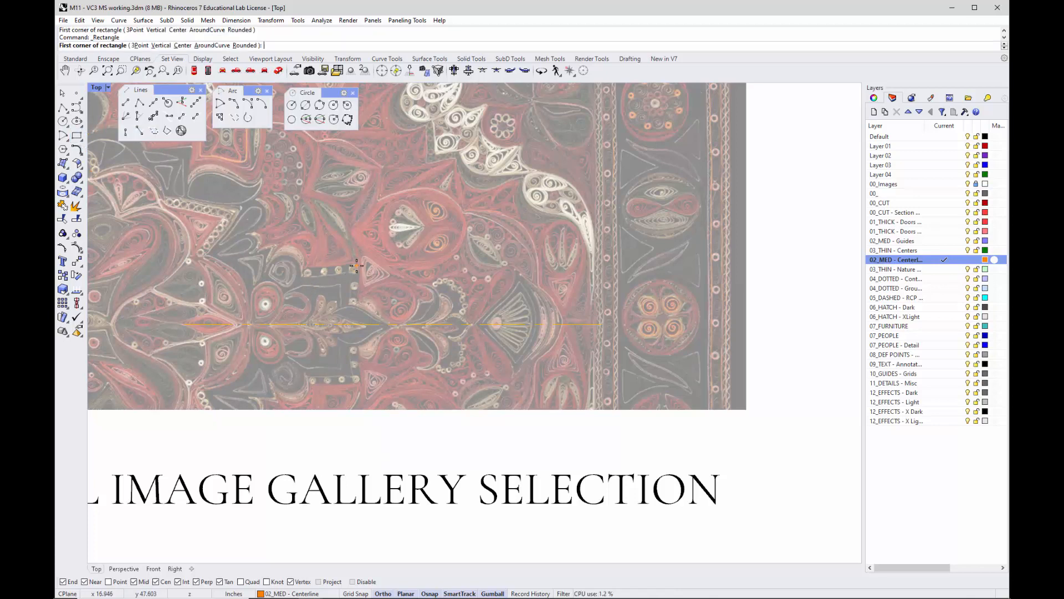
pyautogui.click(356, 264)
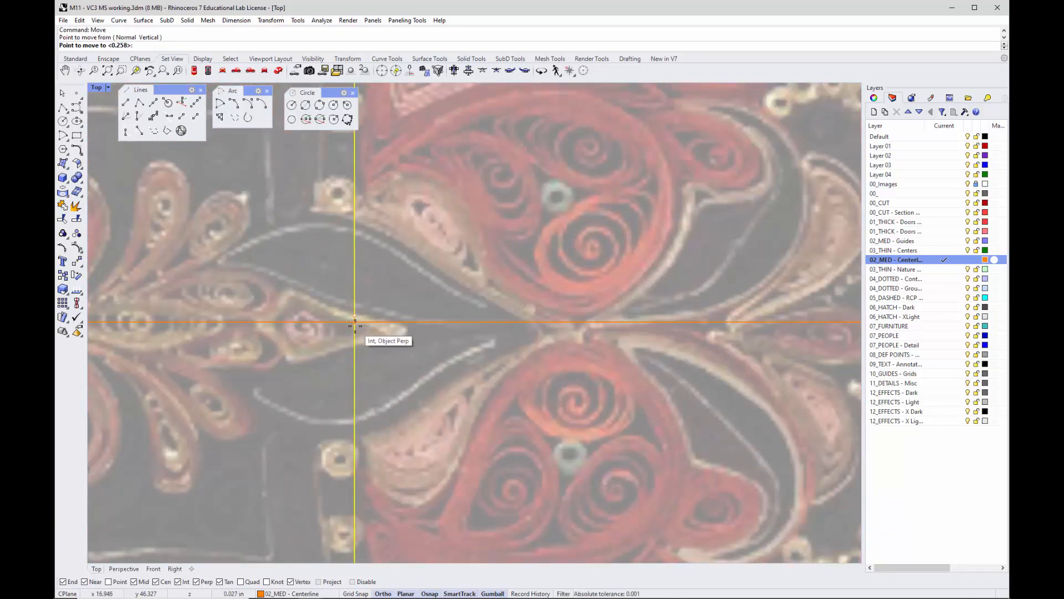
pyautogui.click(355, 320)
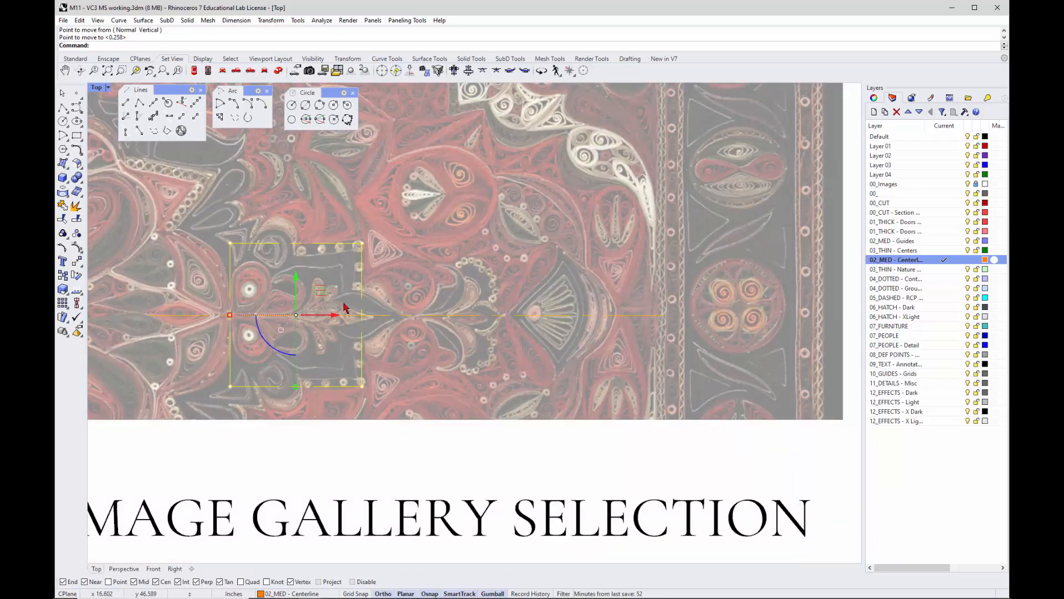
pyautogui.moveTo(638, 255)
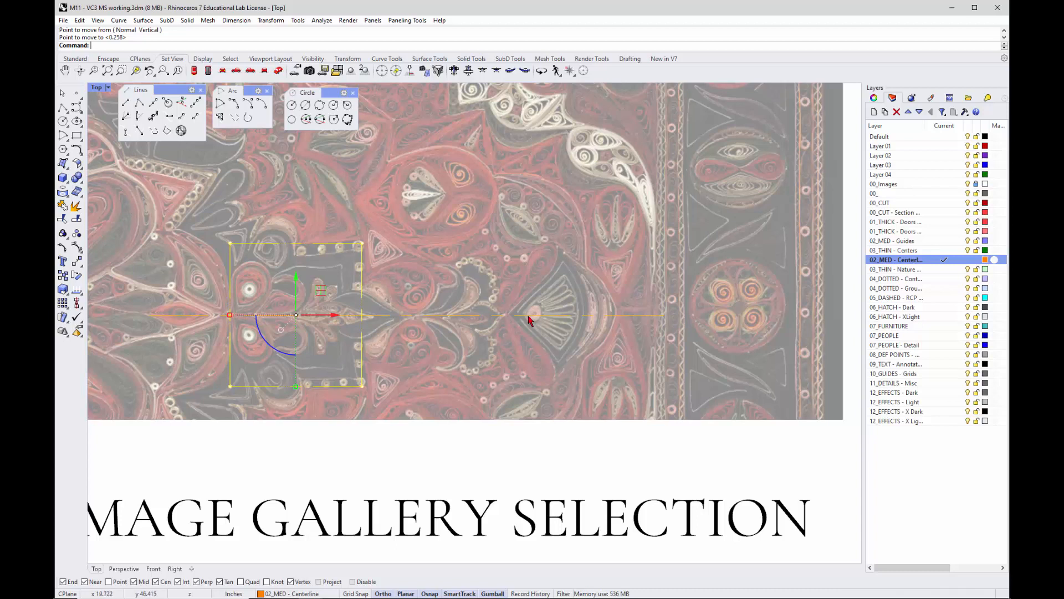
pyautogui.moveTo(557, 252)
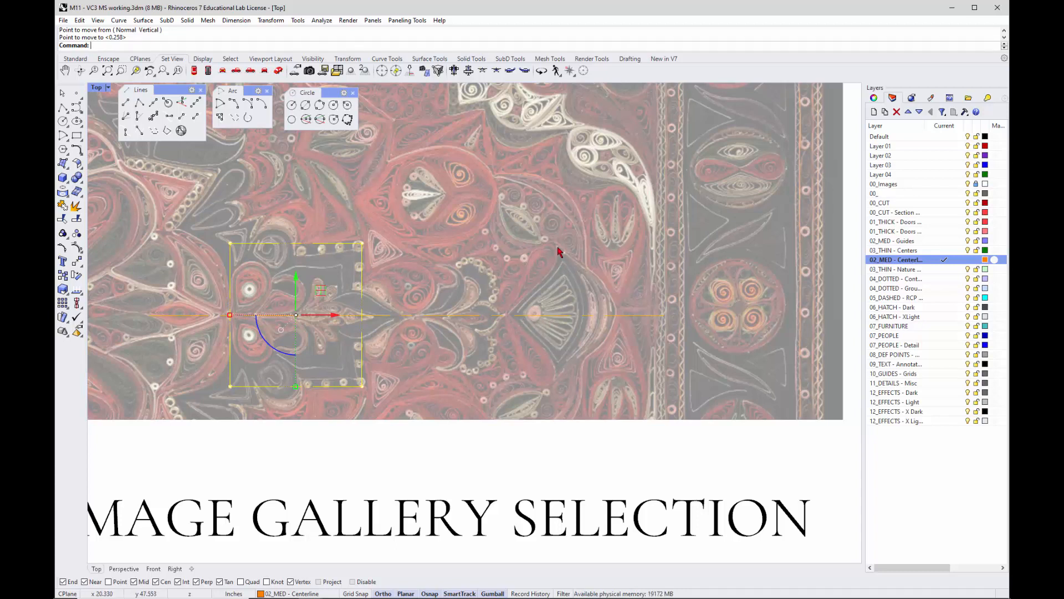
pyautogui.moveTo(542, 395)
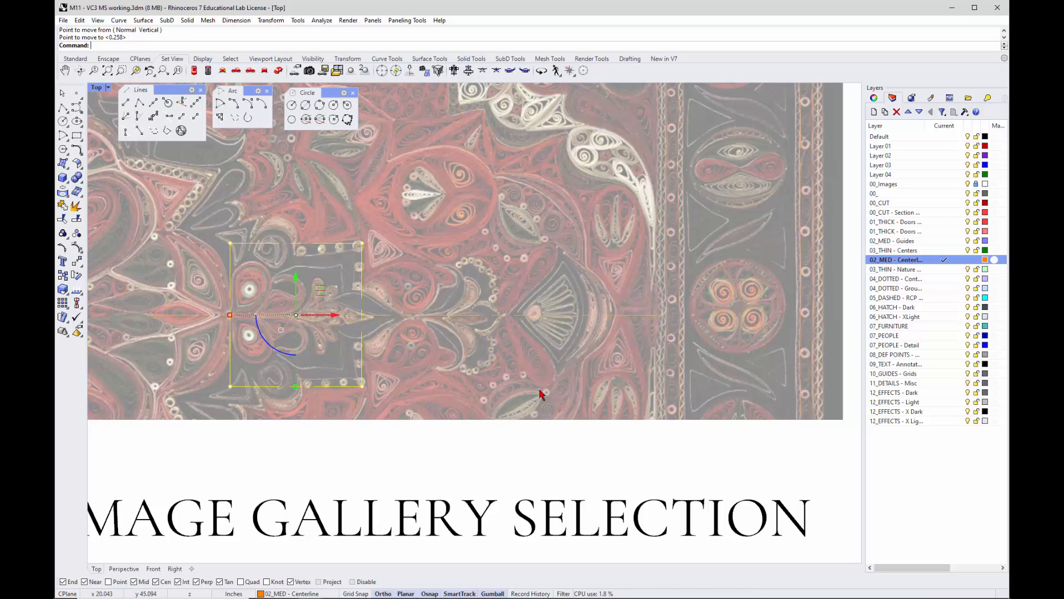
pyautogui.moveTo(598, 326)
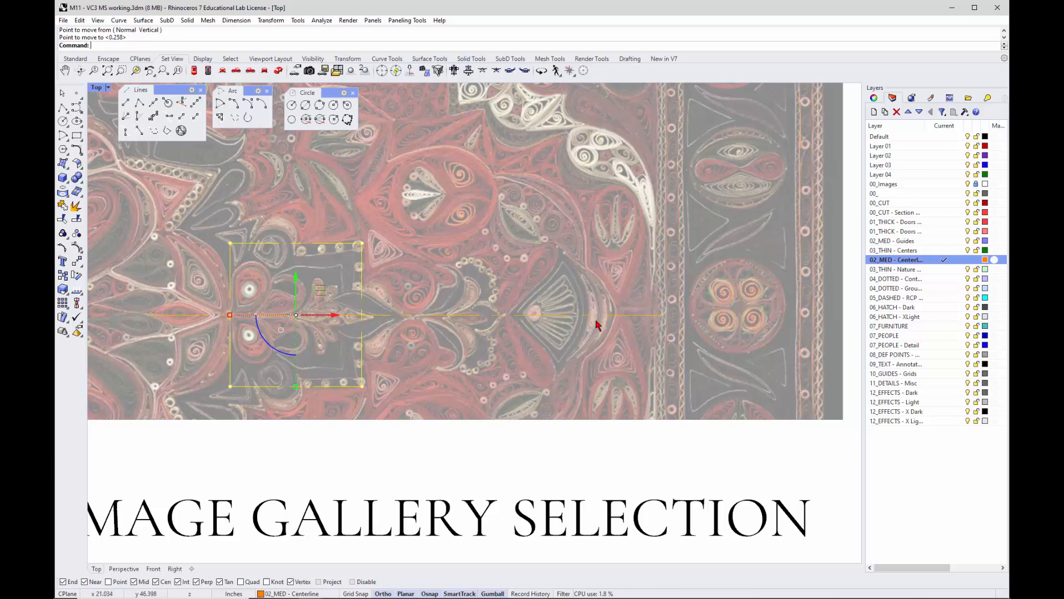
pyautogui.moveTo(580, 343)
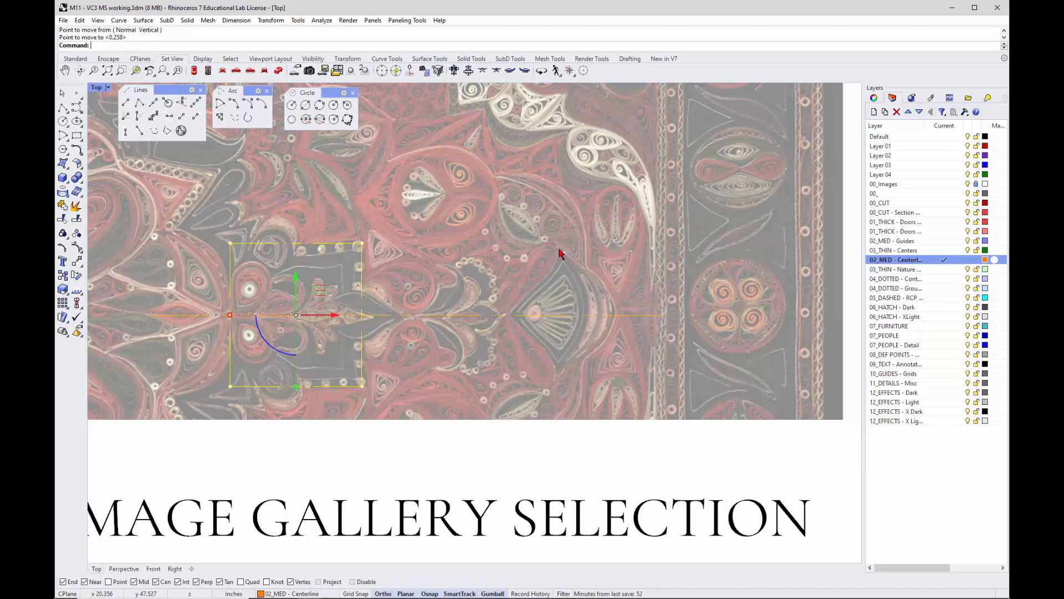
pyautogui.moveTo(555, 319)
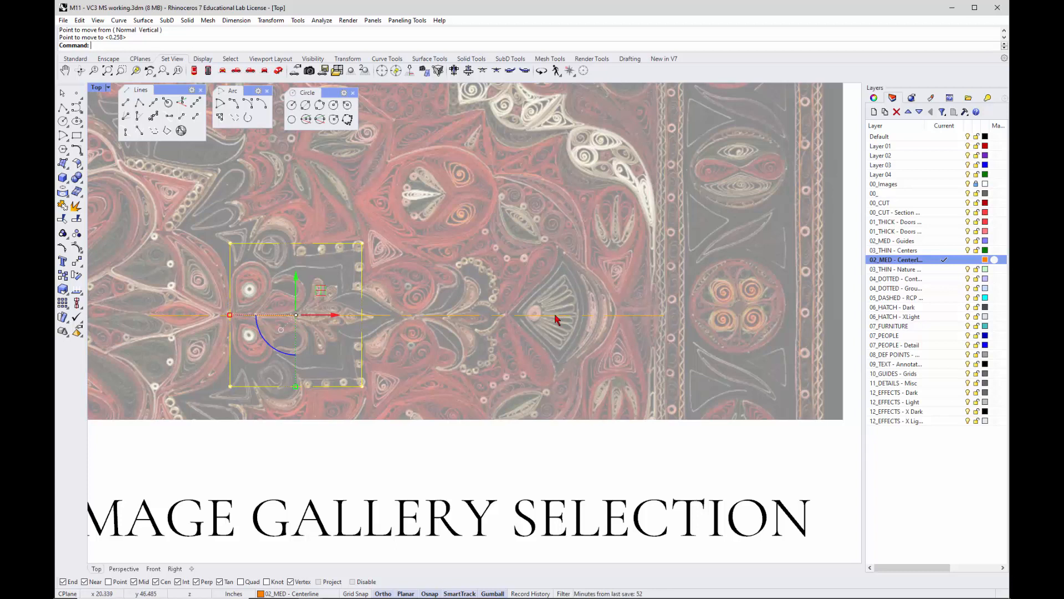
pyautogui.moveTo(211, 150)
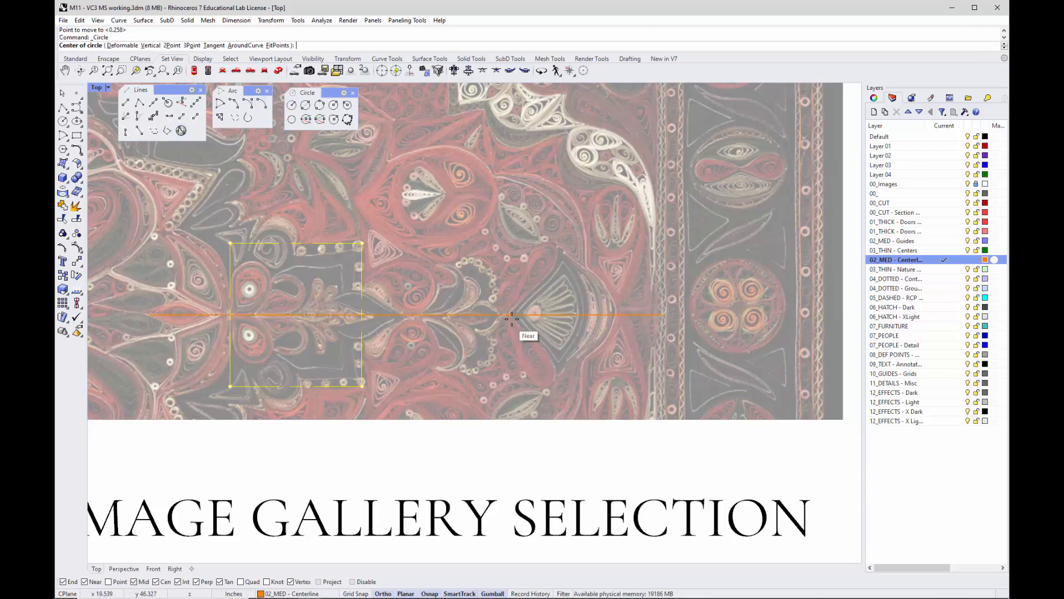
# Draw a large circle centred on the centerline, its radius enclosing the fan-shaped motif.
pyautogui.click(510, 316)
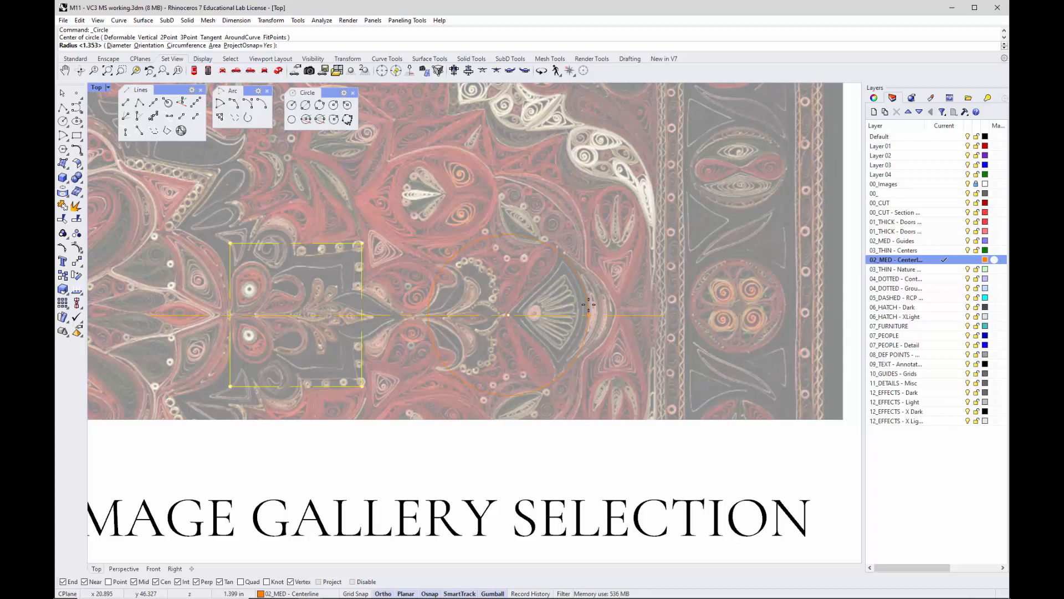
pyautogui.click(588, 307)
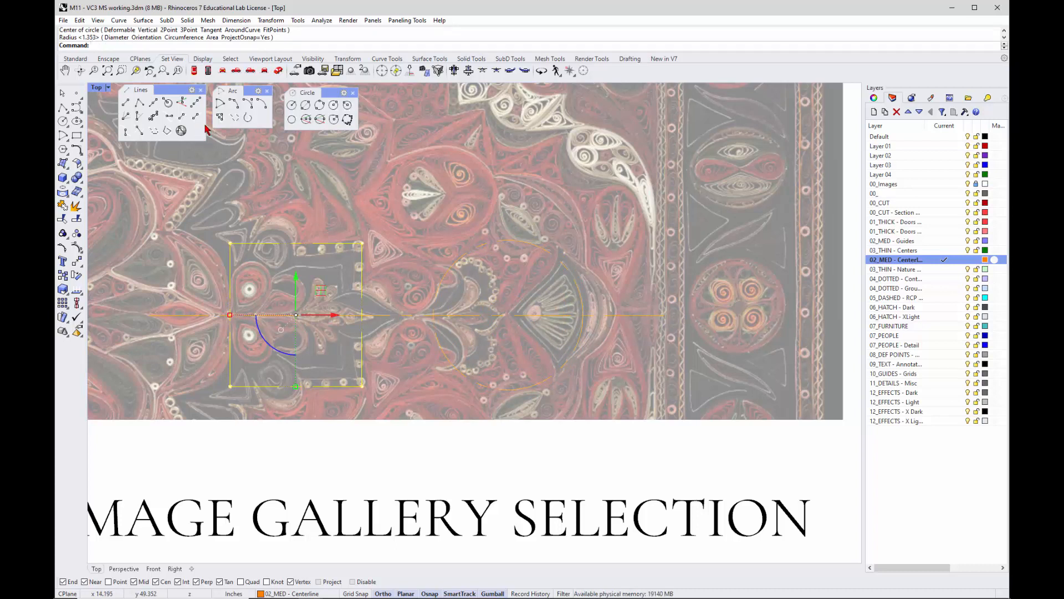
pyautogui.moveTo(237, 104)
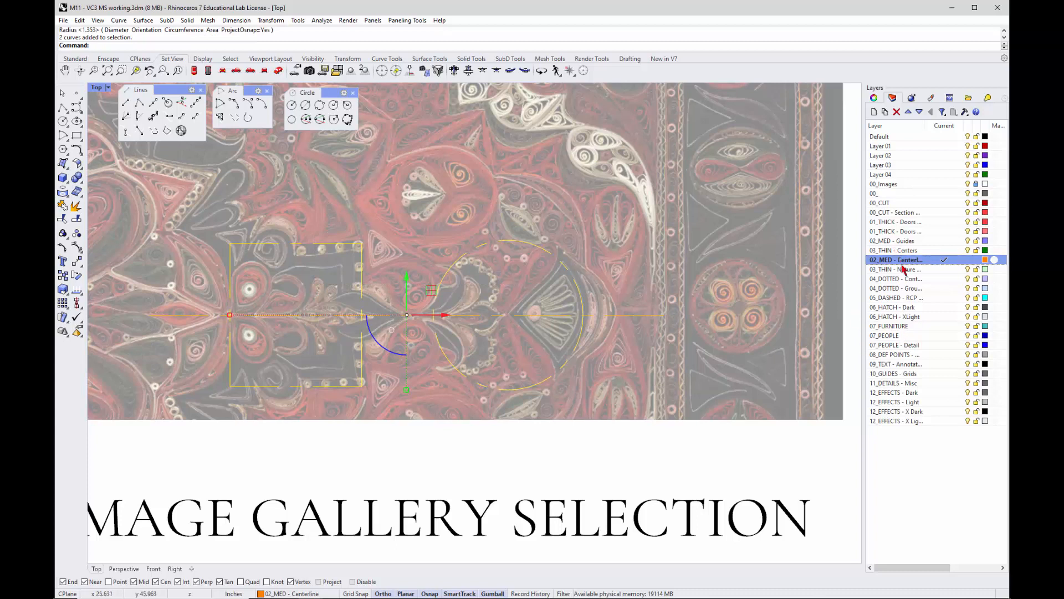
# Move the rectangle and circle onto 02_MED - Guides and set Centerline print width to 0.18.
pyautogui.rightClick(895, 240)
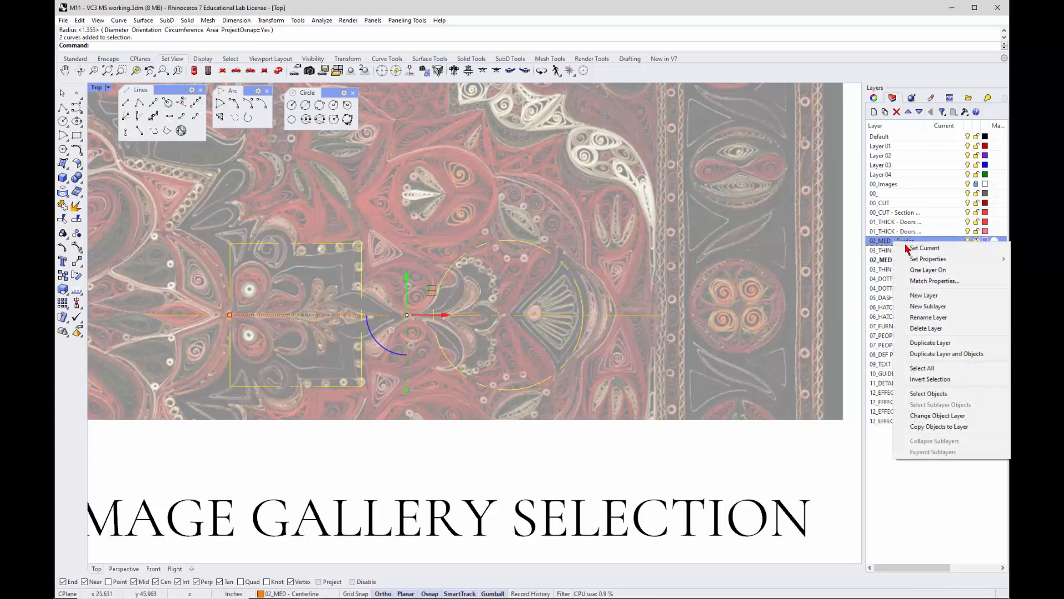
pyautogui.moveTo(938, 415)
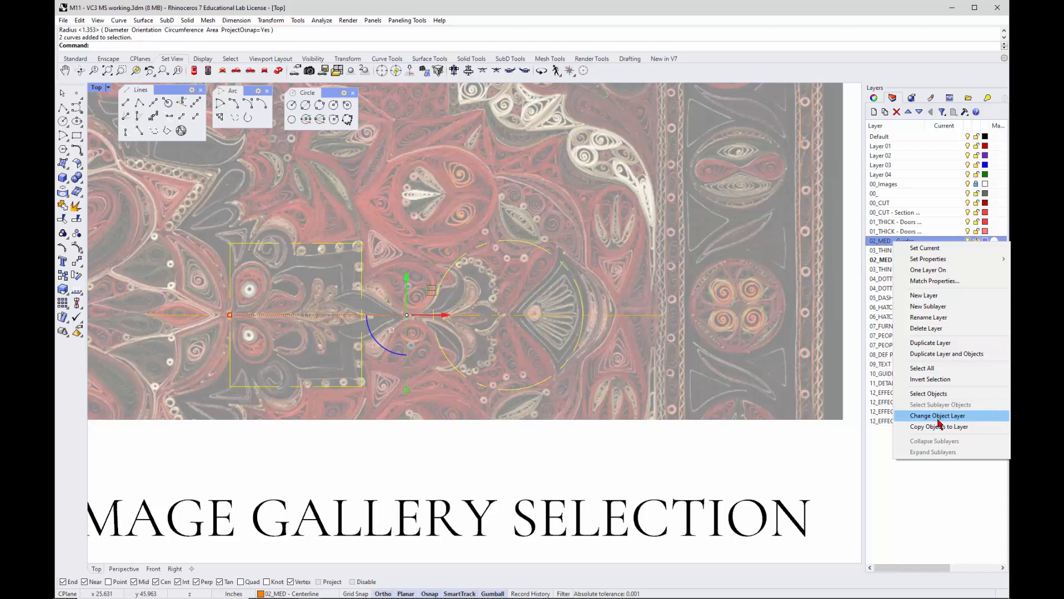
pyautogui.click(938, 415)
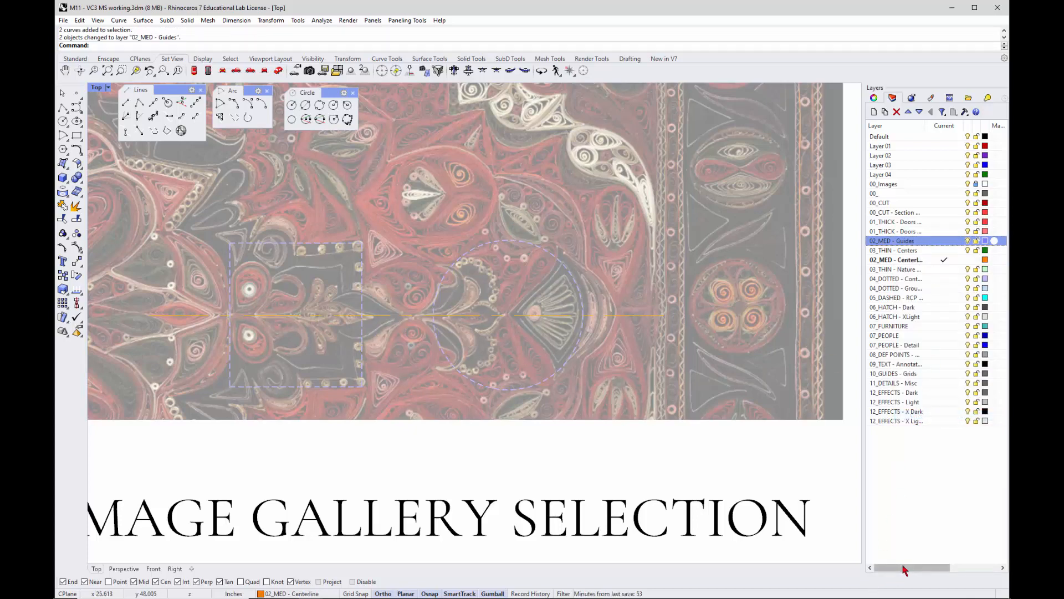
pyautogui.hscroll(3)
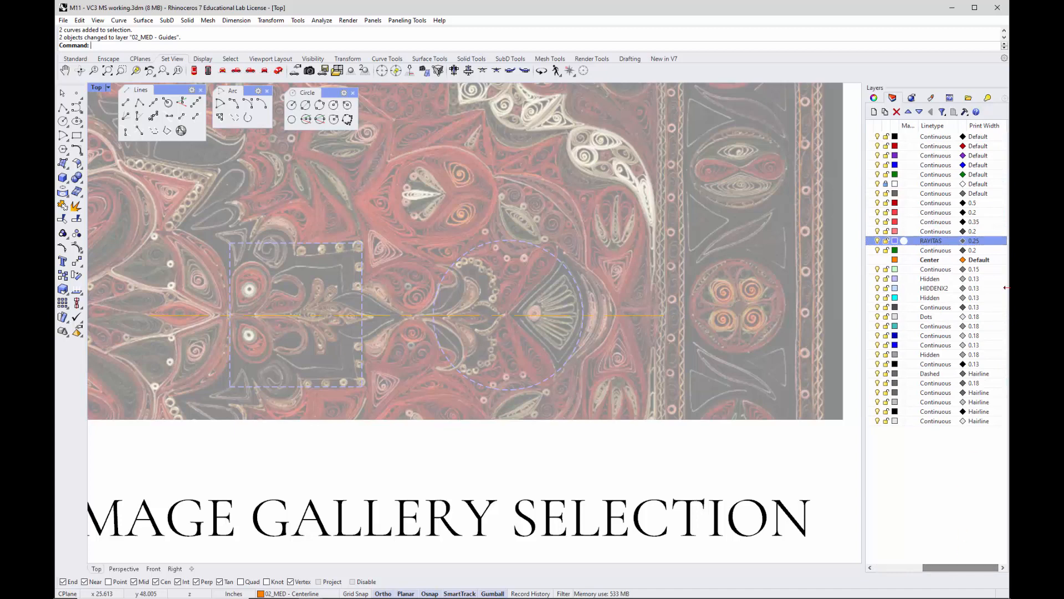
pyautogui.click(981, 260)
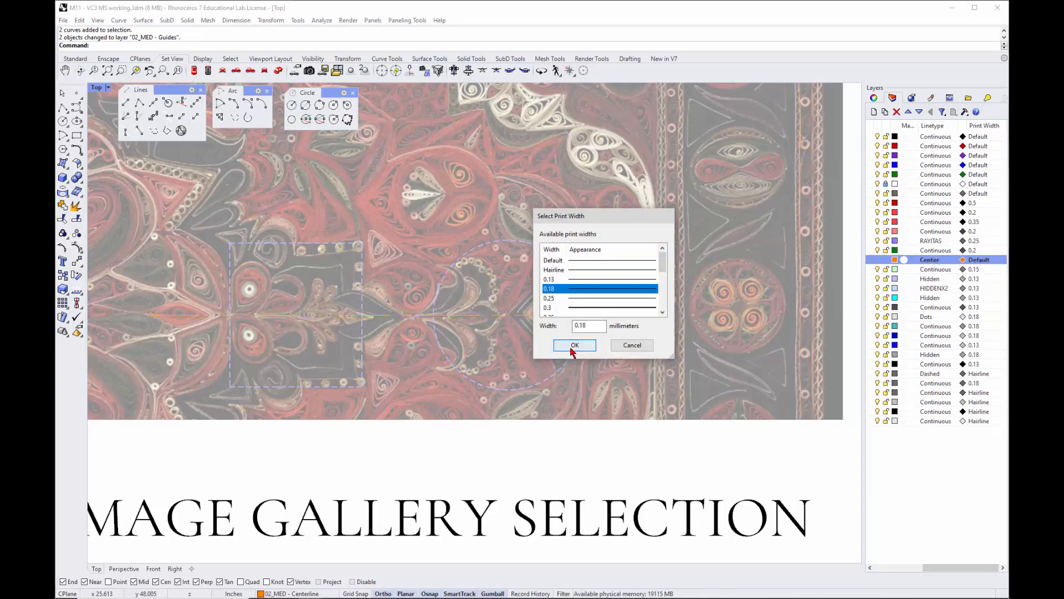
pyautogui.click(574, 345)
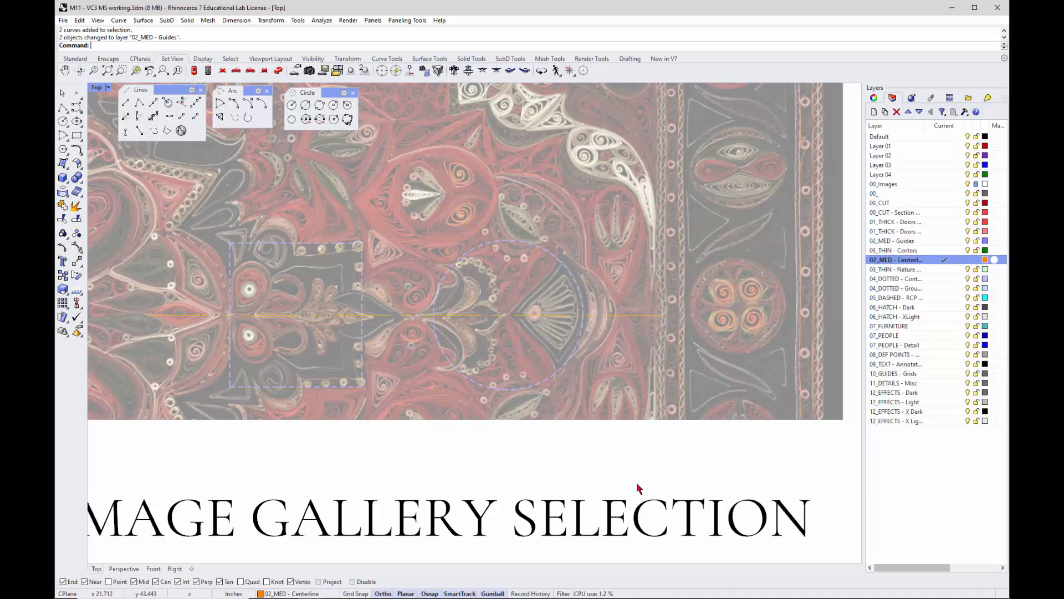
pyautogui.moveTo(429, 298)
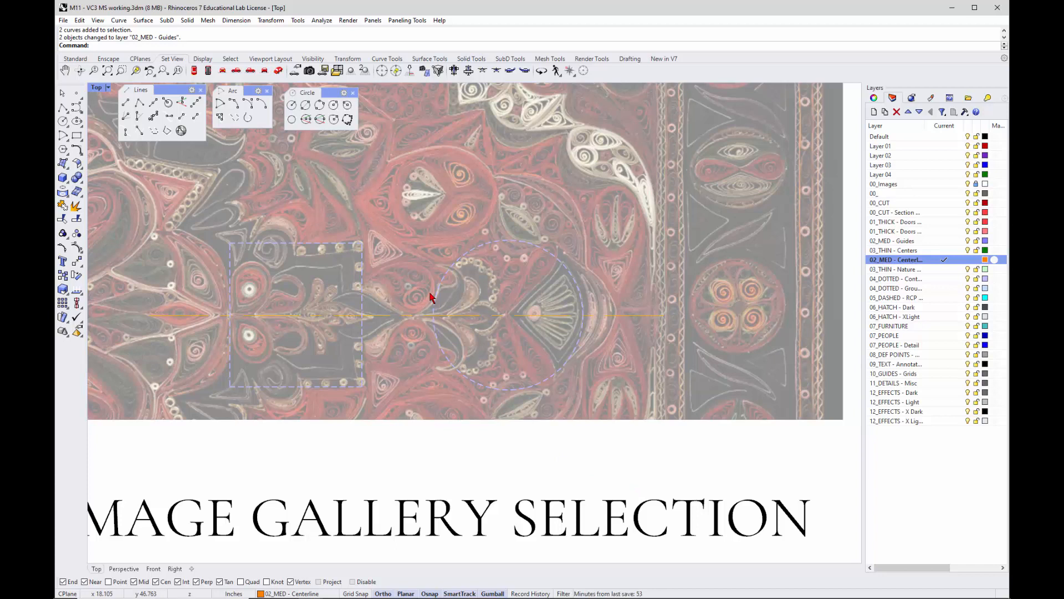
pyautogui.moveTo(452, 154)
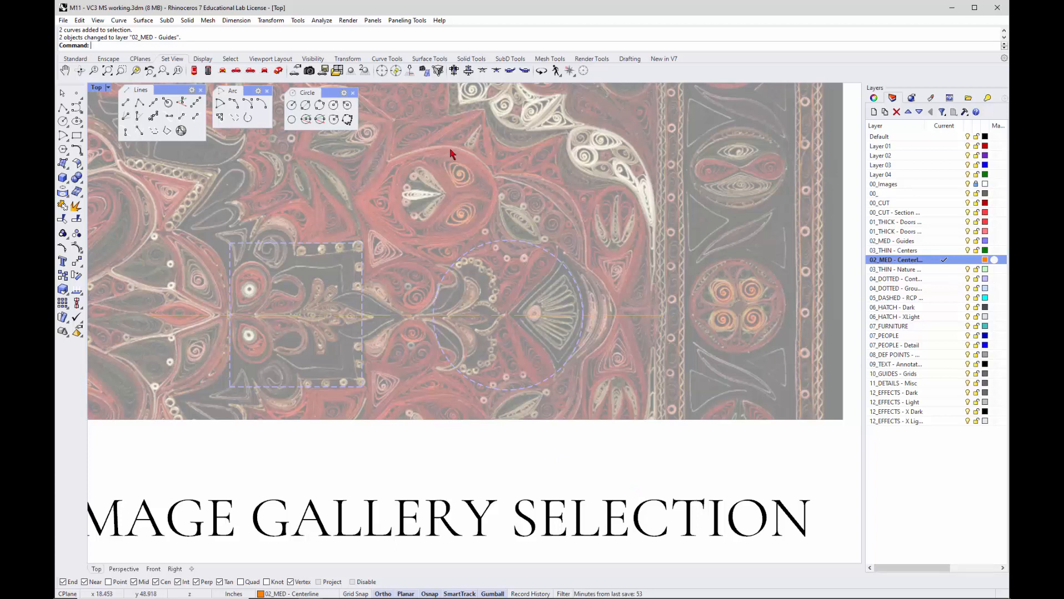
pyautogui.moveTo(425, 264)
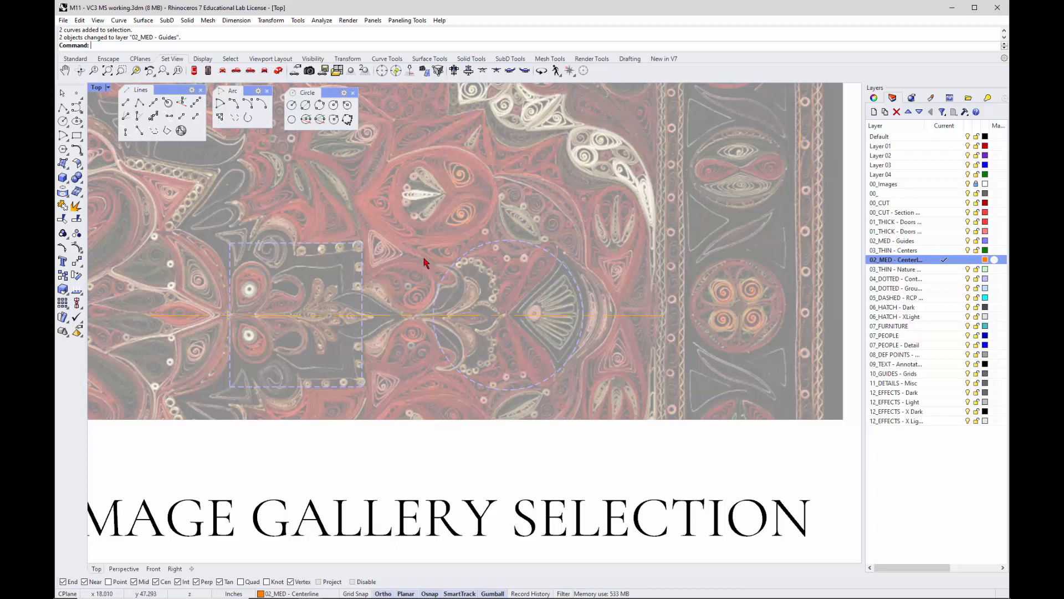
pyautogui.moveTo(373, 213)
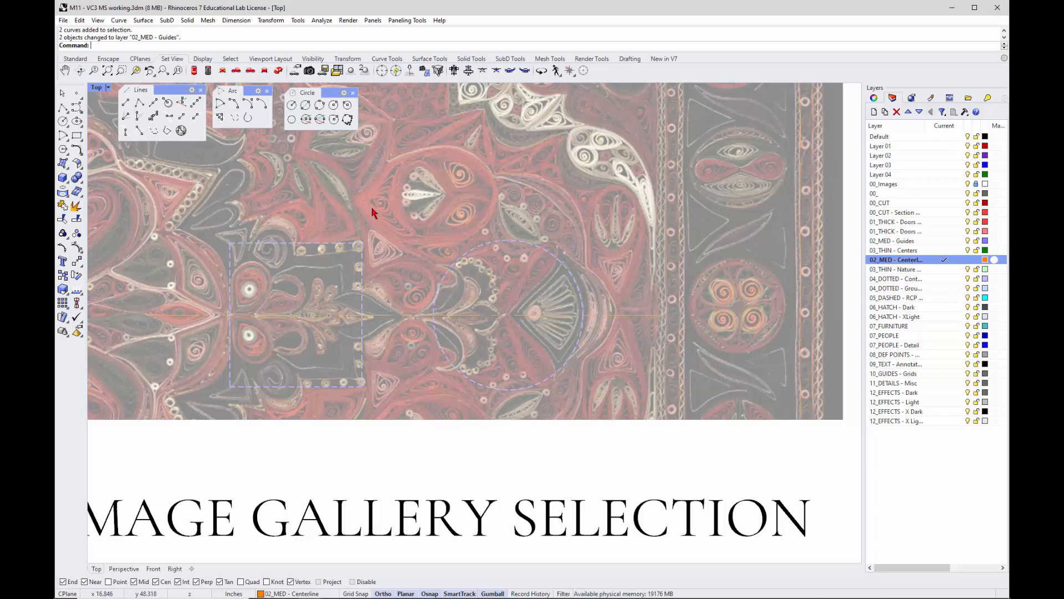
pyautogui.moveTo(943, 248)
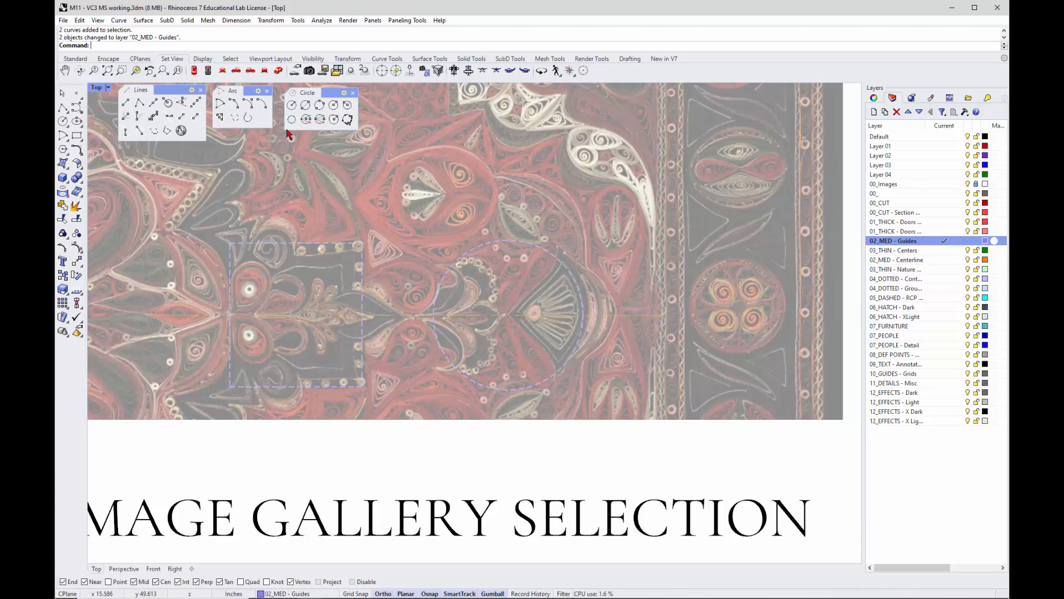
# Make 02_MED - Guides current and draw a smaller guide circle ending at the centerline midpoint.
pyautogui.click(293, 104)
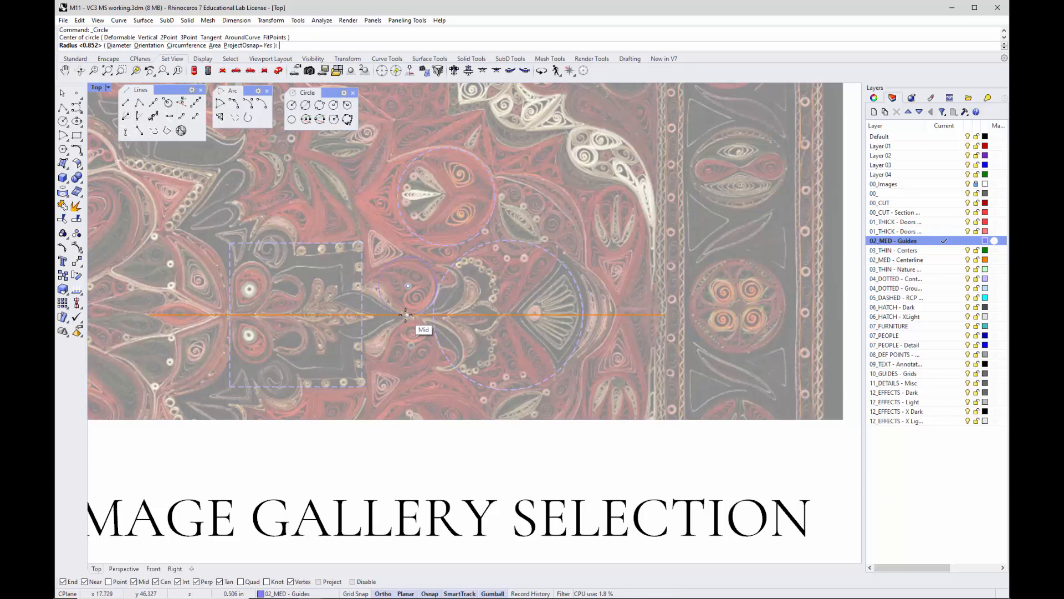
pyautogui.click(406, 285)
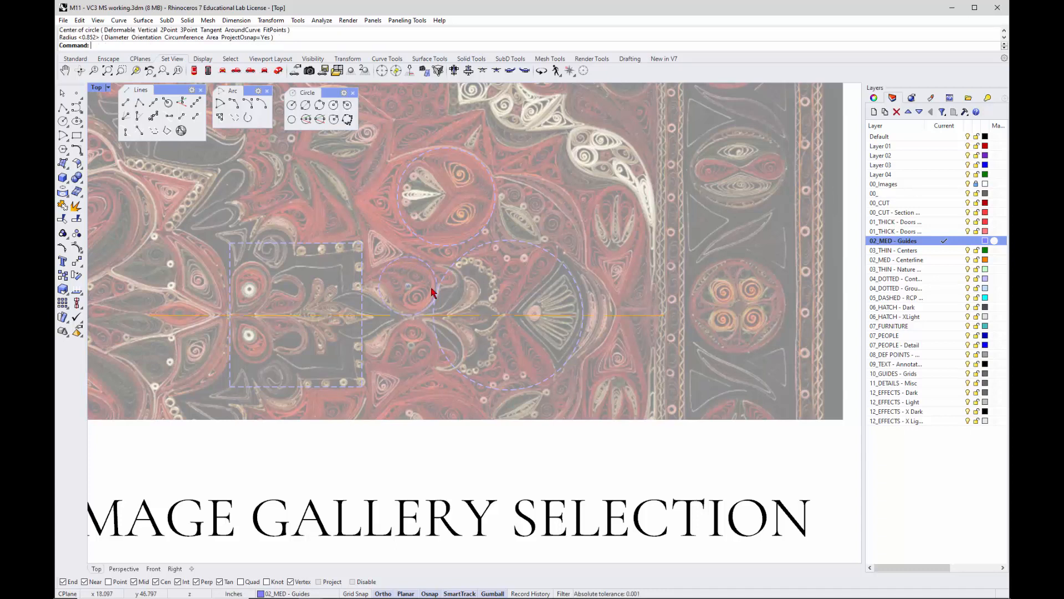
pyautogui.moveTo(374, 323)
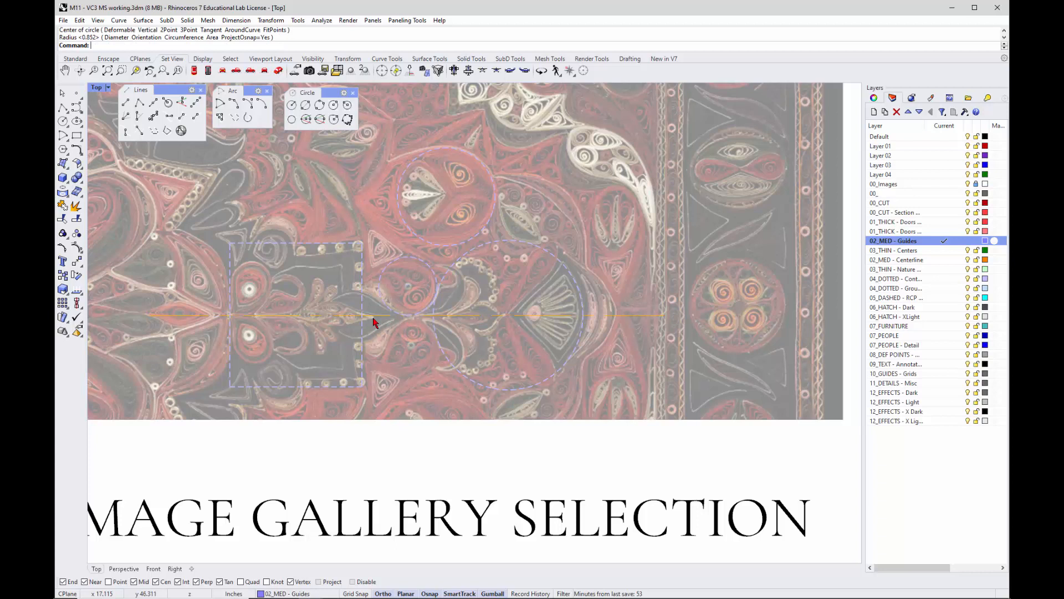
pyautogui.moveTo(414, 319)
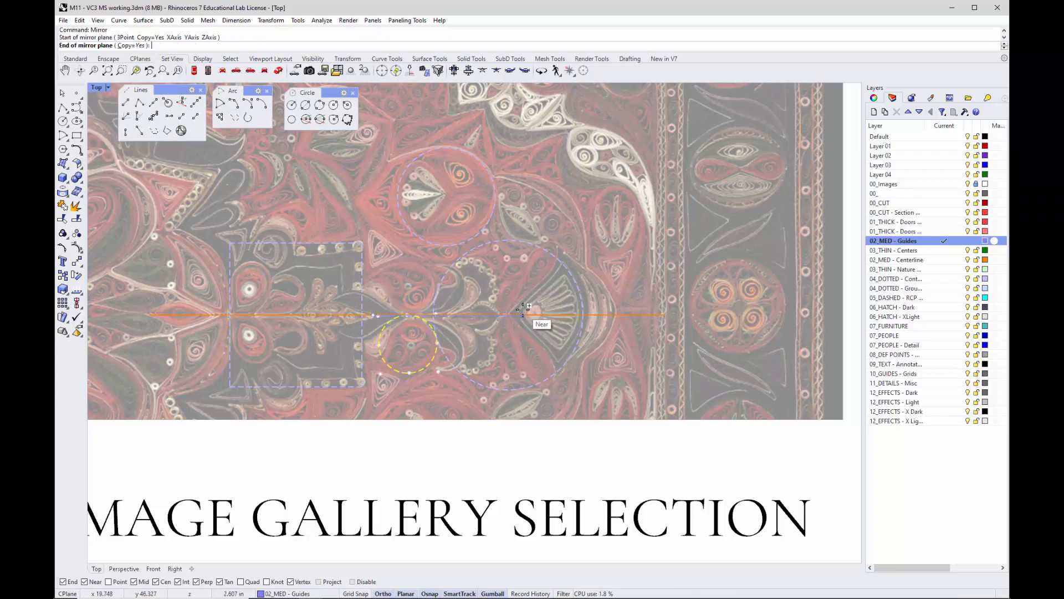
# Mirror the small guide circle across the horizontal centre line as the mirror axis.
pyautogui.click(522, 313)
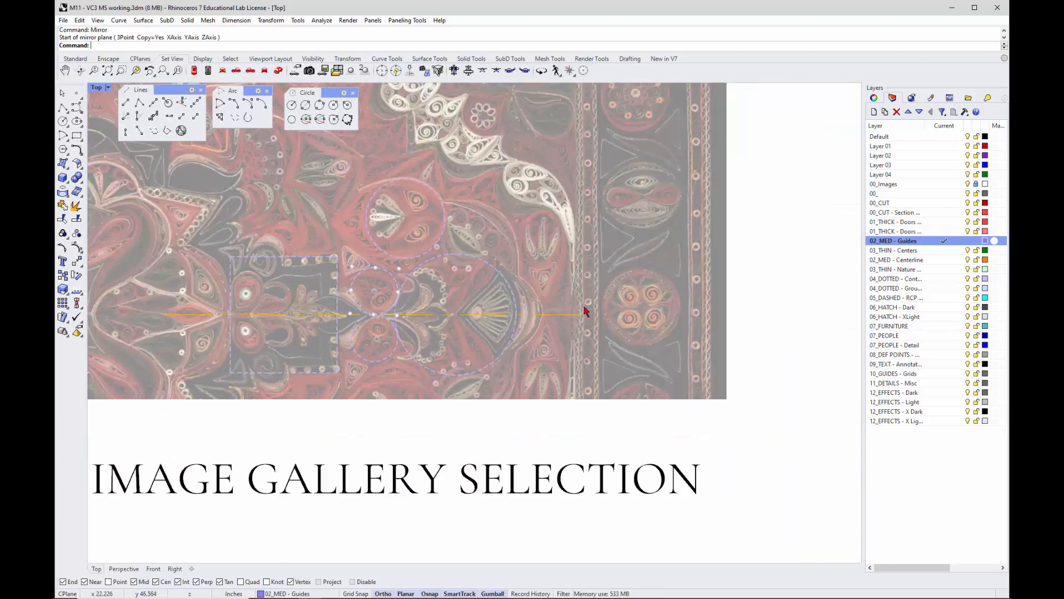
pyautogui.moveTo(585, 310)
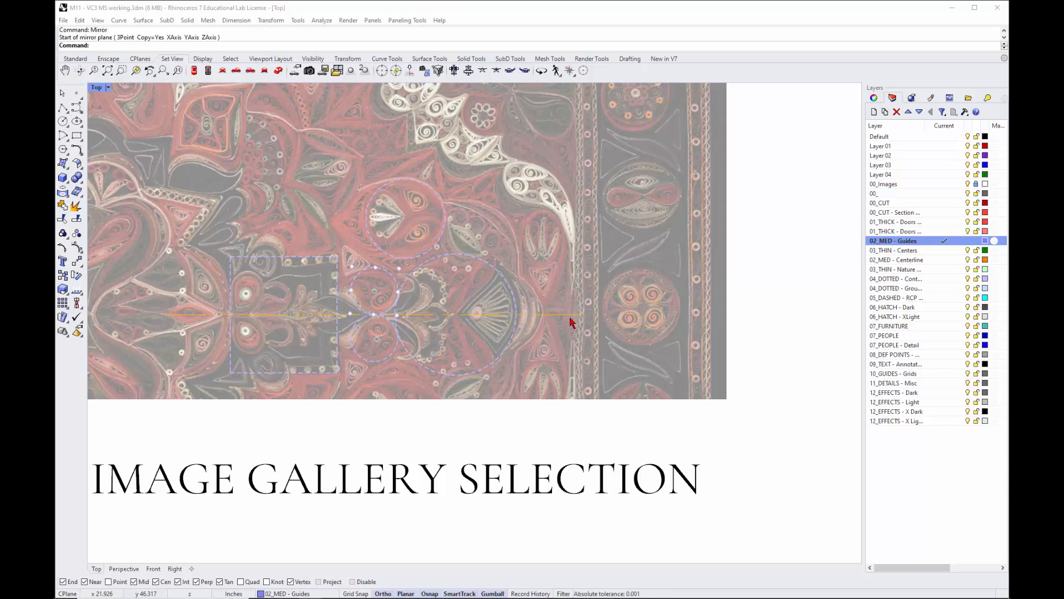
pyautogui.moveTo(442, 232)
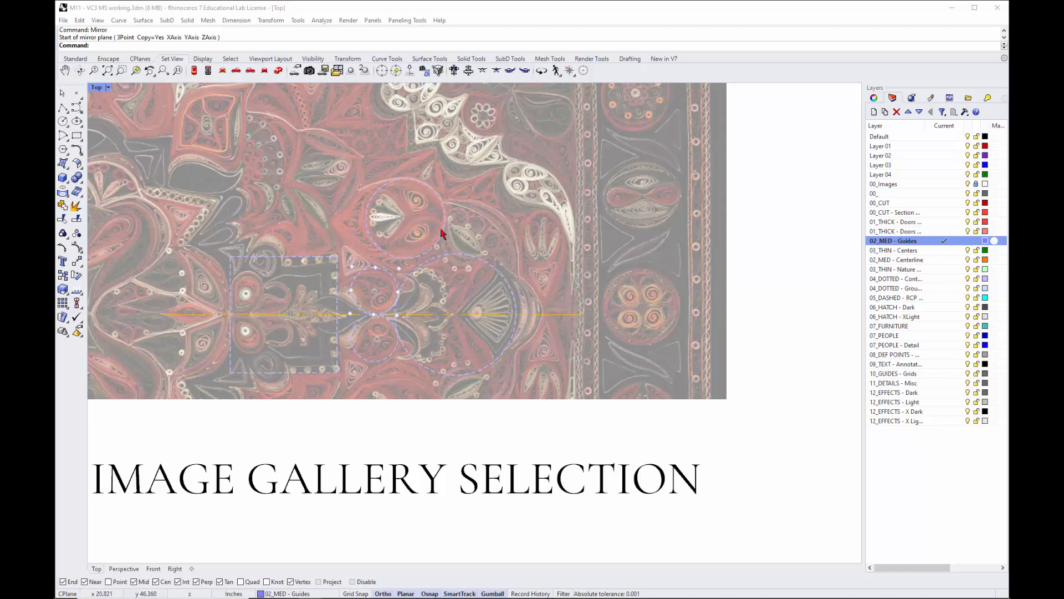
pyautogui.moveTo(190, 146)
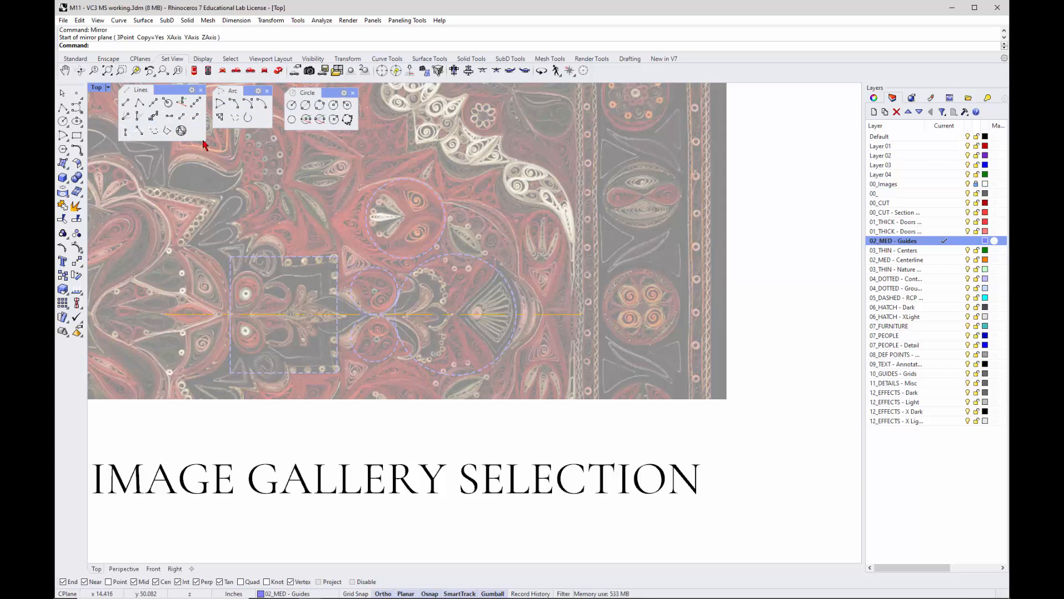
pyautogui.moveTo(171, 146)
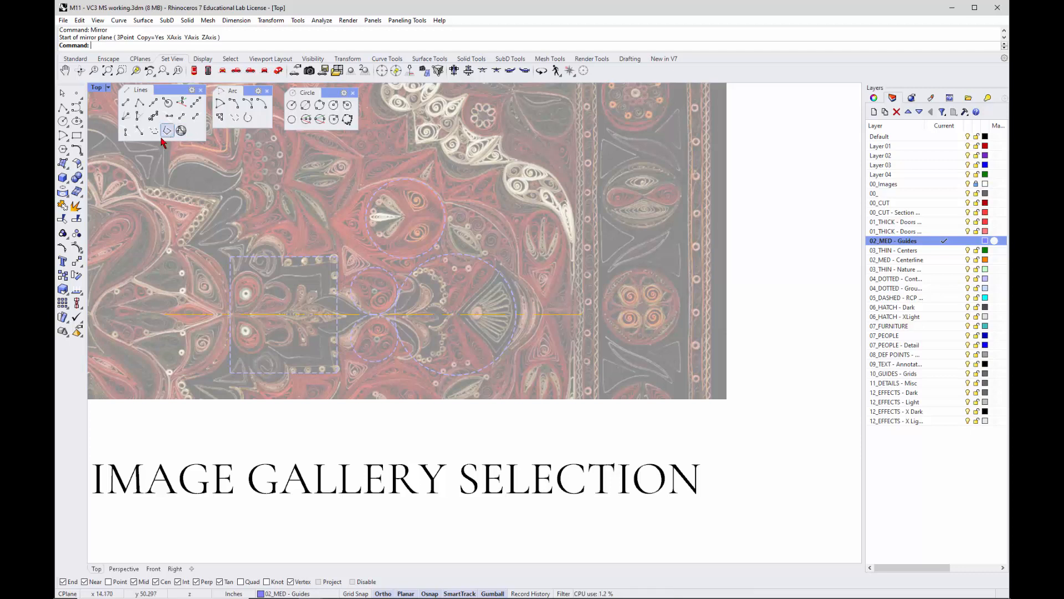
pyautogui.moveTo(138, 130)
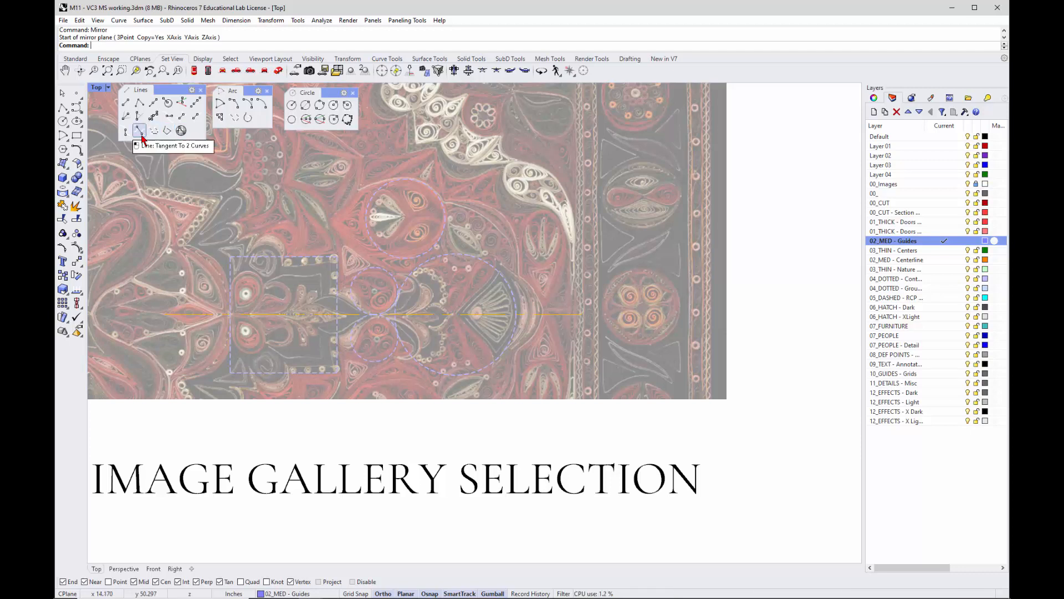
# Start a Line Tangent to 2 Curves, picking the first guide circle near its tangent point.
pyautogui.click(137, 131)
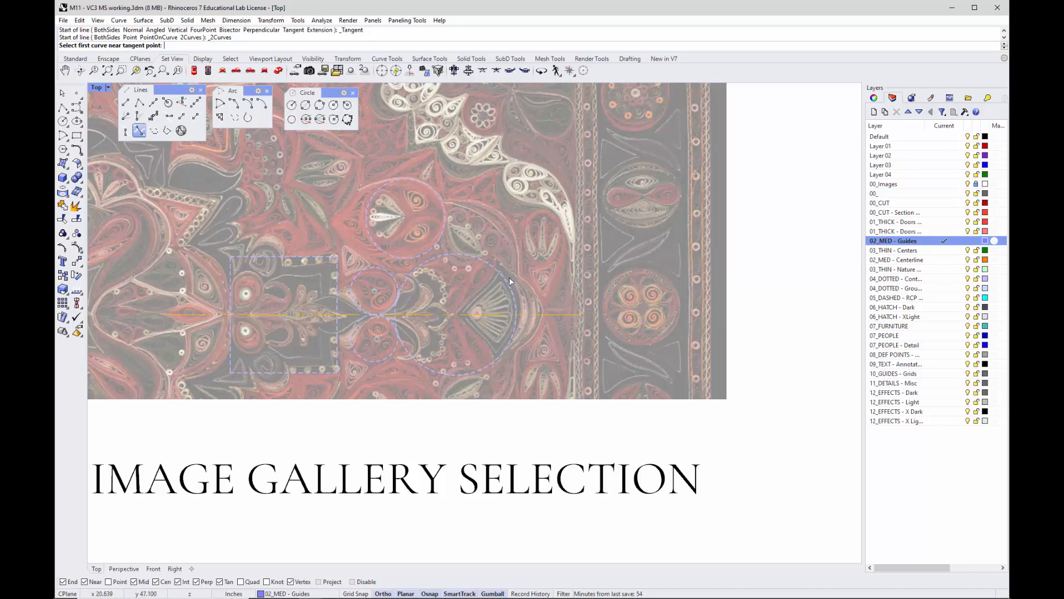
pyautogui.moveTo(401, 358)
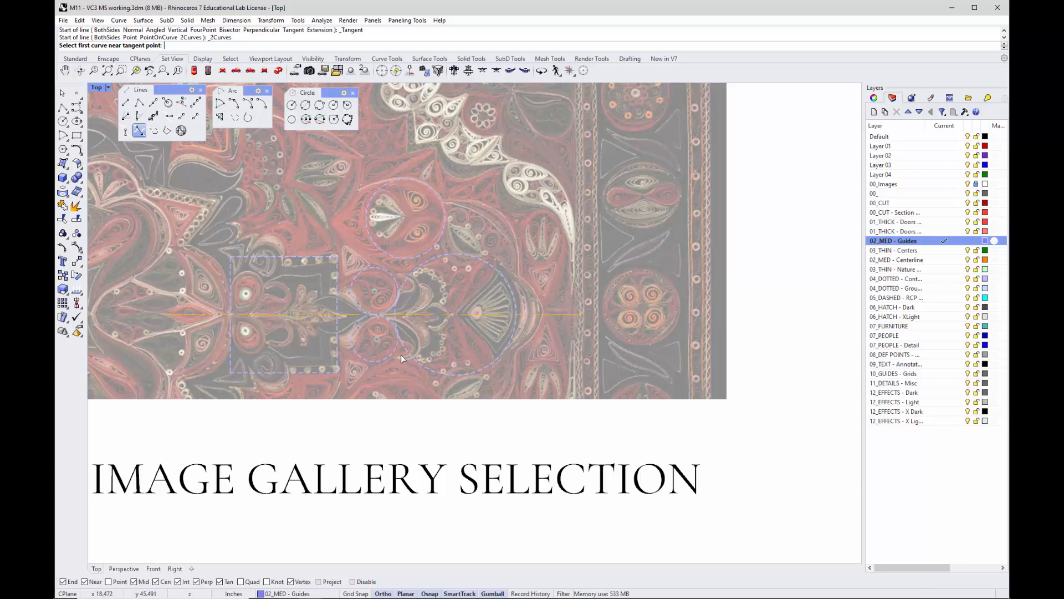
pyautogui.click(400, 359)
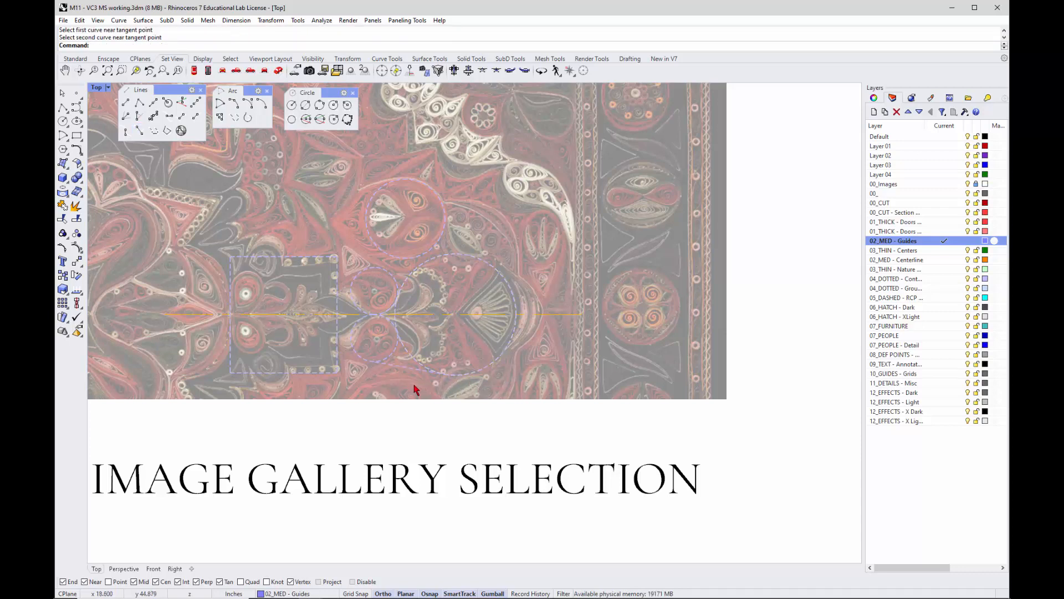
pyautogui.moveTo(284, 292)
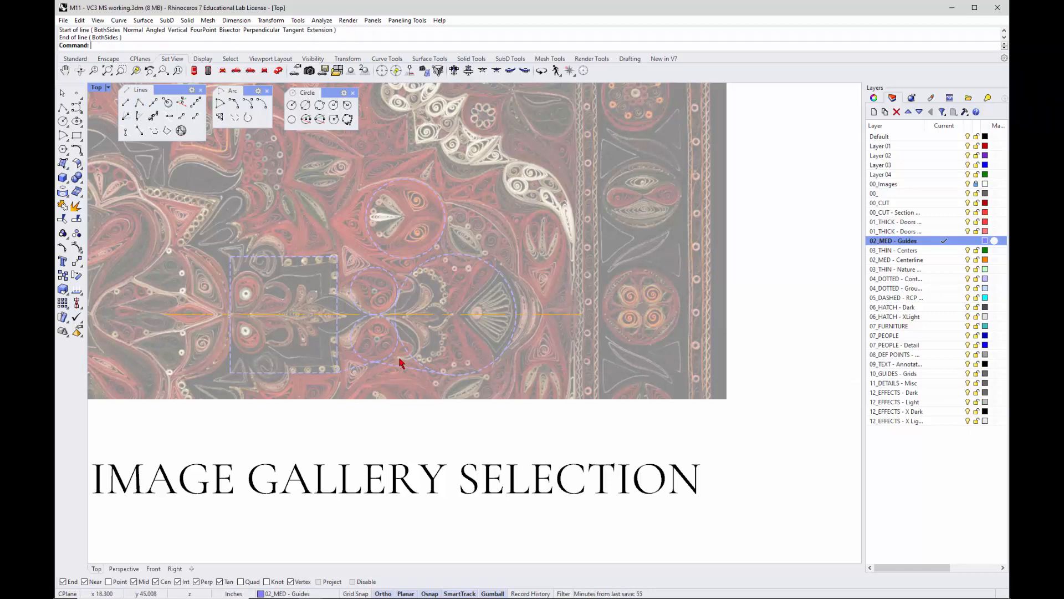
pyautogui.moveTo(524, 289)
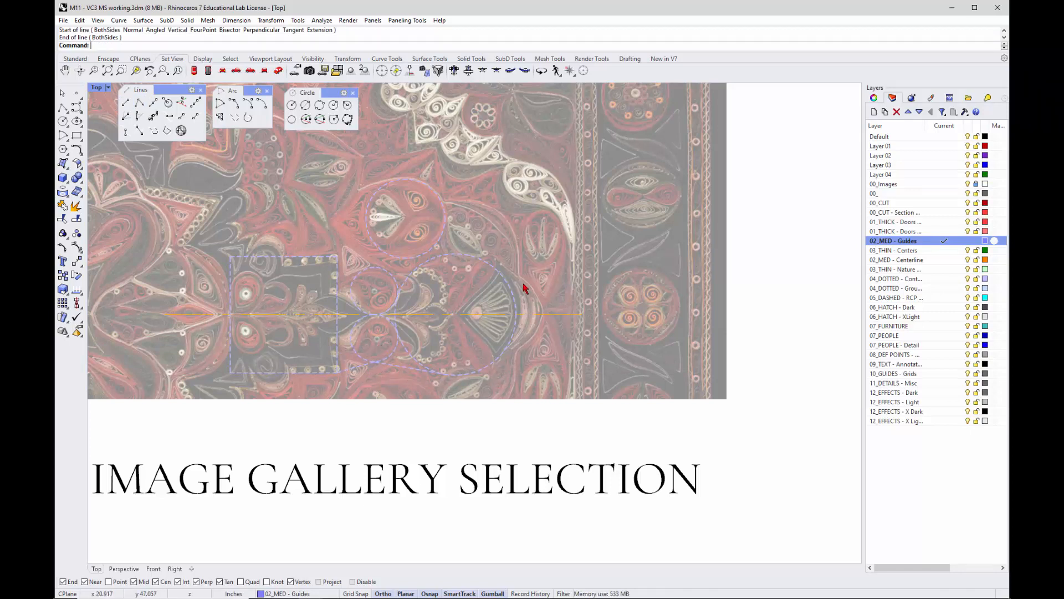
pyautogui.moveTo(488, 247)
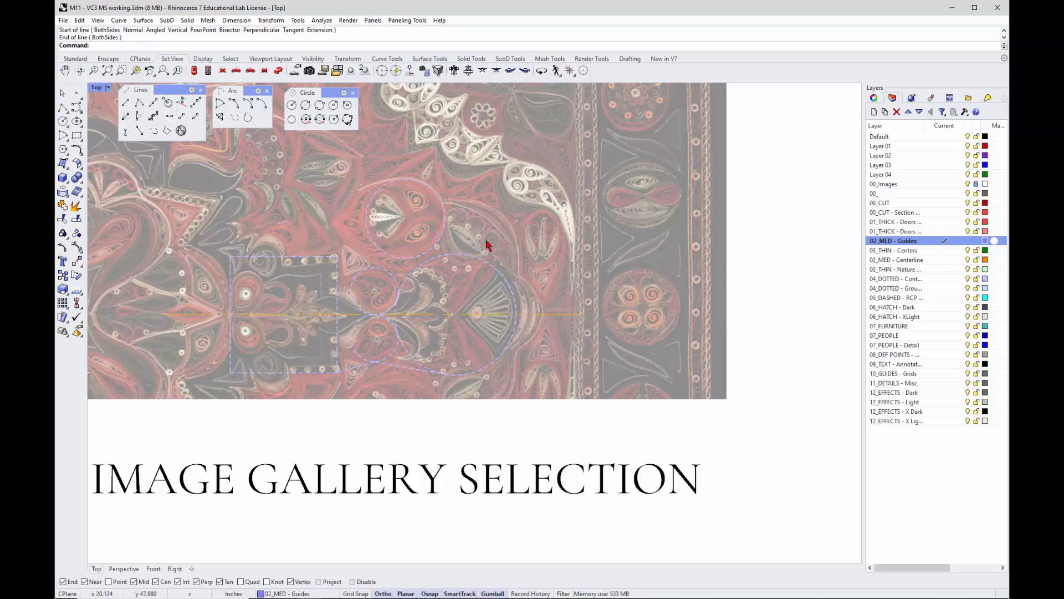
pyautogui.moveTo(486, 246)
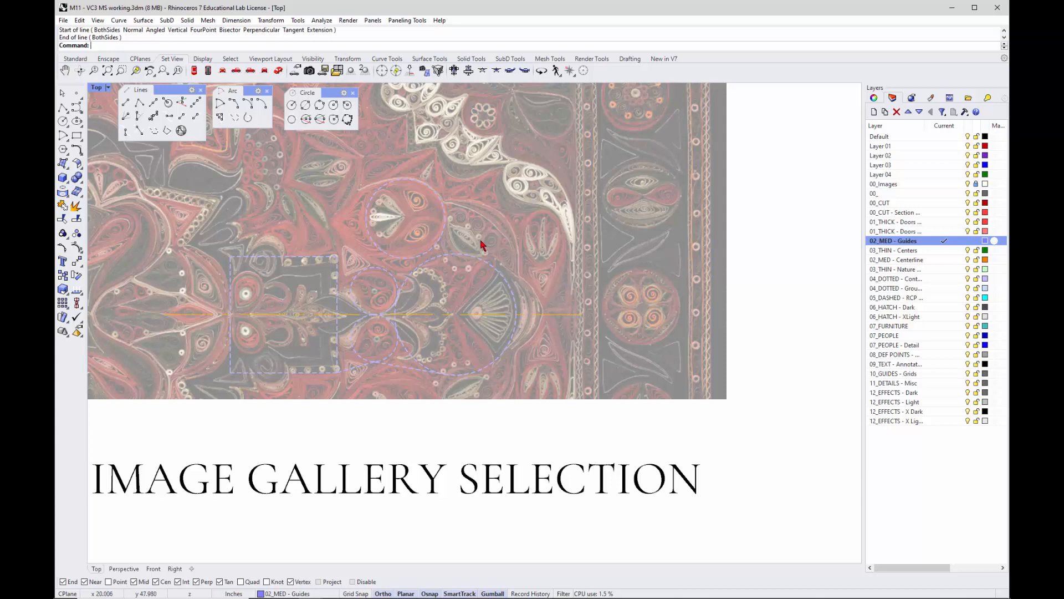
pyautogui.moveTo(452, 210)
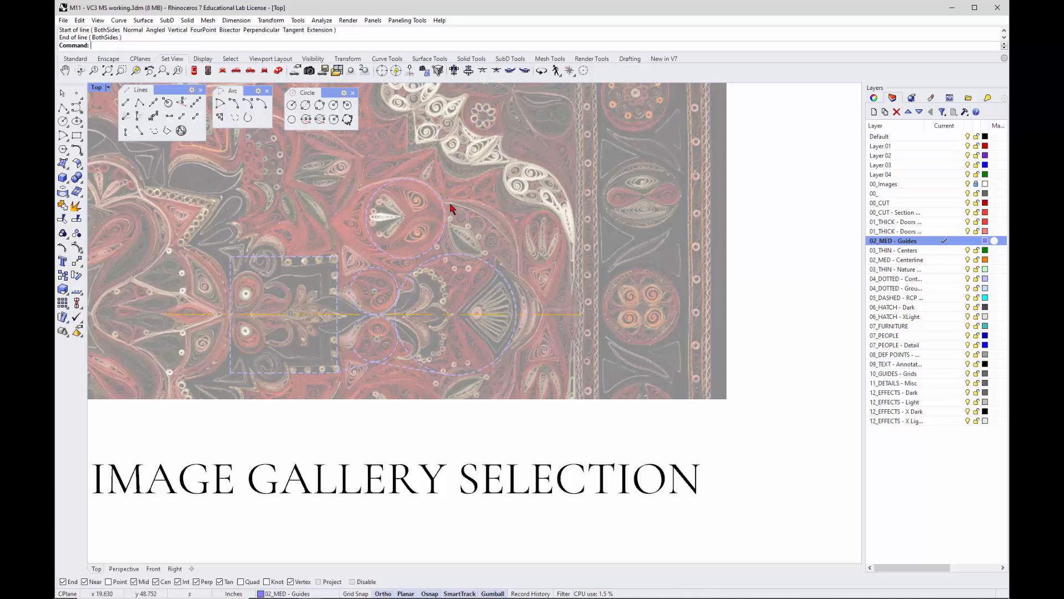
pyautogui.moveTo(438, 341)
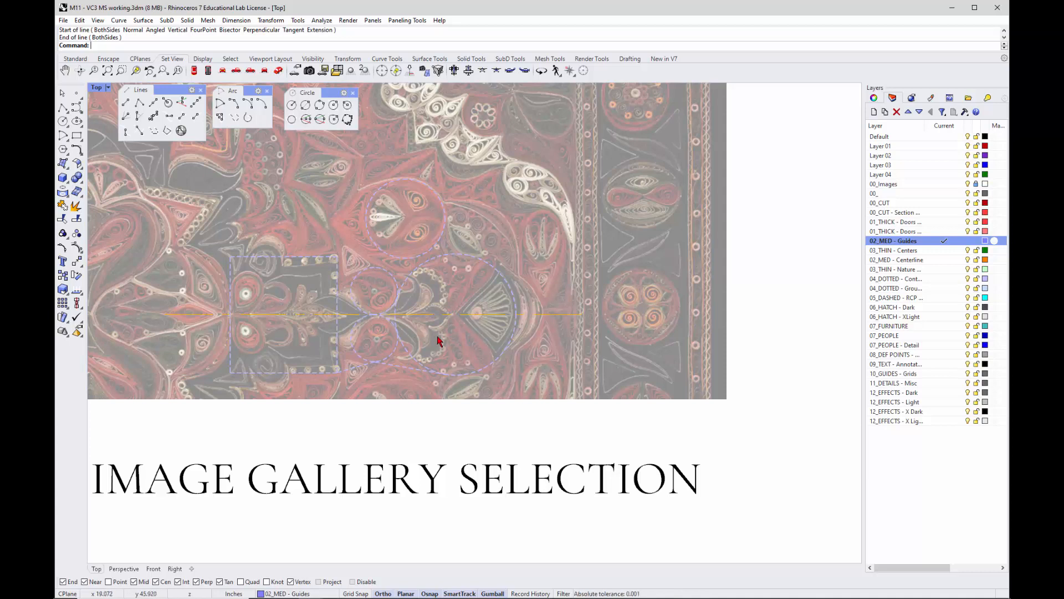
pyautogui.moveTo(447, 334)
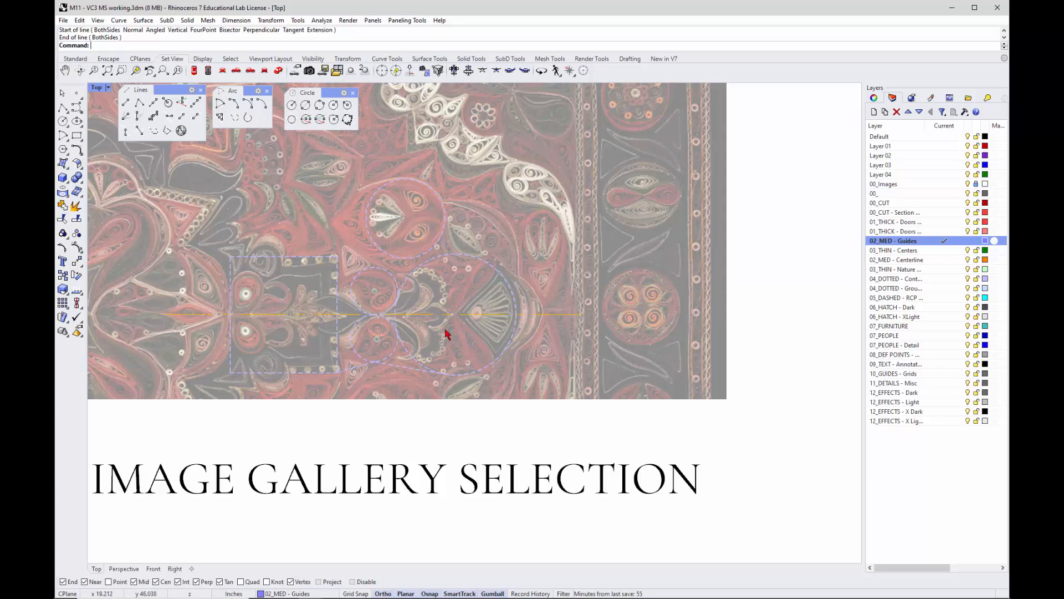
pyautogui.moveTo(432, 208)
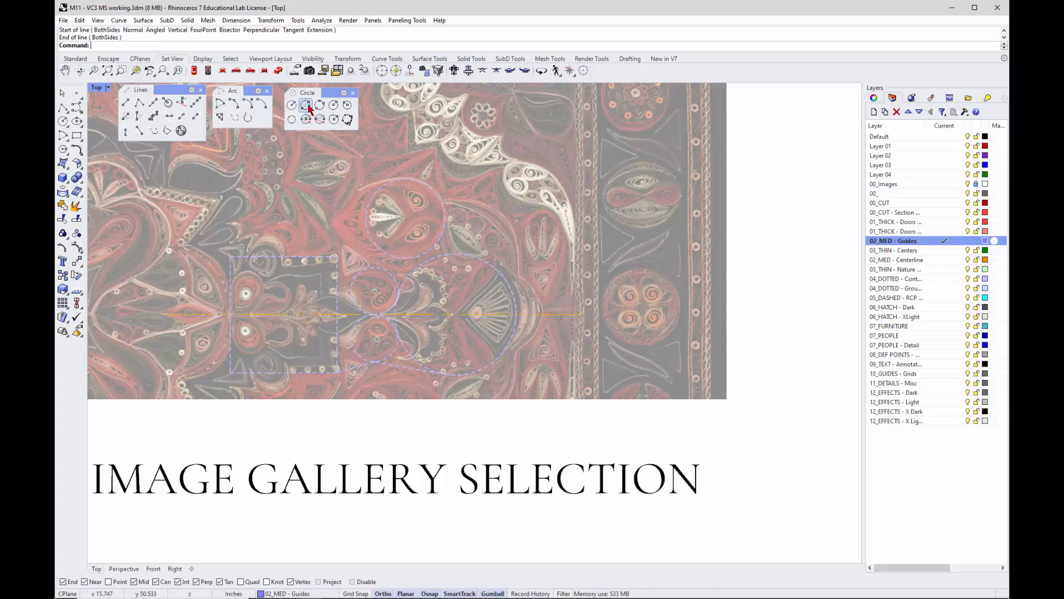
# Start a three-point arc tool to trace along the lower guide circle.
pyautogui.click(306, 105)
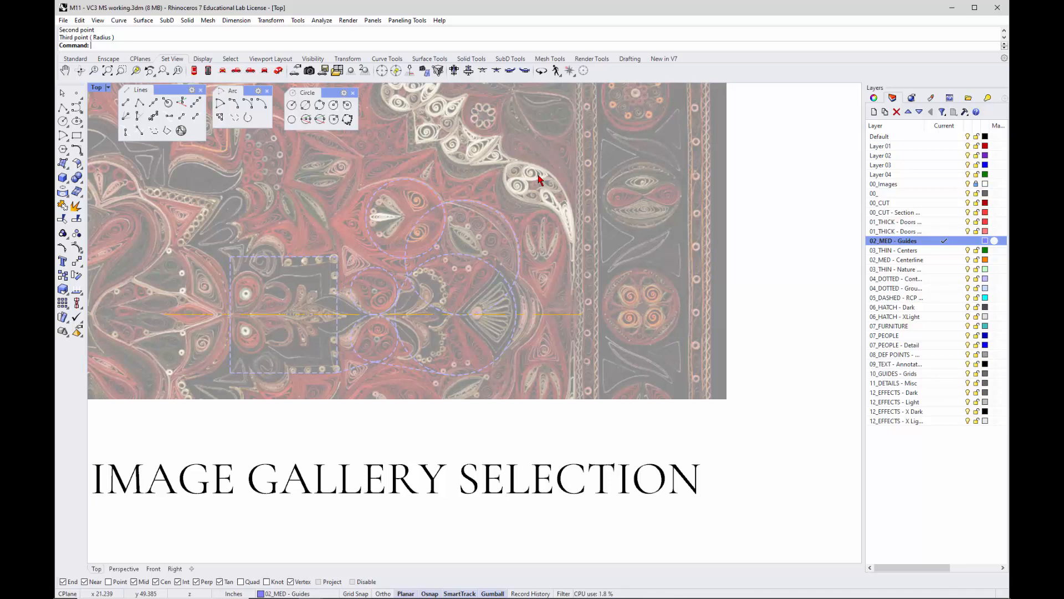
pyautogui.moveTo(511, 233)
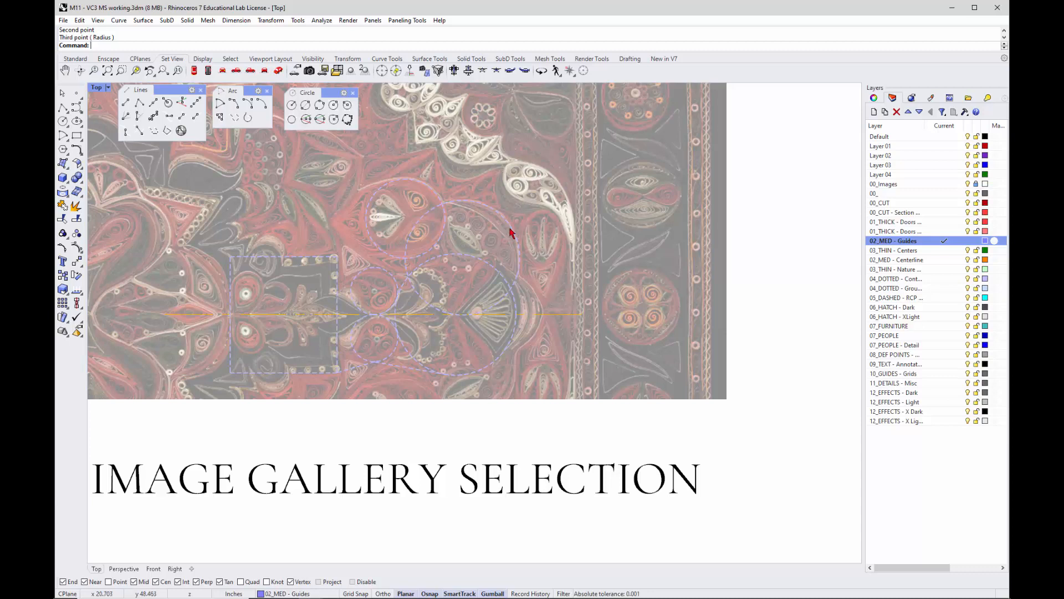
pyautogui.moveTo(419, 384)
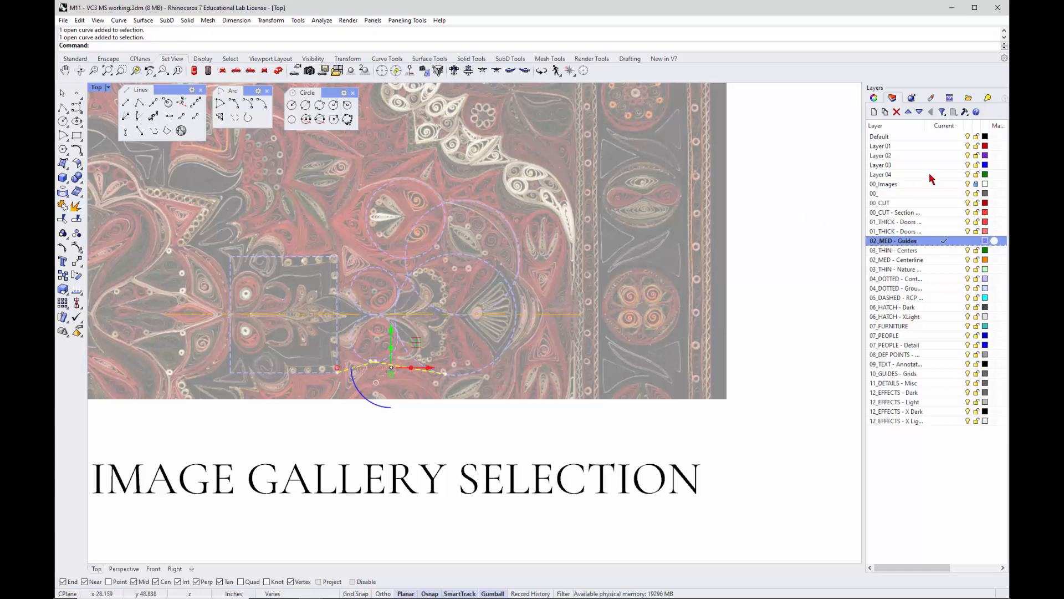
# Move the selected tangent line and lower arc onto the 00_CUT layer so they show red.
pyautogui.click(879, 202)
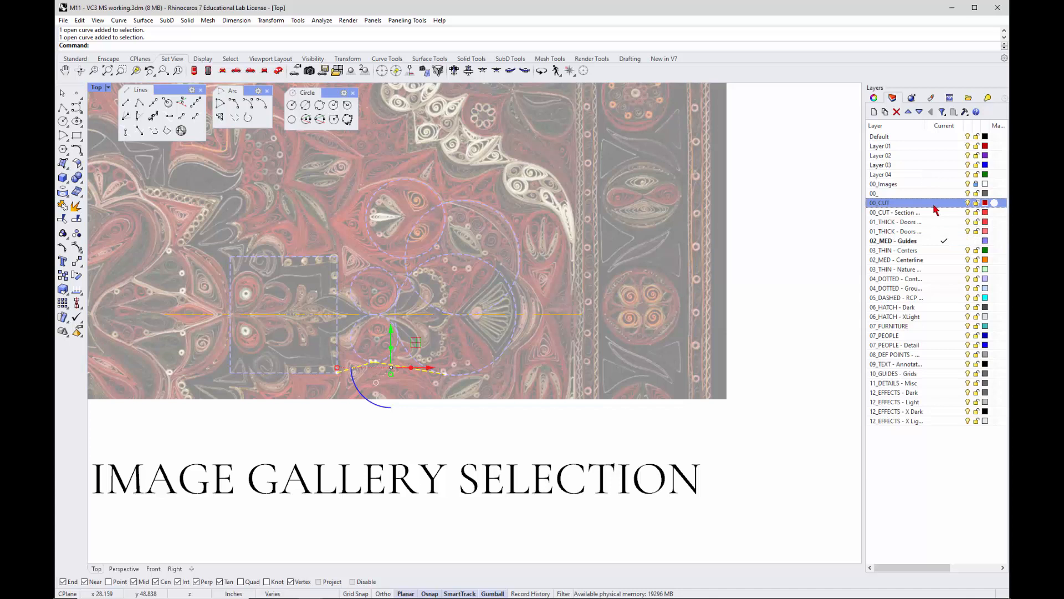
pyautogui.rightClick(879, 203)
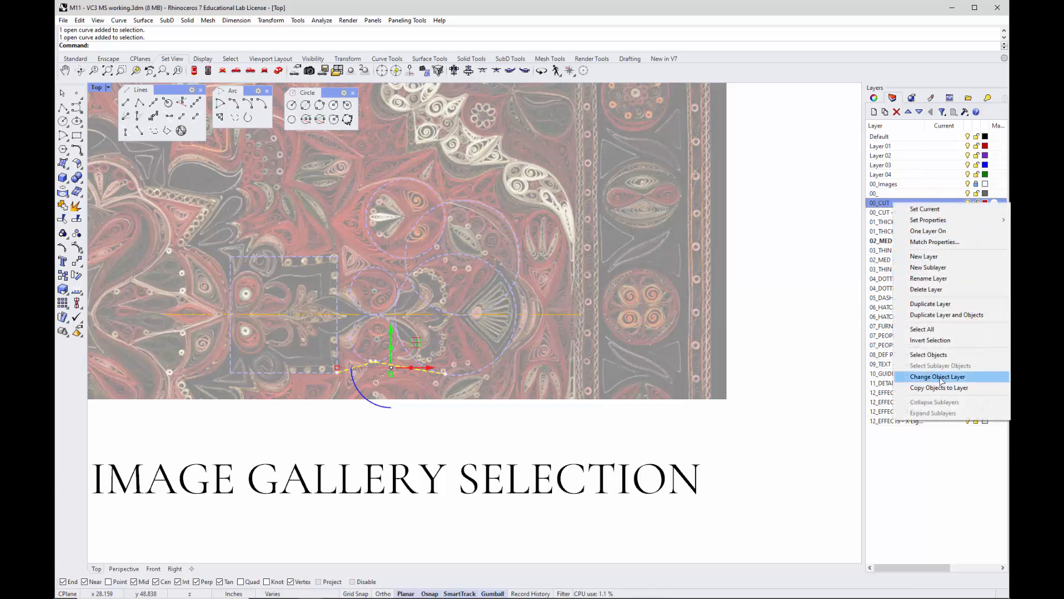
pyautogui.click(938, 375)
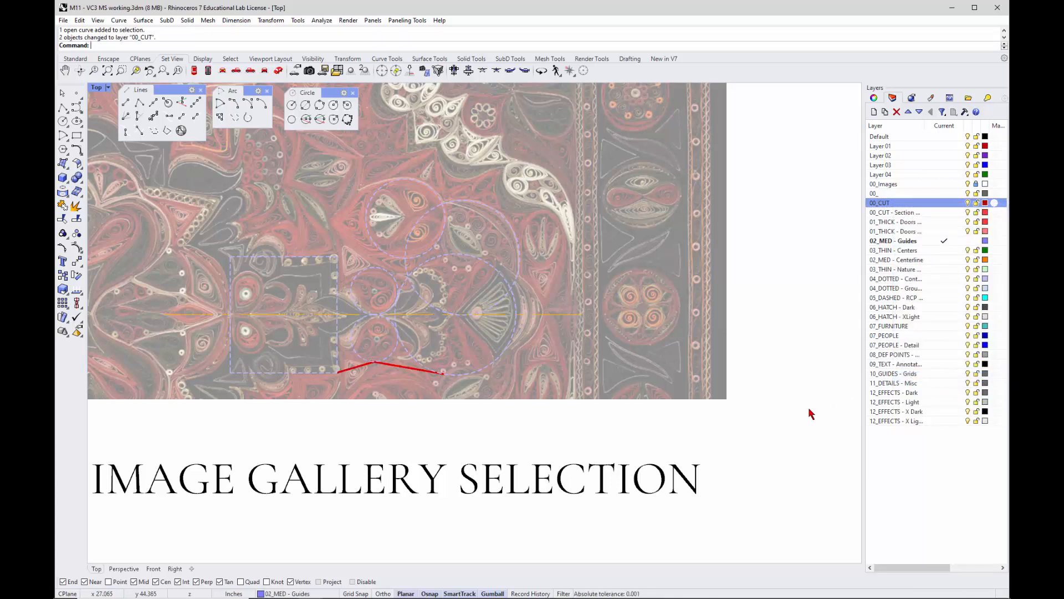
pyautogui.moveTo(511, 401)
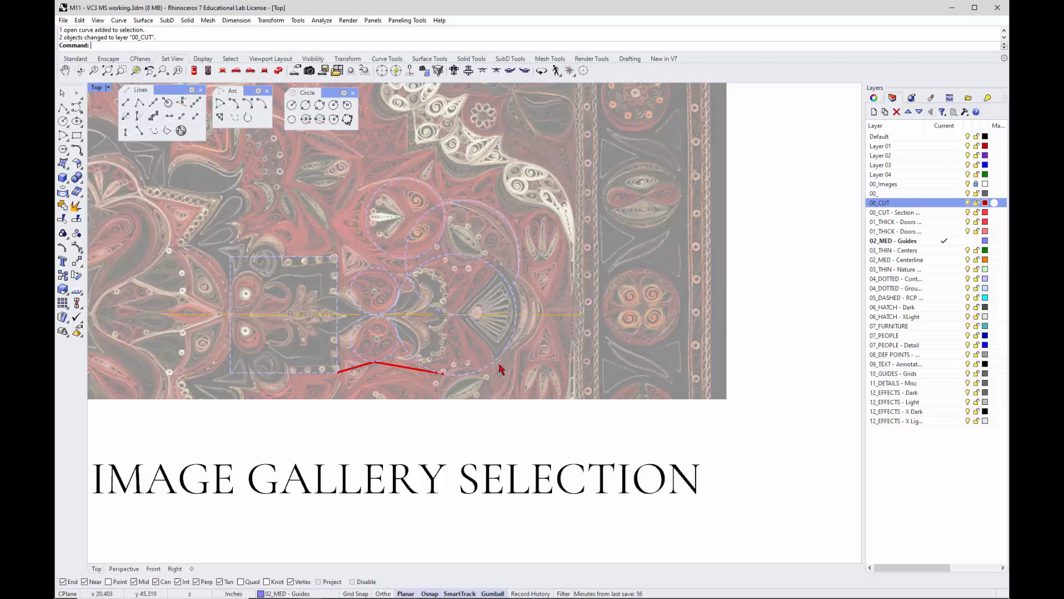
pyautogui.moveTo(531, 239)
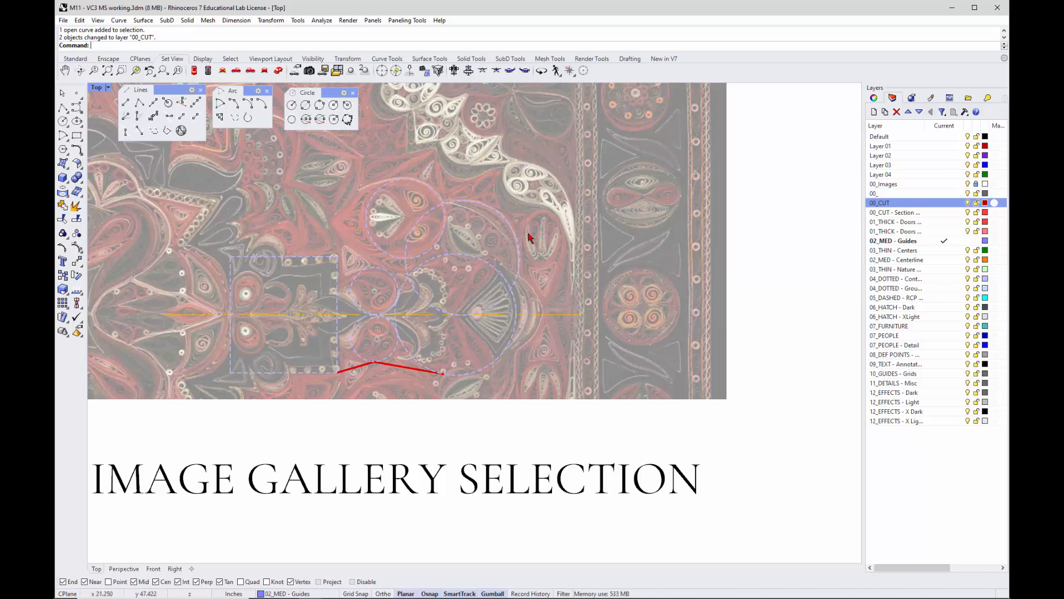
pyautogui.moveTo(448, 211)
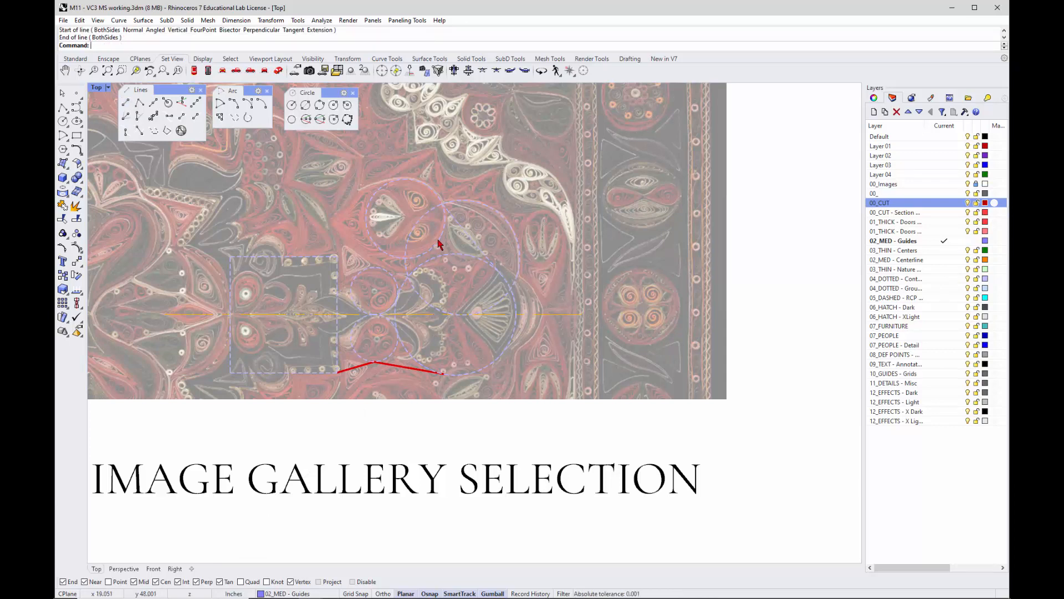
pyautogui.moveTo(460, 217)
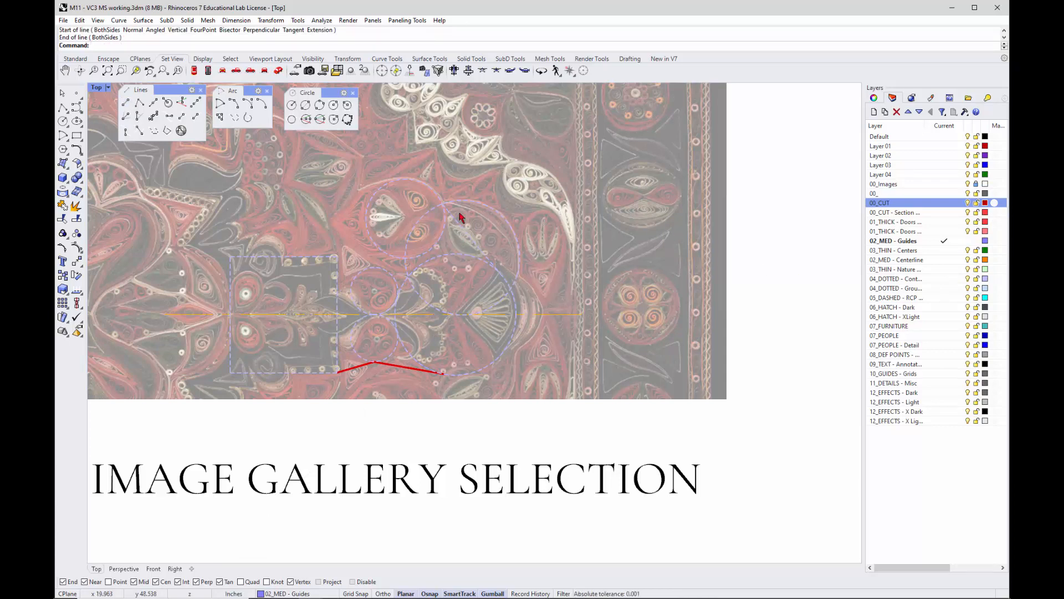
pyautogui.moveTo(477, 223)
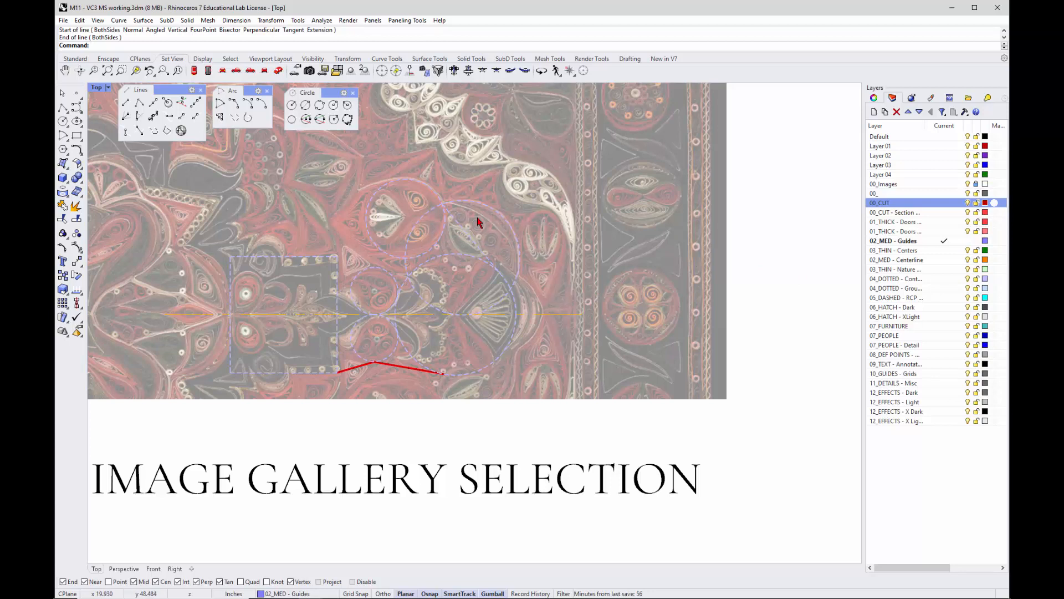
# Run MatchLayer so the new straight profile lines take the red 00_CUT layer.
pyautogui.write('MatchLayer')
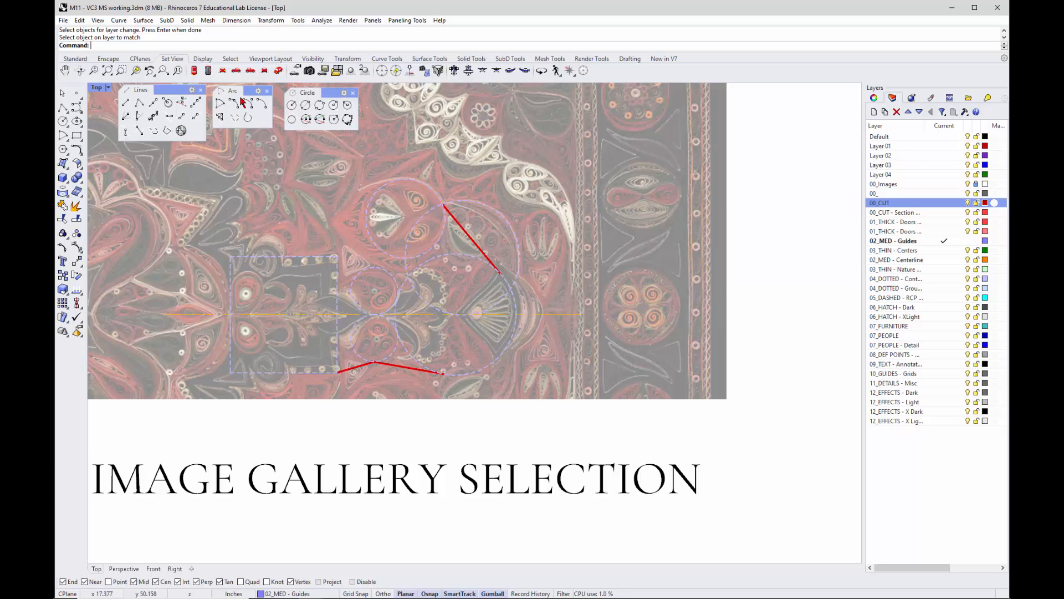
pyautogui.moveTo(222, 104)
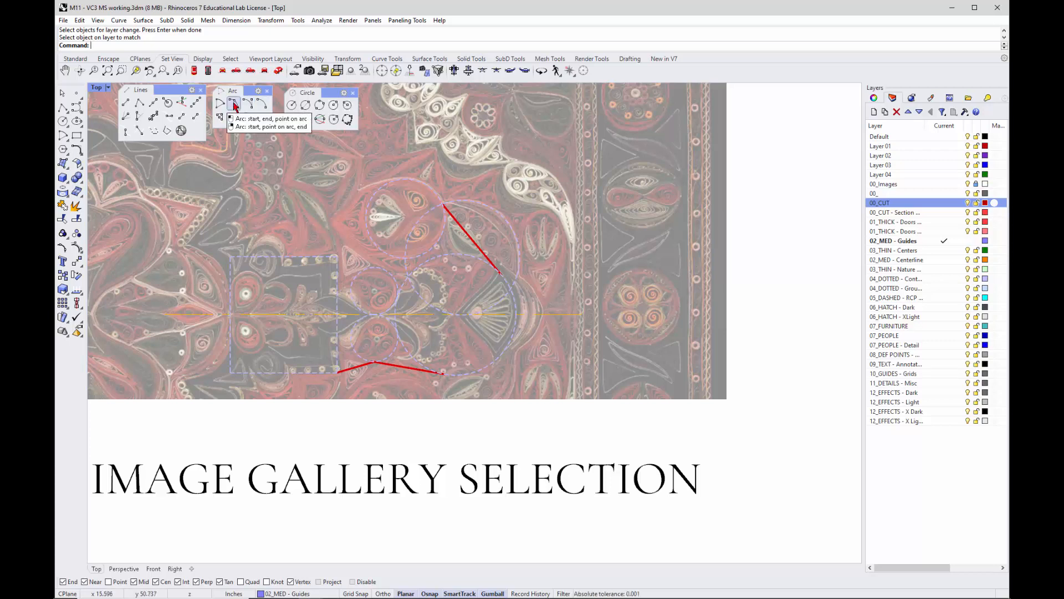
# Draw a centre-start arc around the right guide circle from the slanted line's endpoint and select it.
pyautogui.click(234, 104)
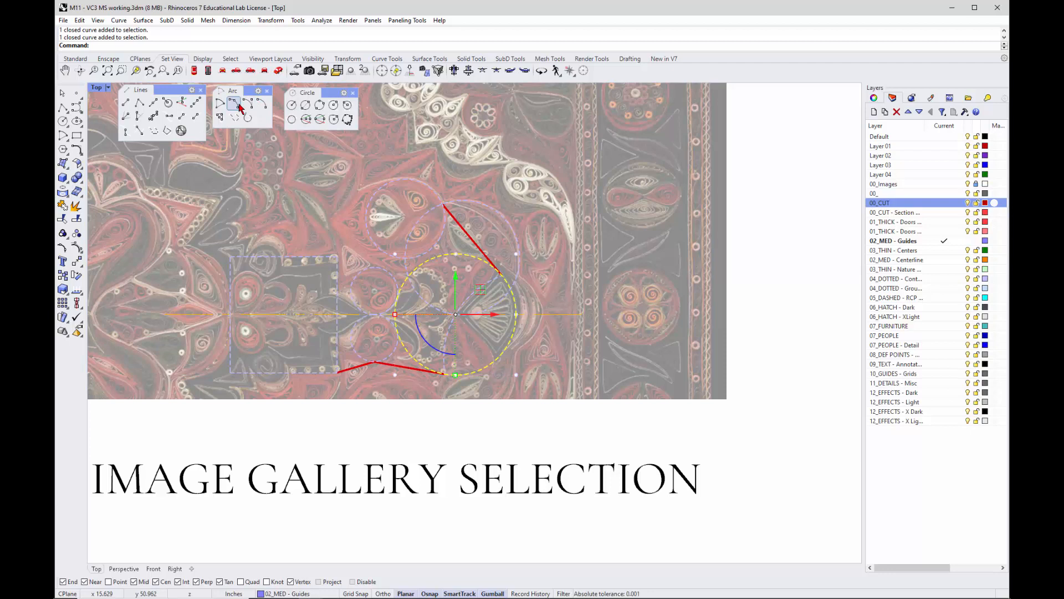
pyautogui.click(234, 104)
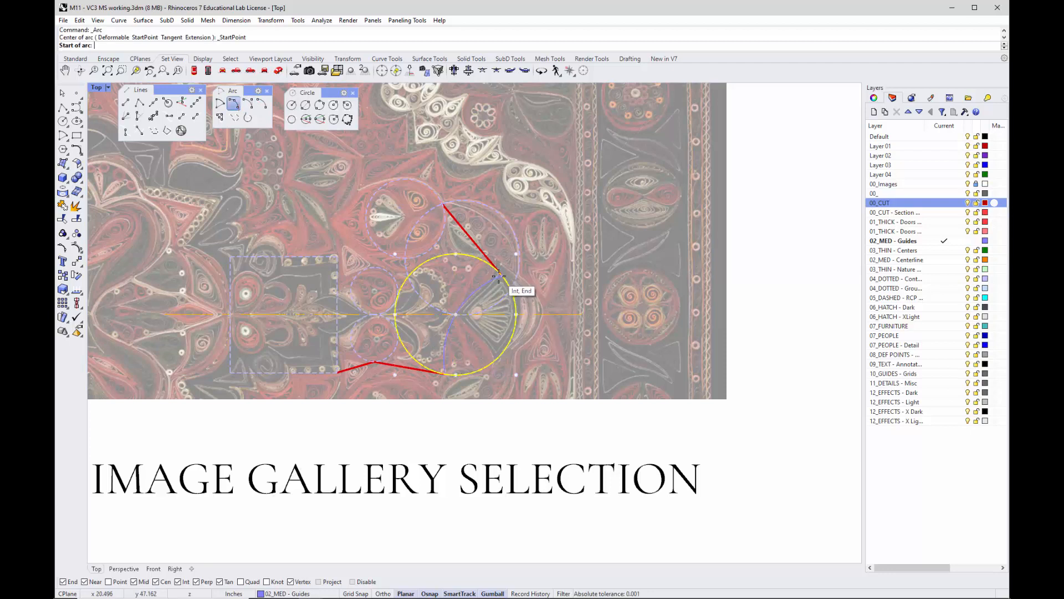
pyautogui.click(501, 277)
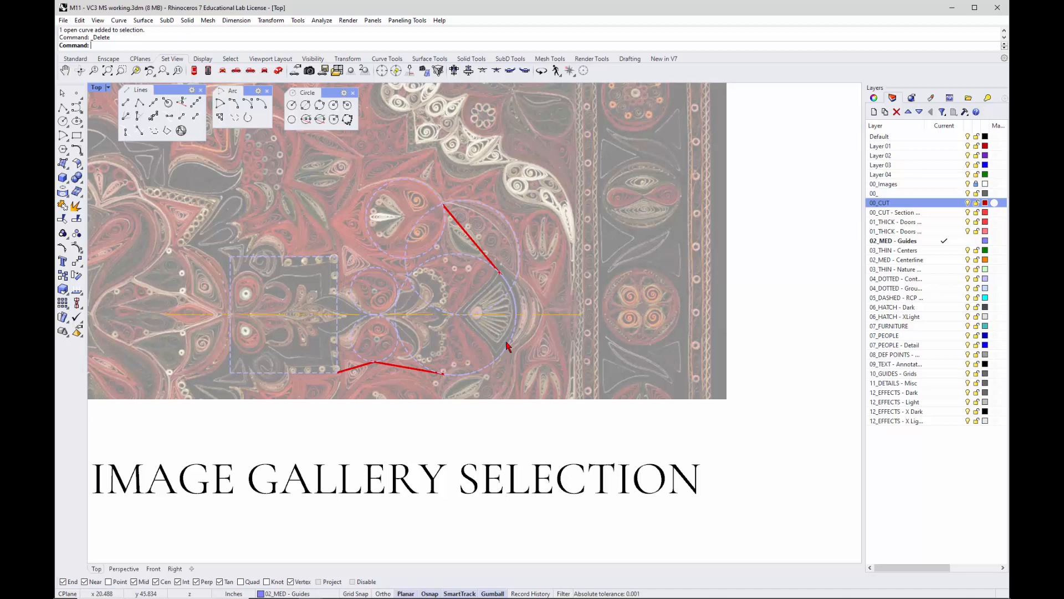
pyautogui.click(507, 344)
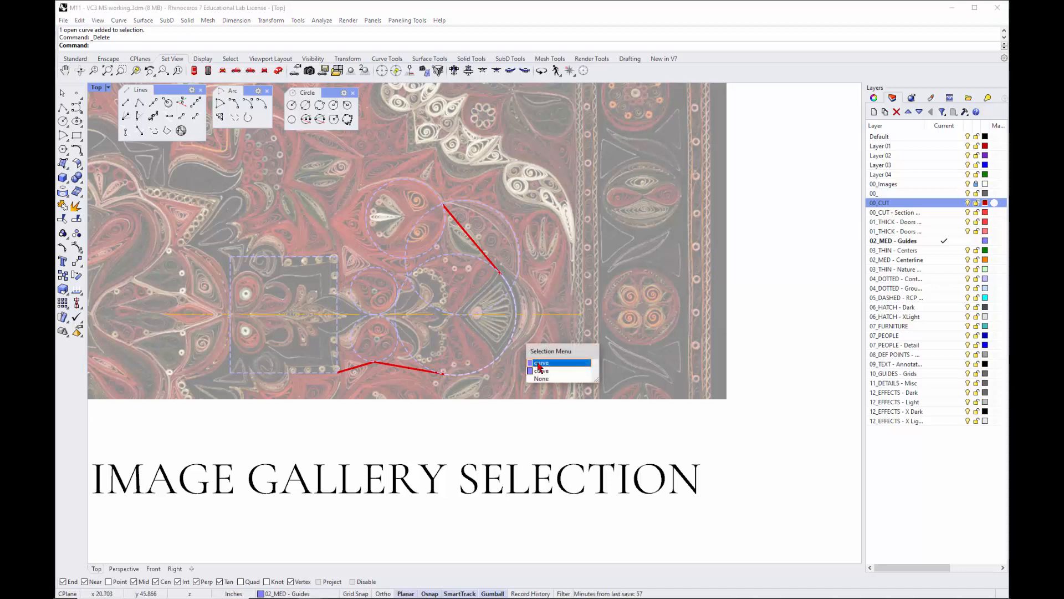
pyautogui.click(541, 362)
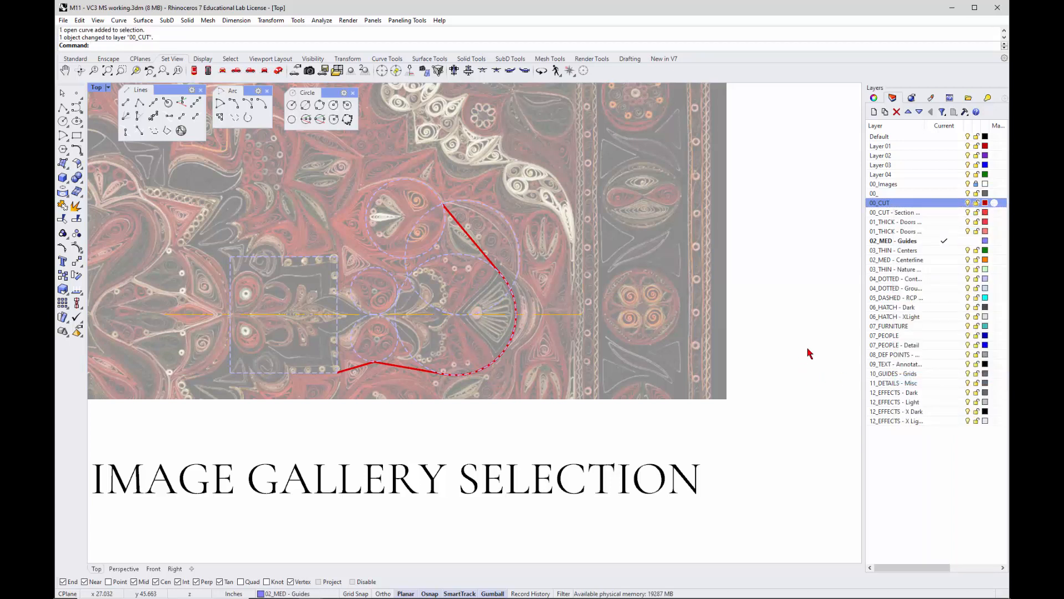
pyautogui.moveTo(234, 71)
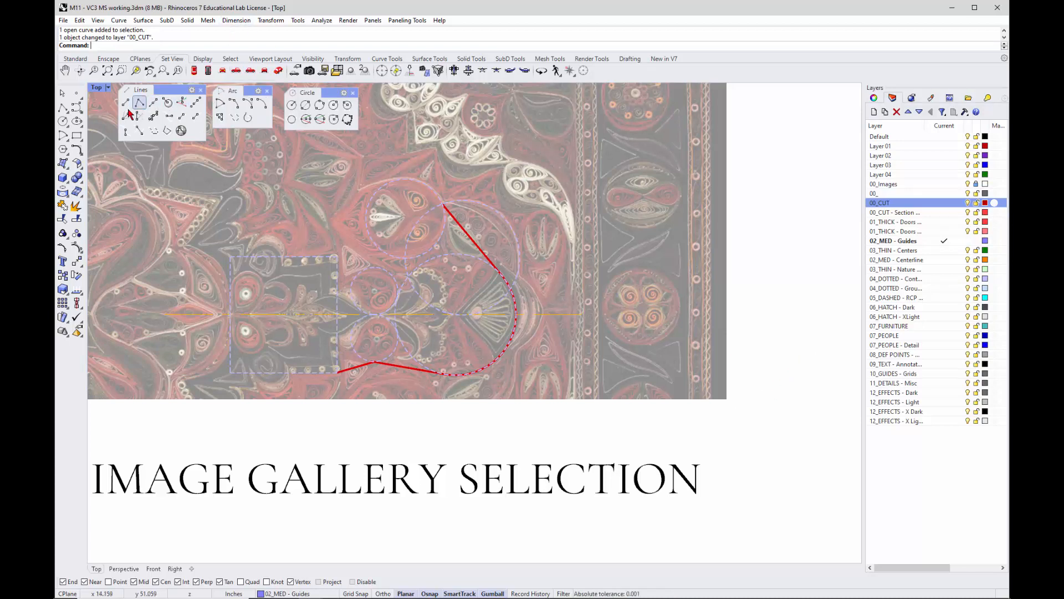
# Draw a line from the upper circle's centre and a tangent arc along the upper guide circle.
pyautogui.click(138, 102)
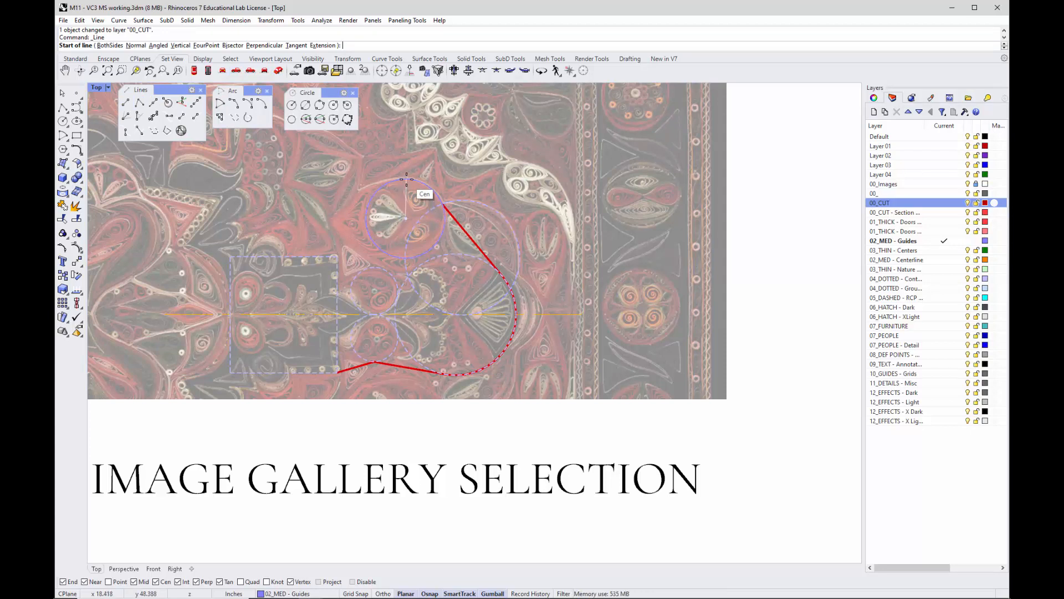
pyautogui.click(407, 183)
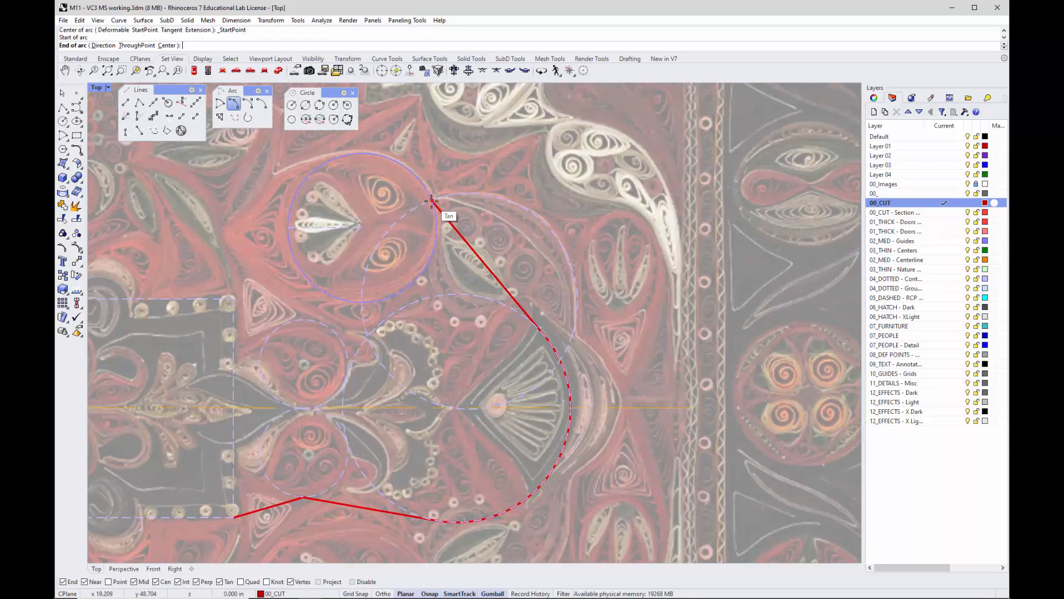
pyautogui.click(432, 201)
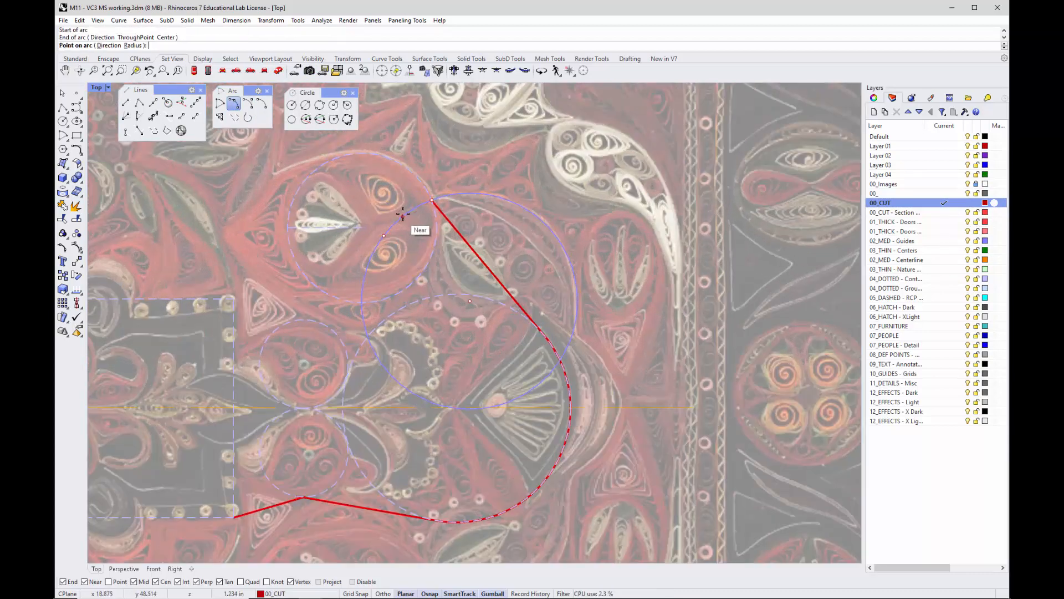
pyautogui.click(404, 213)
pyautogui.write('Fillet')
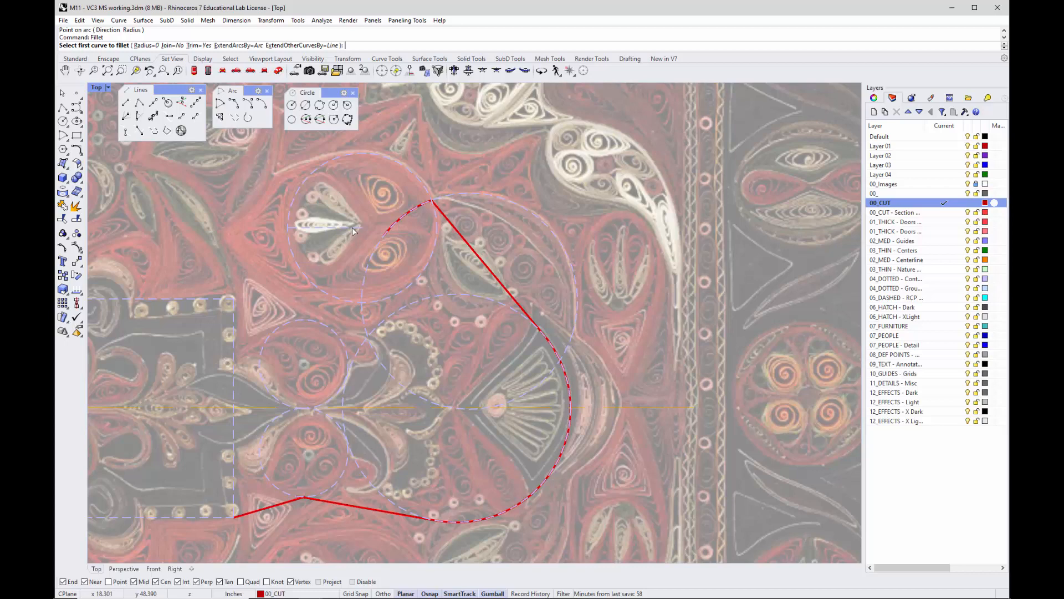
# Fillet the upper arc to the slanted line with radius 0 and select the small arc for MatchLayer.
pyautogui.click(433, 204)
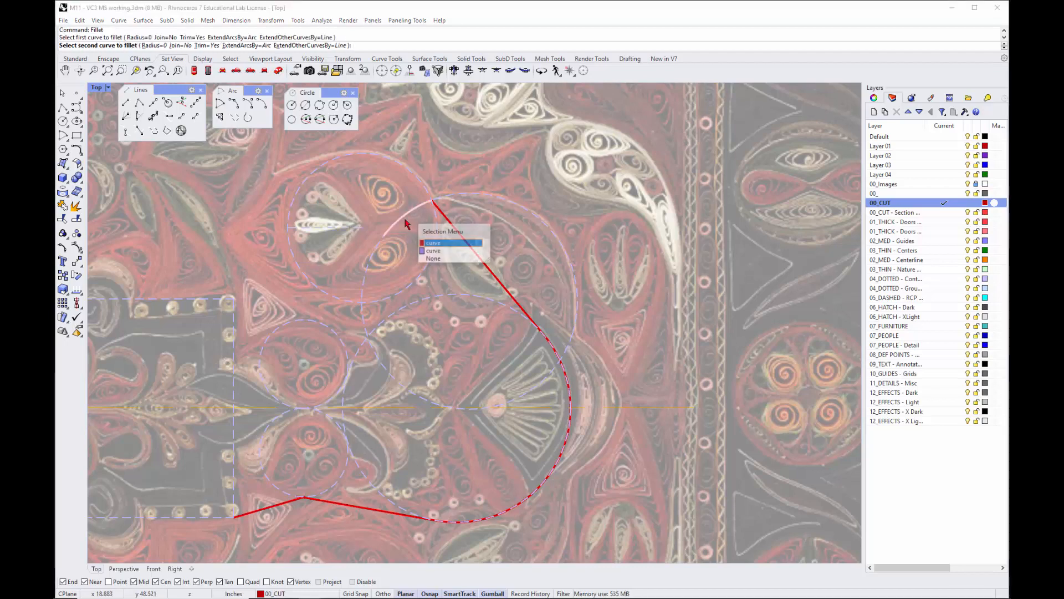
pyautogui.click(434, 243)
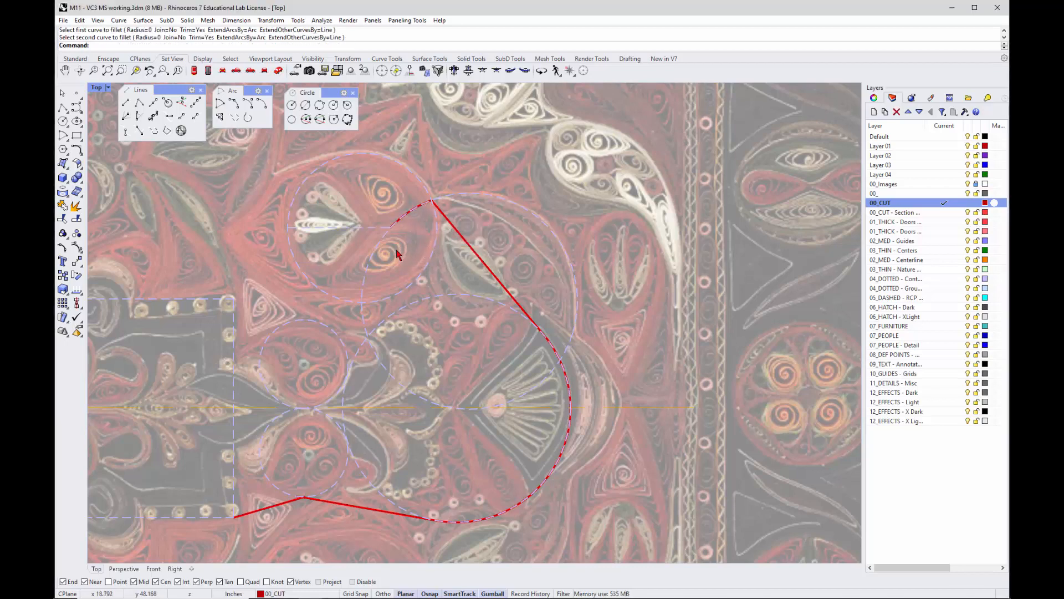
pyautogui.click(360, 226)
pyautogui.write('MatchLayer')
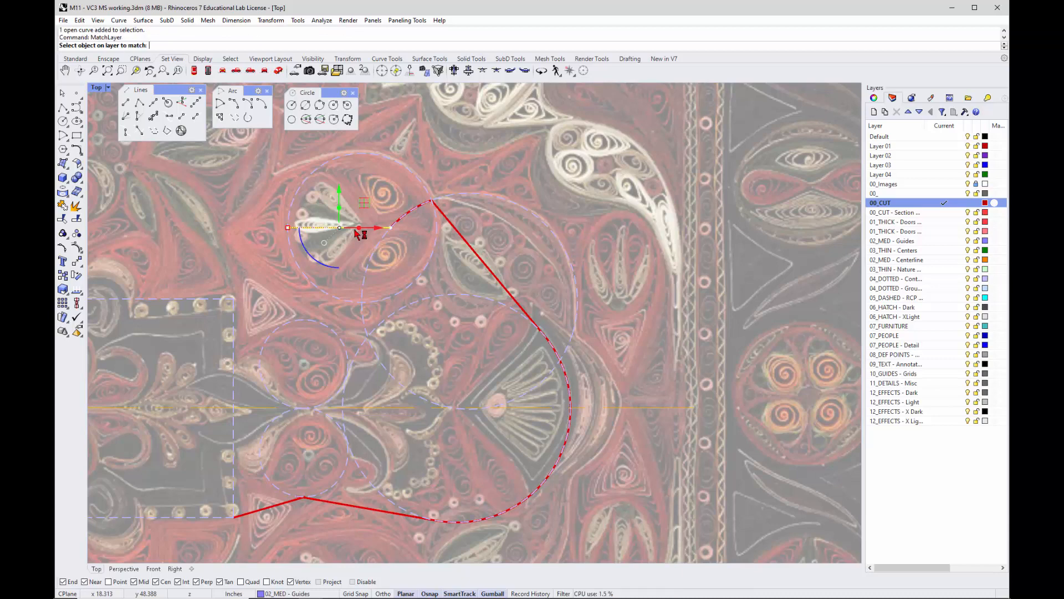
pyautogui.moveTo(472, 251)
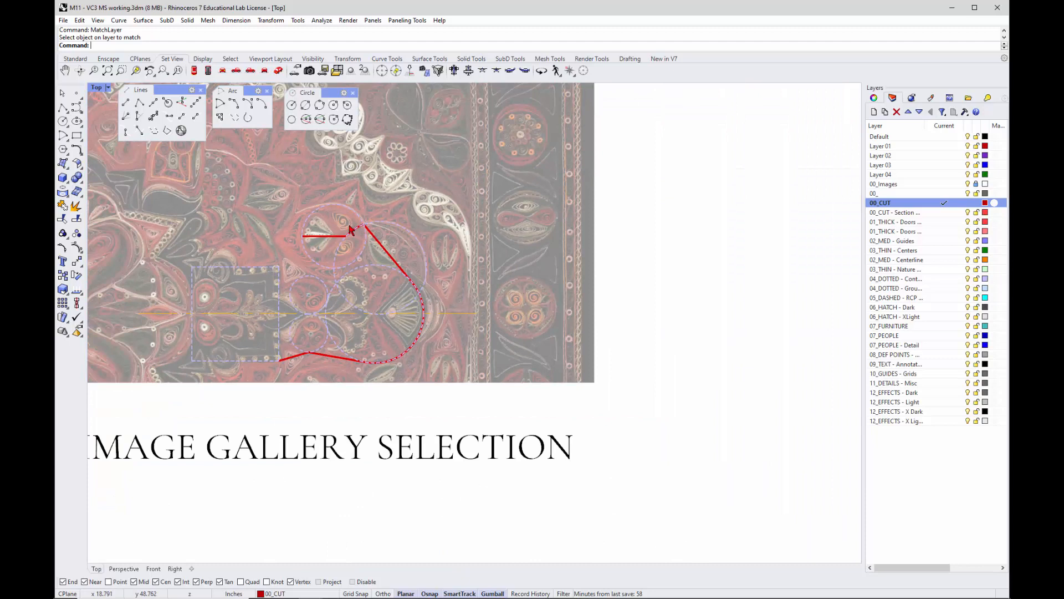
pyautogui.moveTo(356, 224)
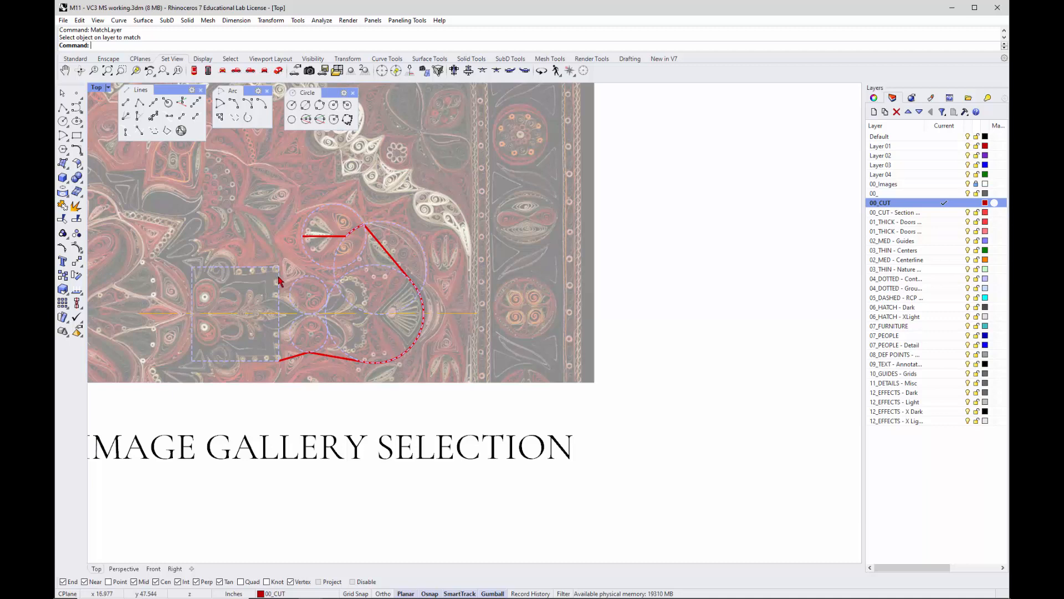
pyautogui.moveTo(295, 261)
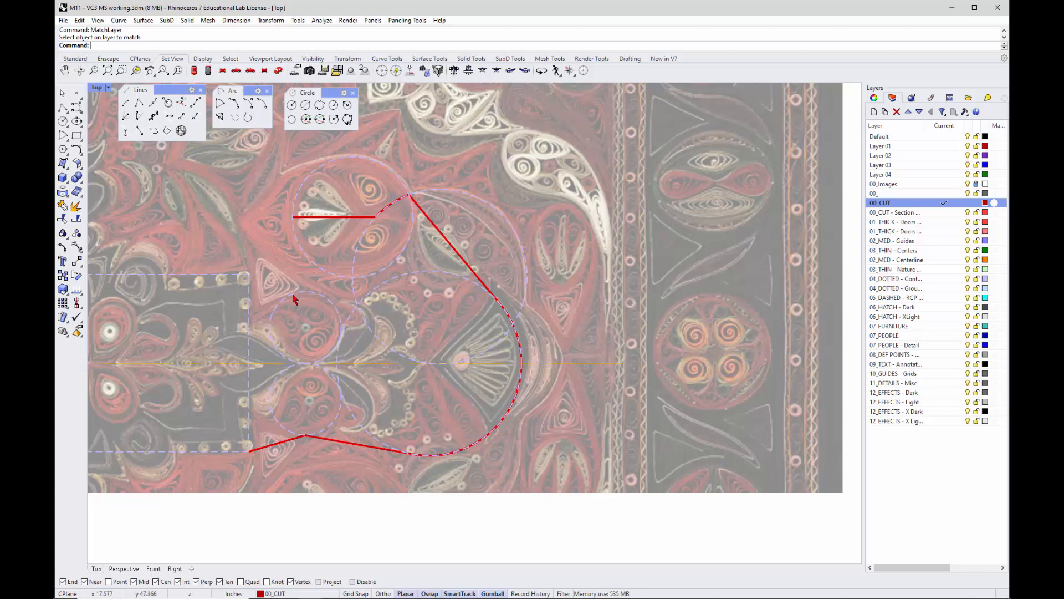
pyautogui.moveTo(367, 318)
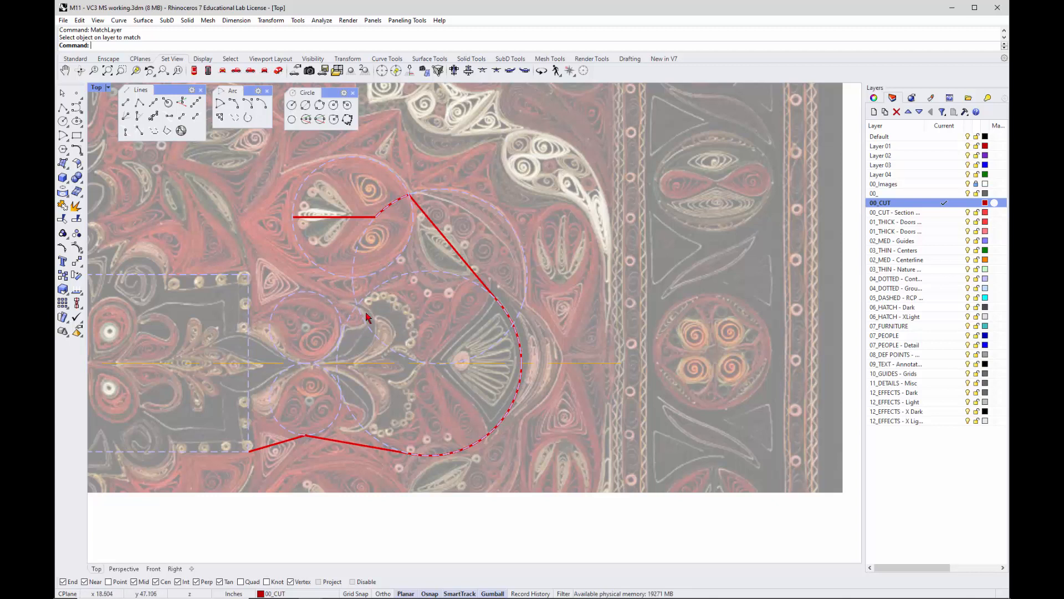
pyautogui.moveTo(284, 221)
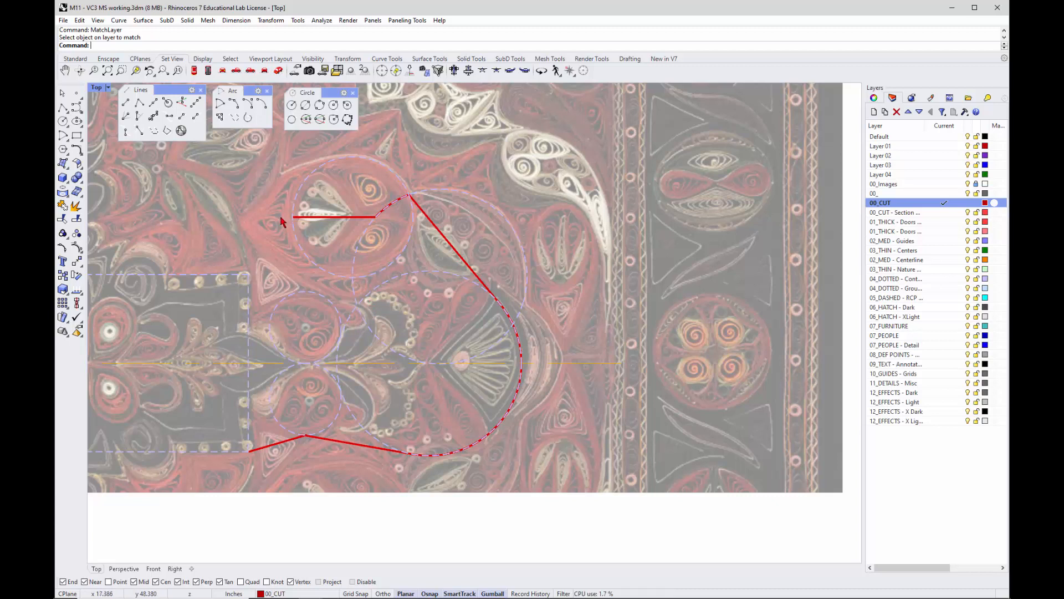
pyautogui.moveTo(356, 307)
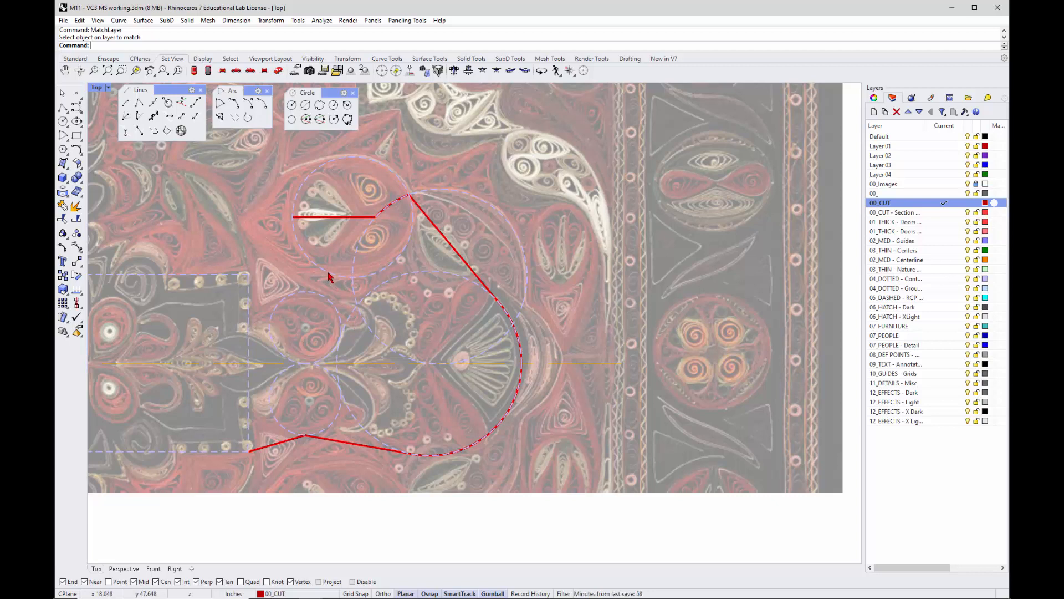
pyautogui.moveTo(216, 155)
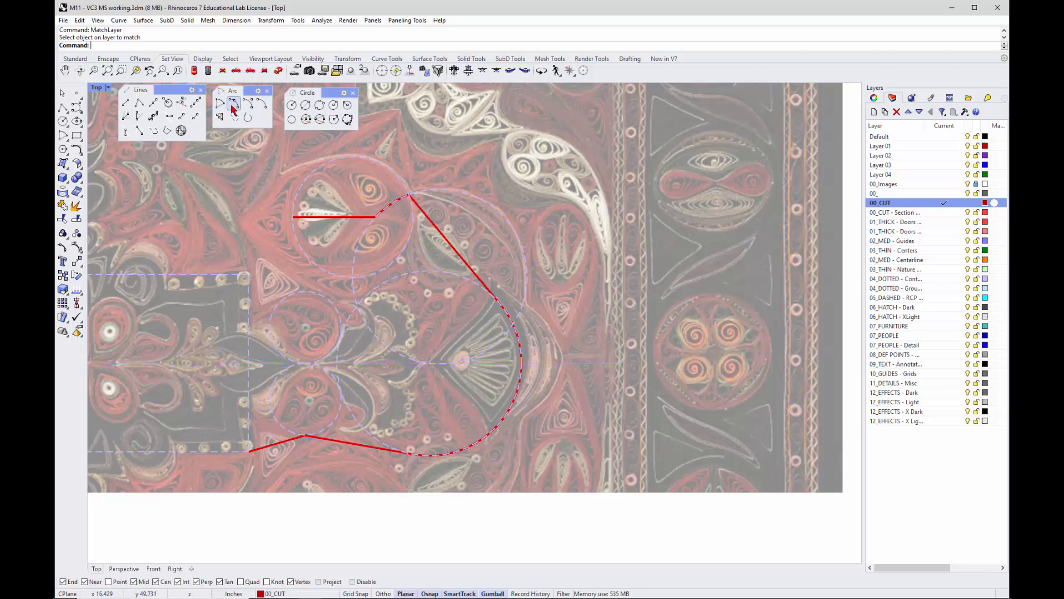
# Draw a short arc between points on the guide circles below the upper circle.
pyautogui.click(233, 104)
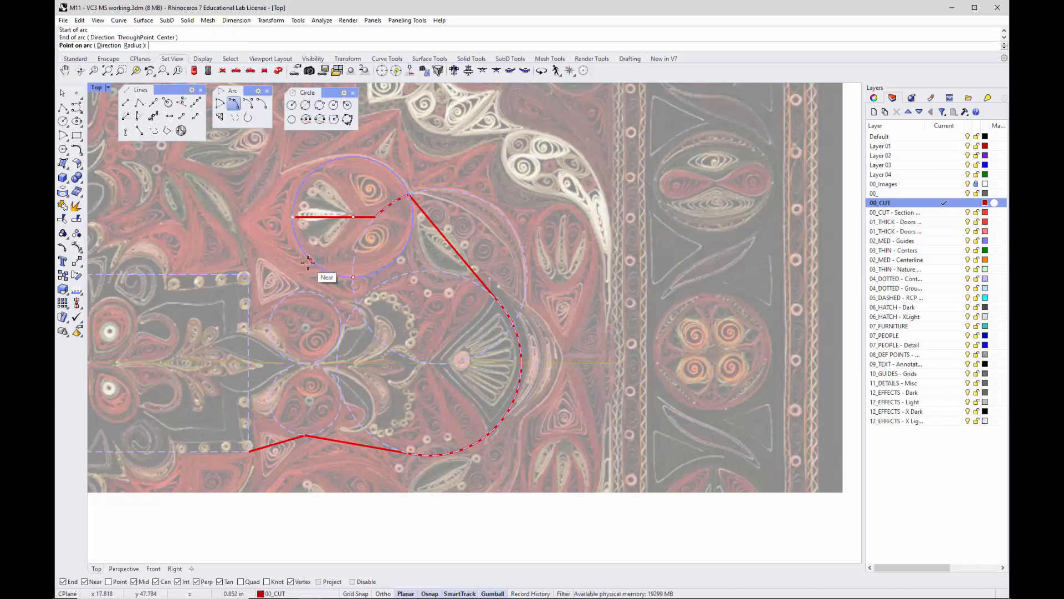
pyautogui.moveTo(306, 255)
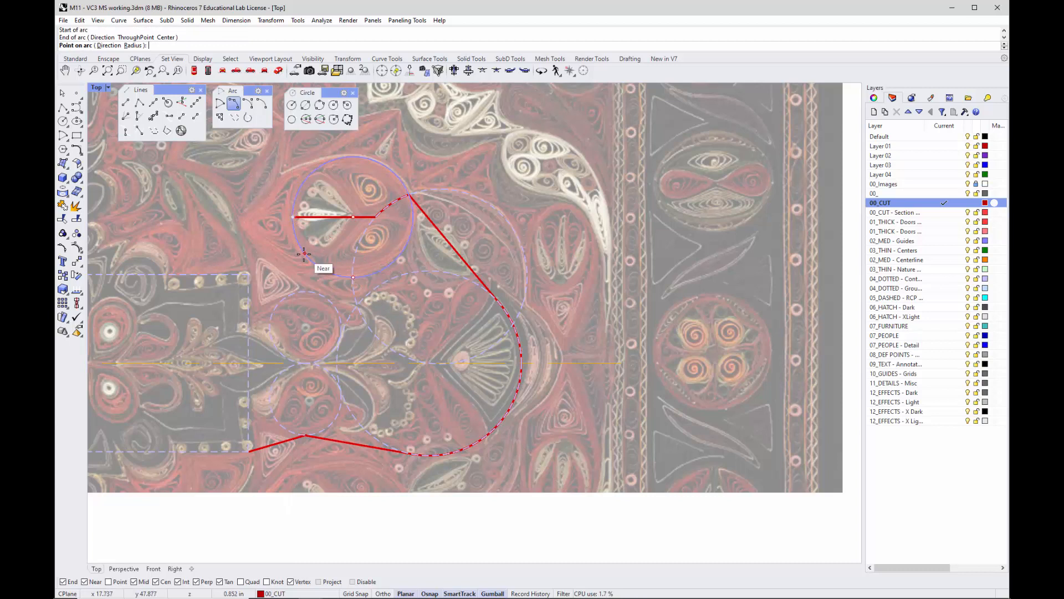
pyautogui.click(349, 279)
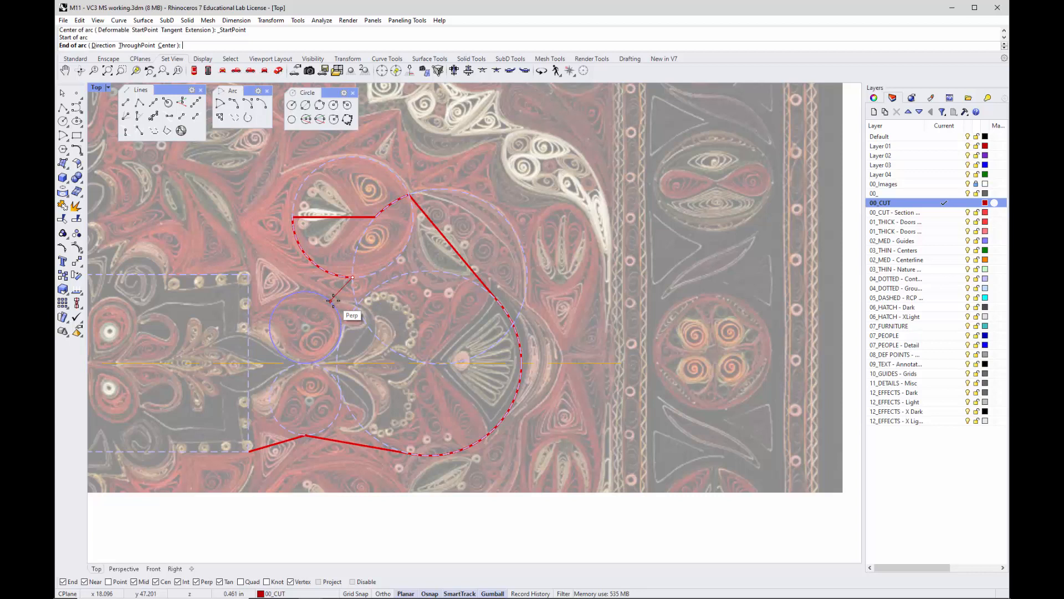
pyautogui.click(352, 279)
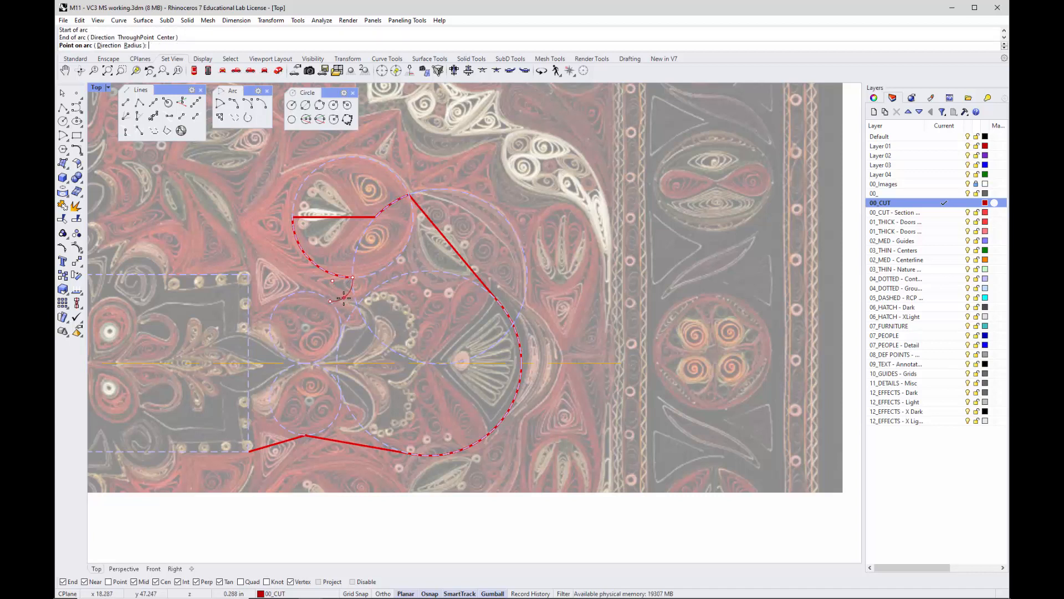
pyautogui.click(343, 301)
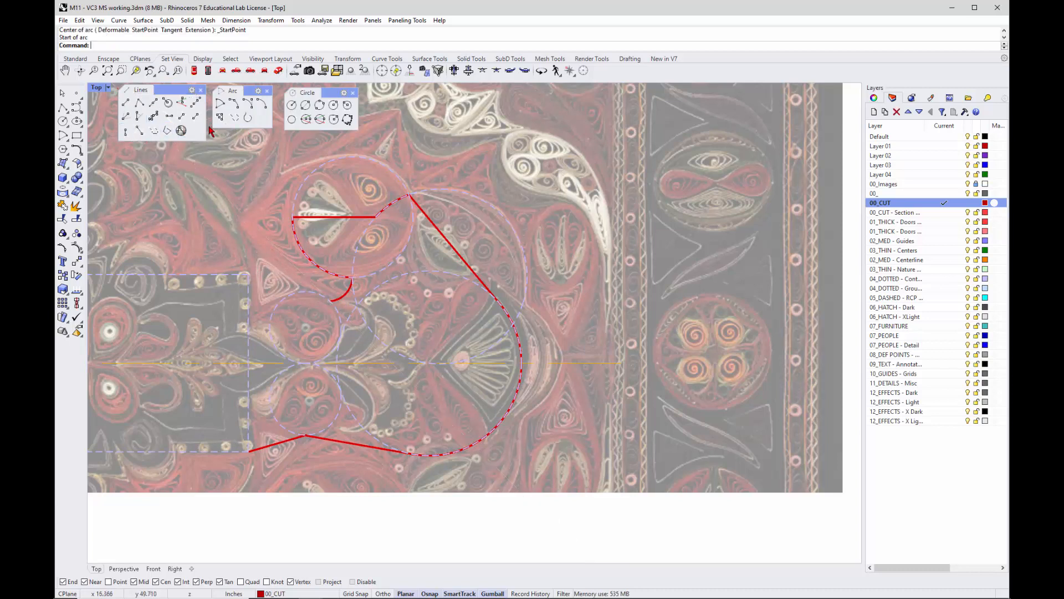
# Draw a line tangent to the guide circle, then an arc from its end onto the circle.
pyautogui.click(62, 191)
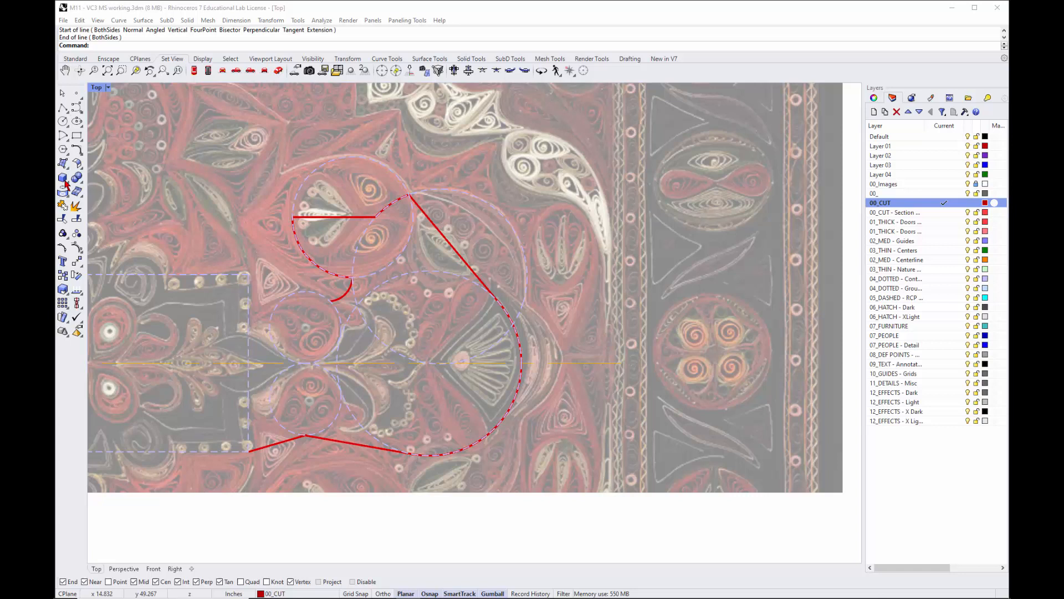
pyautogui.moveTo(238, 125)
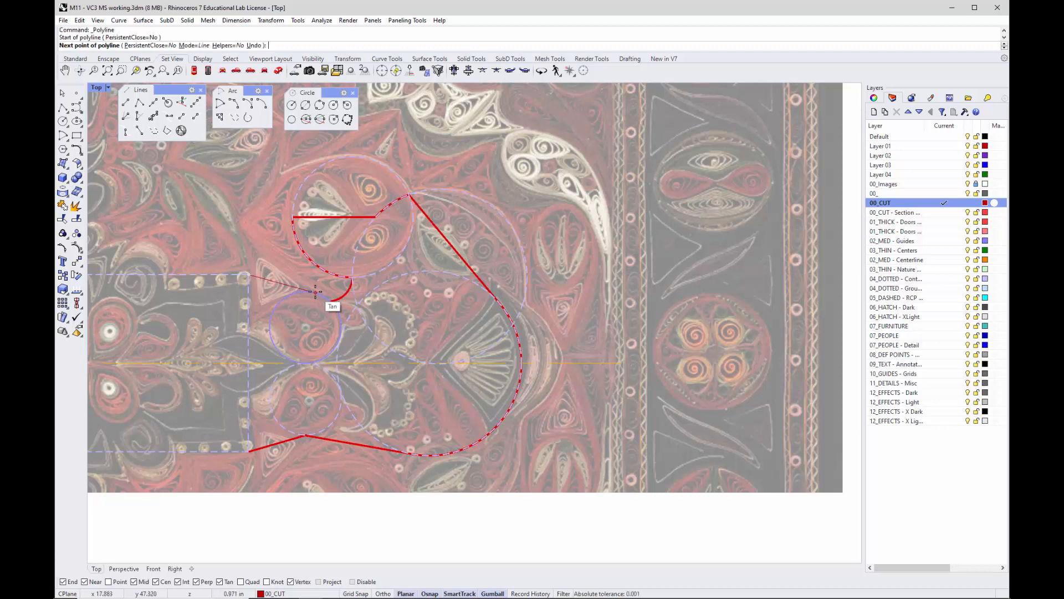
pyautogui.click(314, 293)
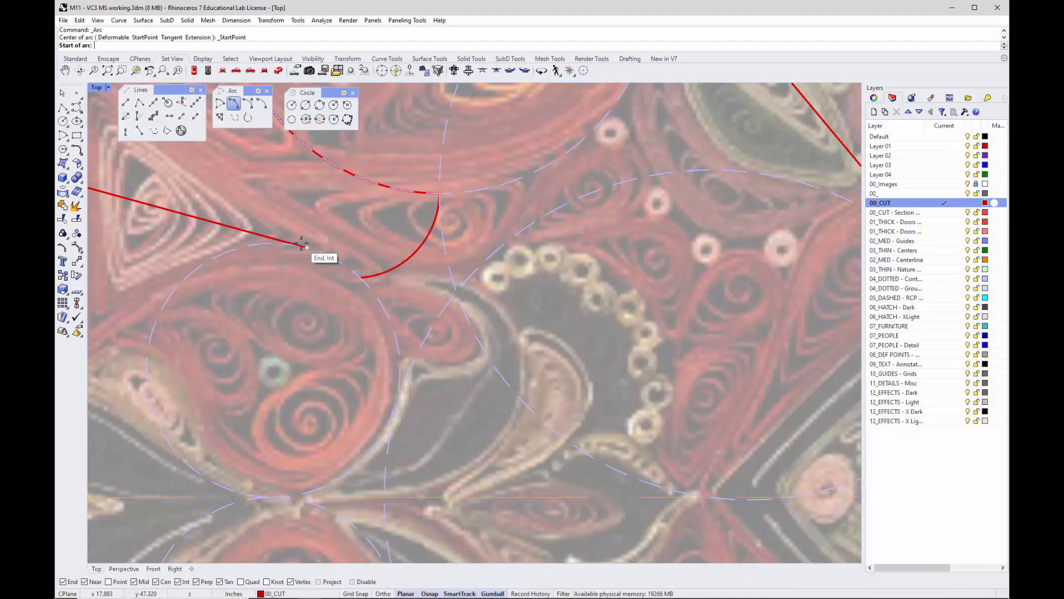
pyautogui.click(301, 244)
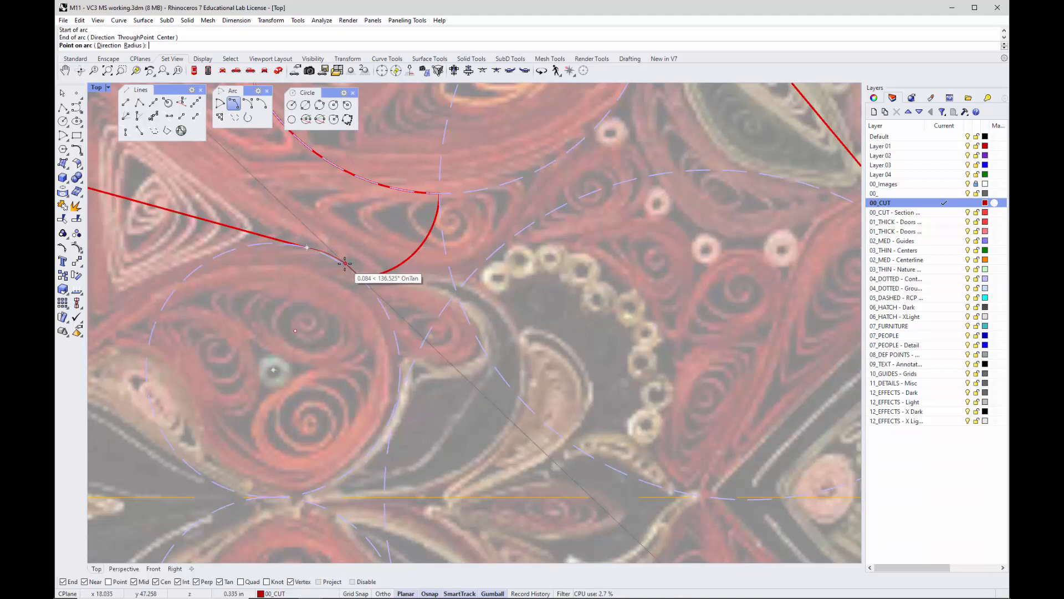
pyautogui.click(346, 264)
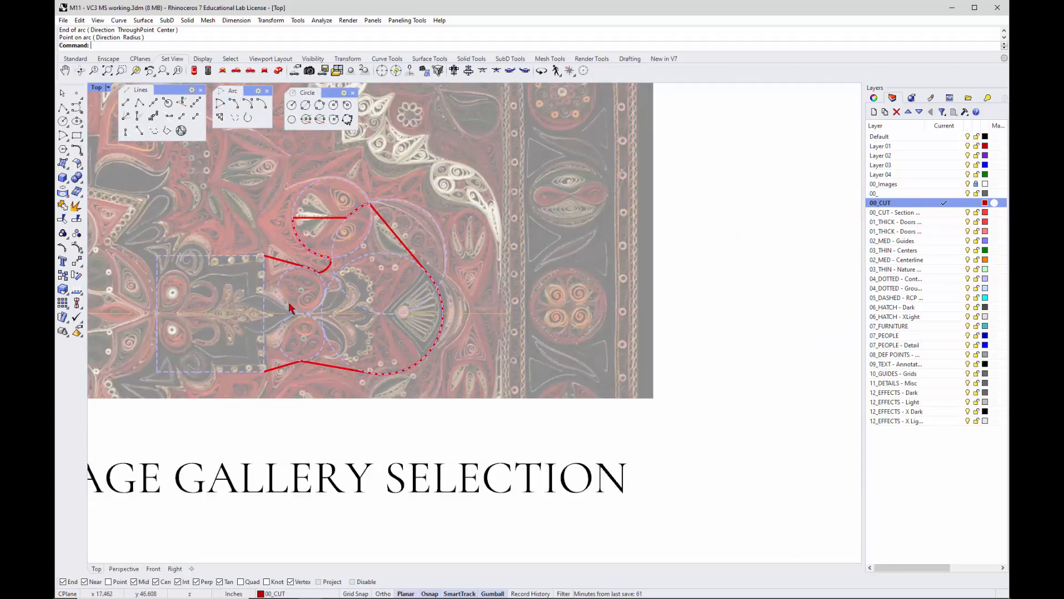
pyautogui.moveTo(264, 265)
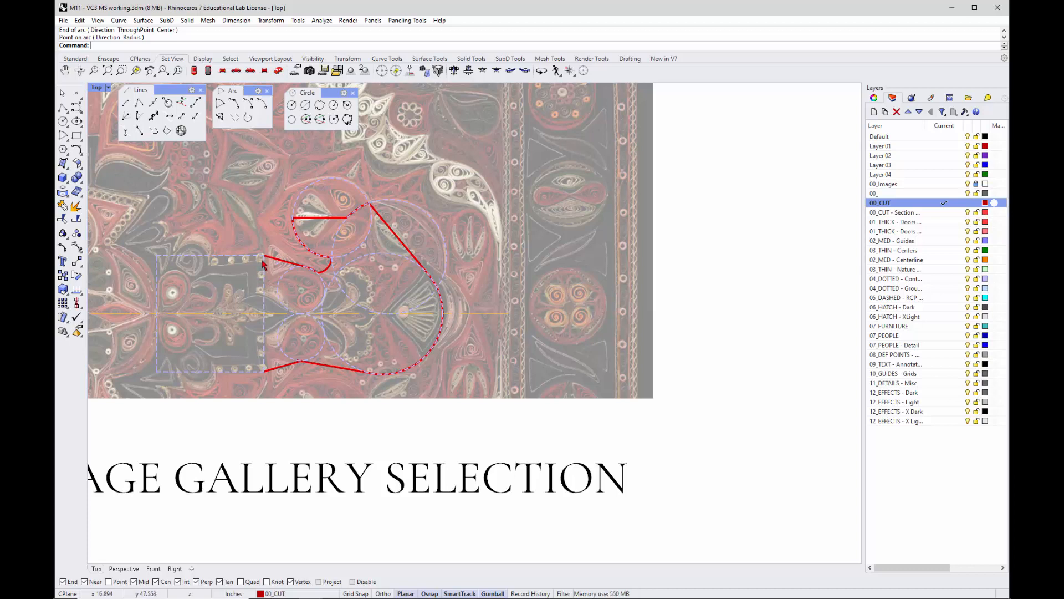
pyautogui.moveTo(261, 268)
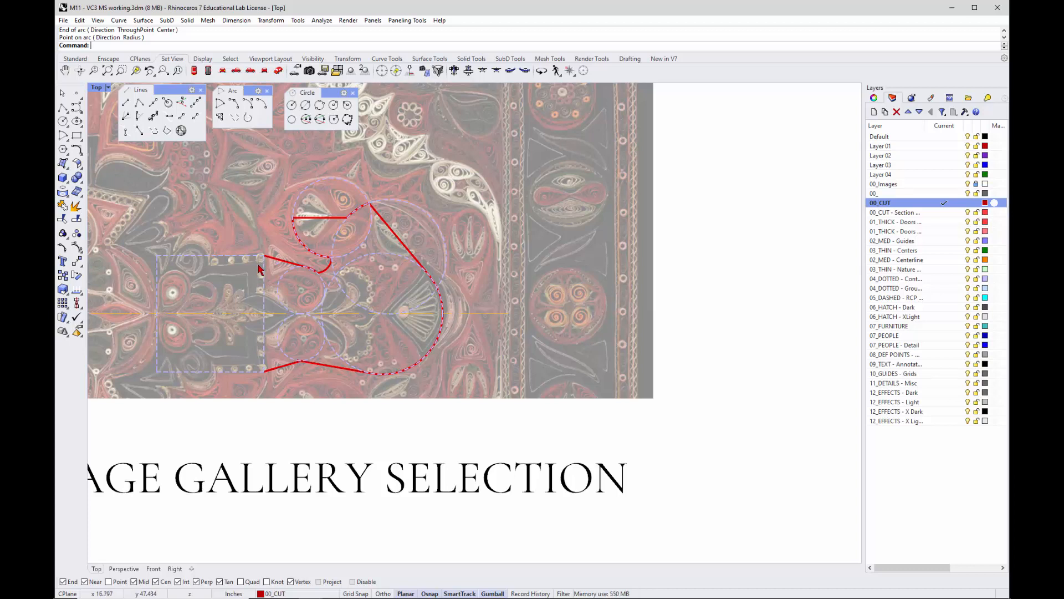
pyautogui.moveTo(267, 316)
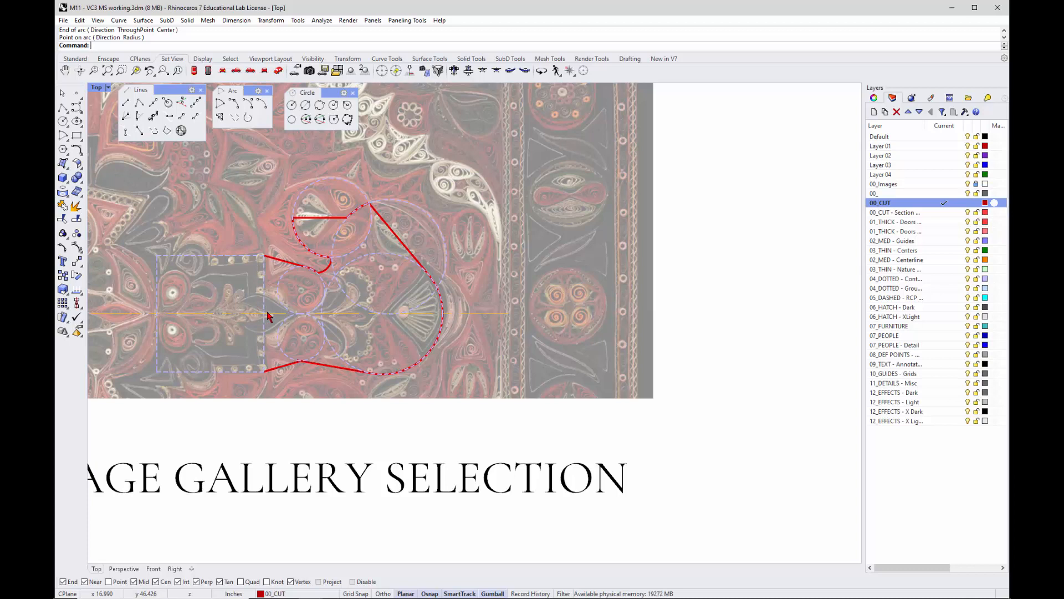
pyautogui.moveTo(272, 321)
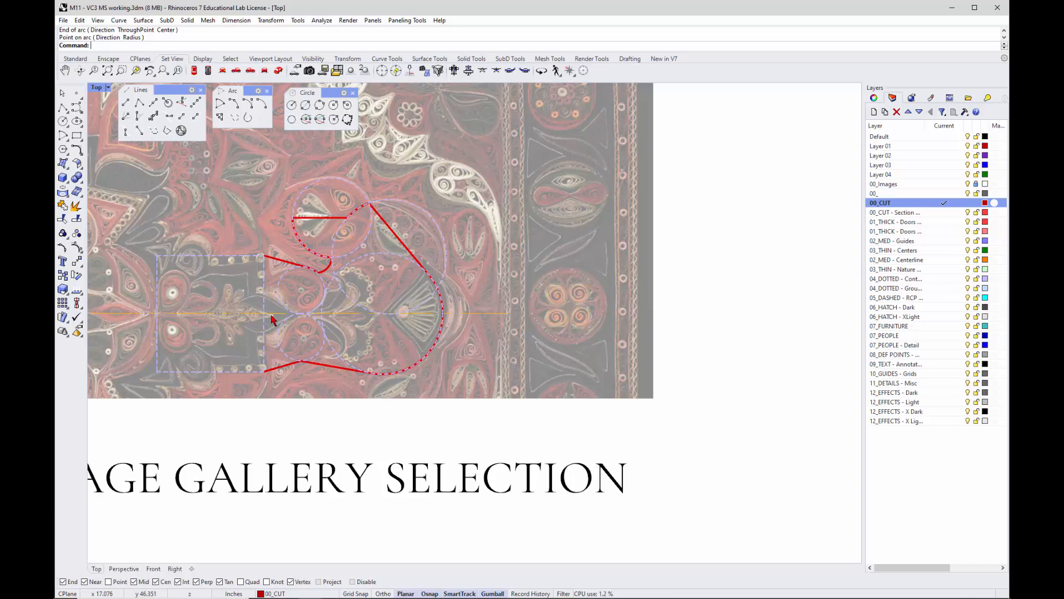
pyautogui.moveTo(260, 311)
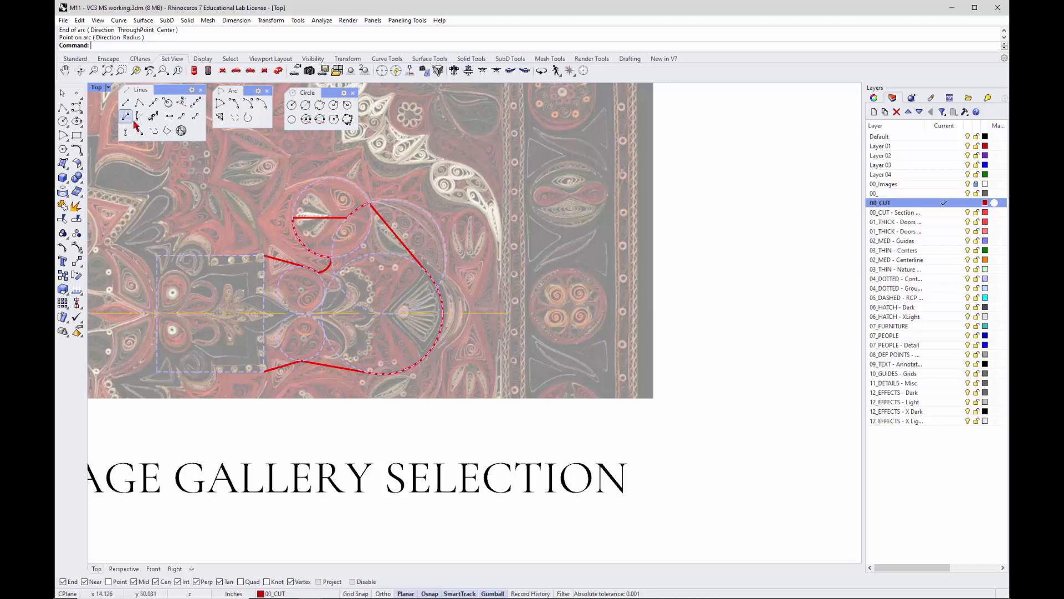
pyautogui.moveTo(96, 126)
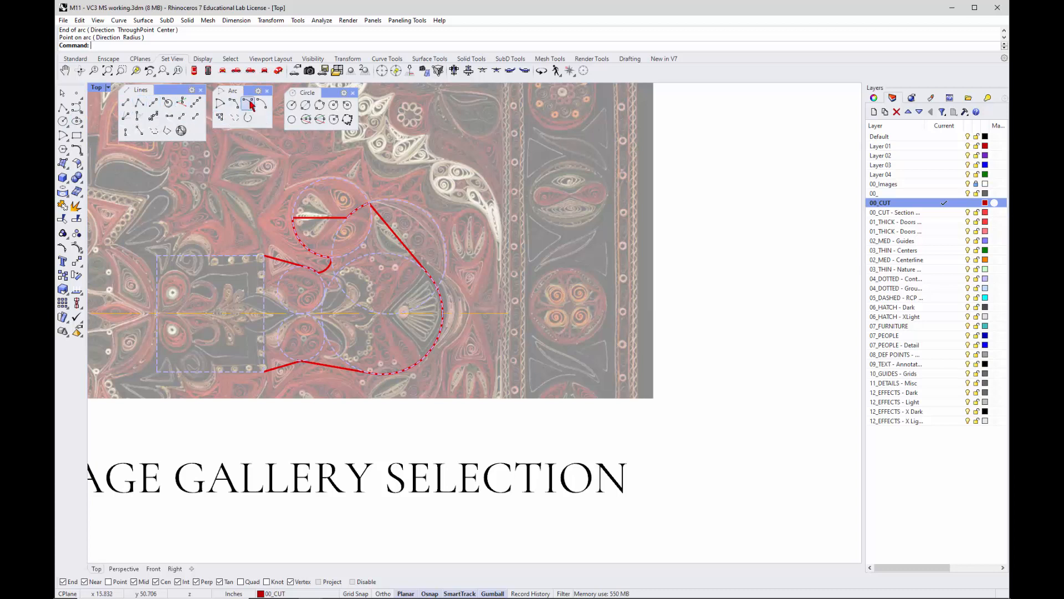
# Start the Arc tool to draw the small left-end closing arc.
pyautogui.click(247, 104)
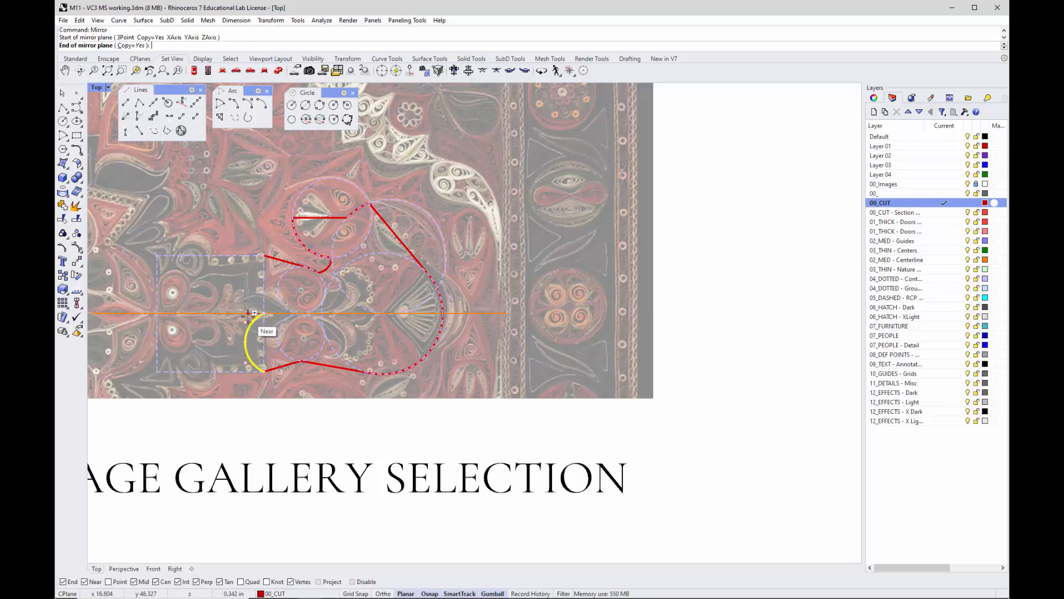
# Finish mirroring the left arc across the centreline and hide the 00_Images rug layer.
pyautogui.click(255, 316)
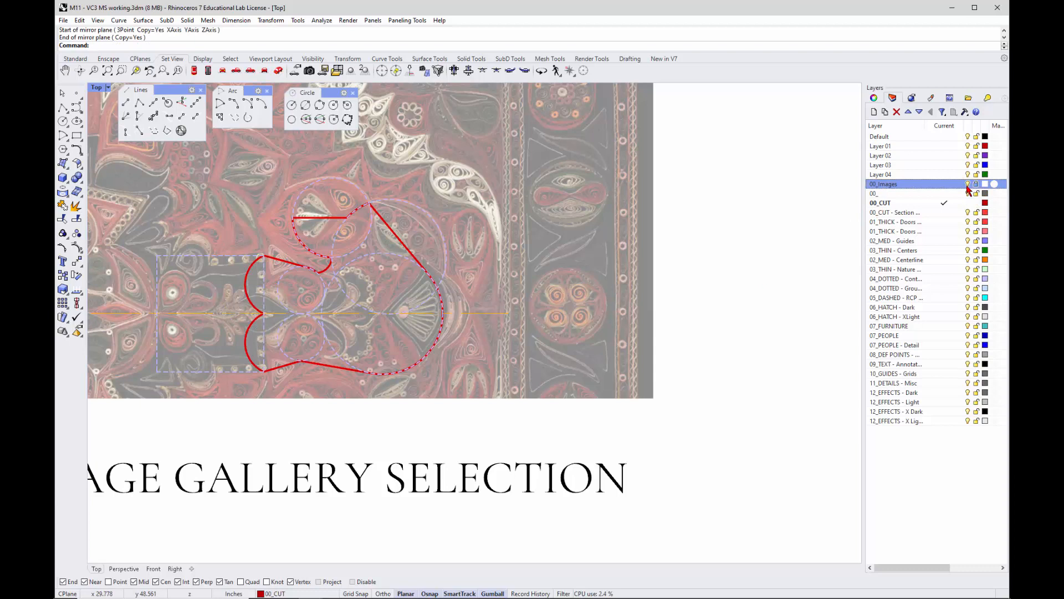
pyautogui.click(967, 184)
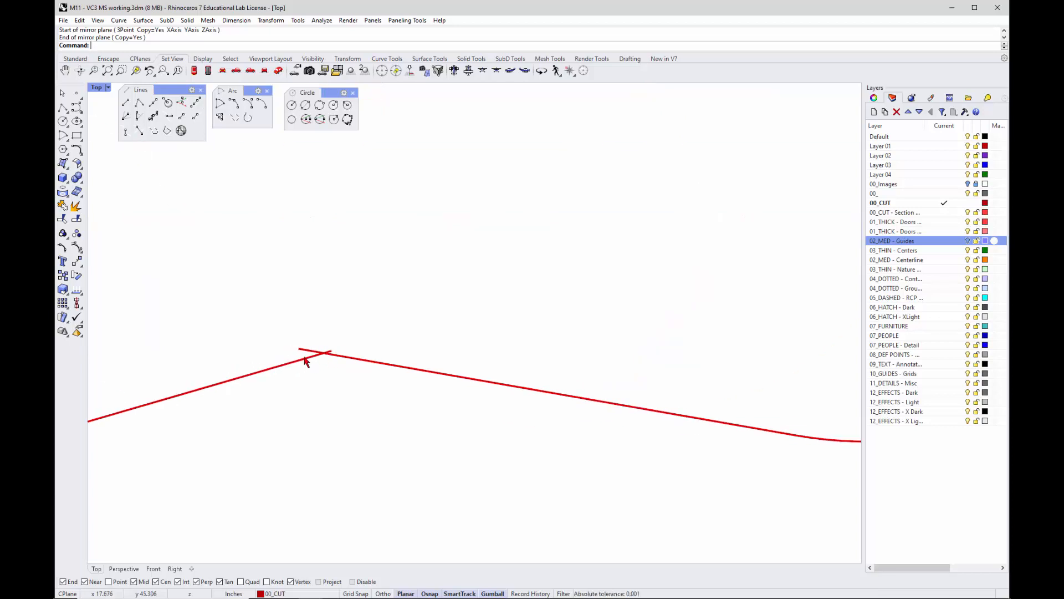
# Select the small connecting arc under the upper lobe for deletion.
pyautogui.click(306, 353)
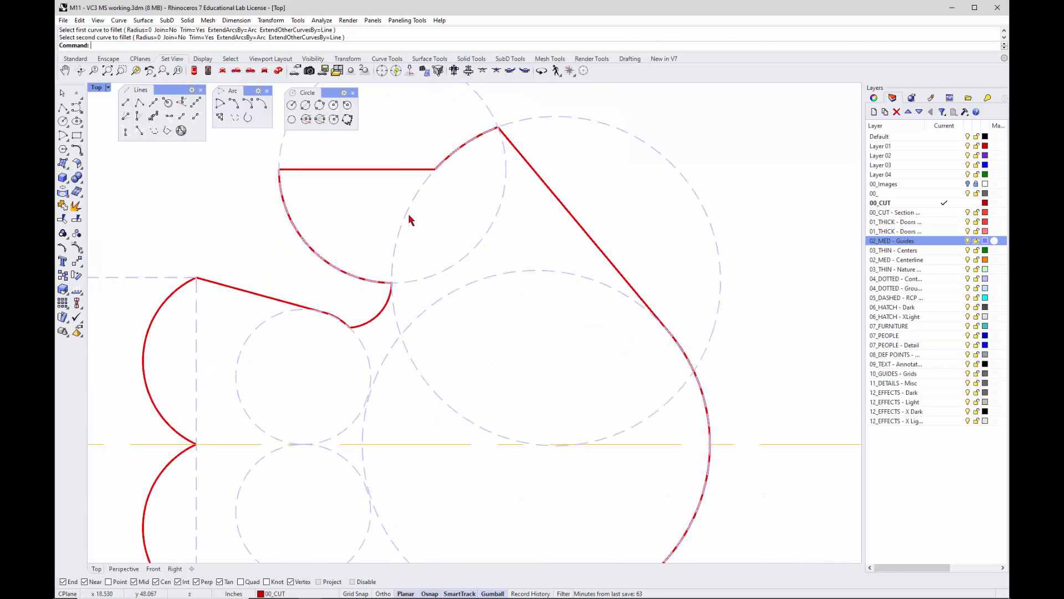
pyautogui.moveTo(324, 317)
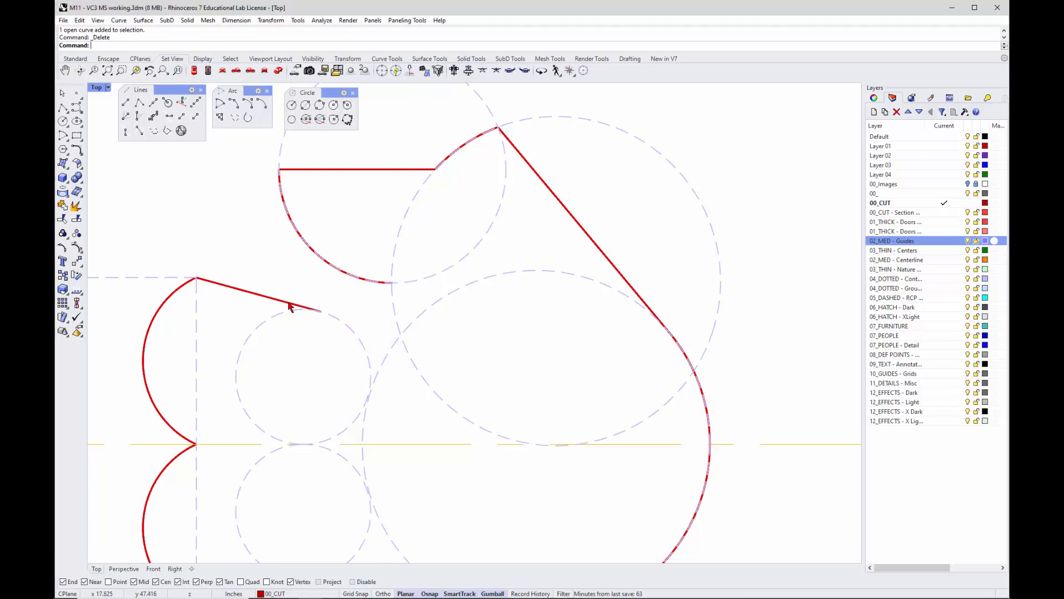
# Extend the left tangent line to the large guide circle and start an arc at that intersection.
pyautogui.write('Extend')
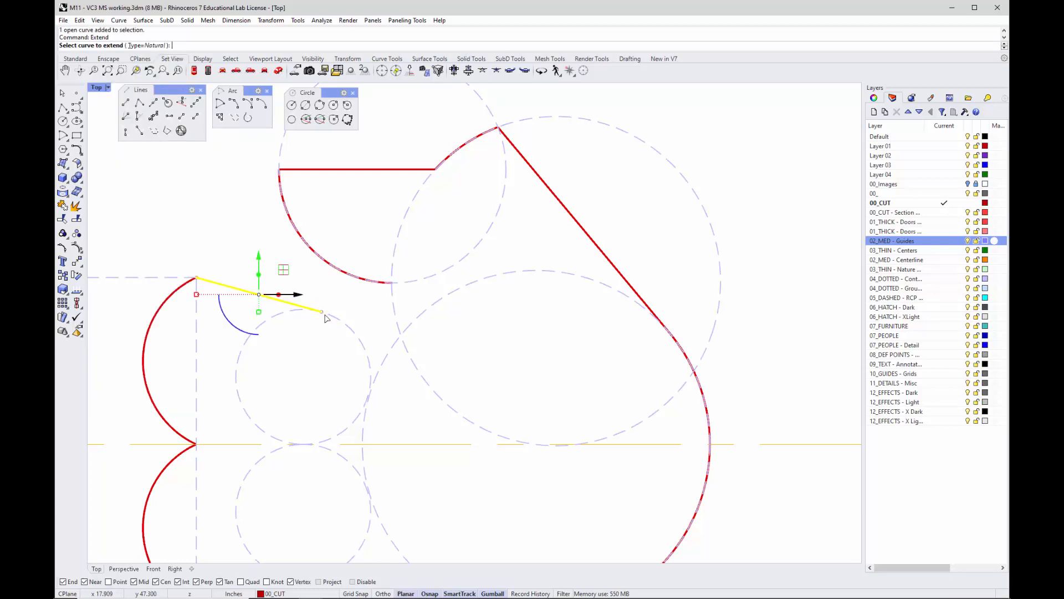
pyautogui.moveTo(316, 316)
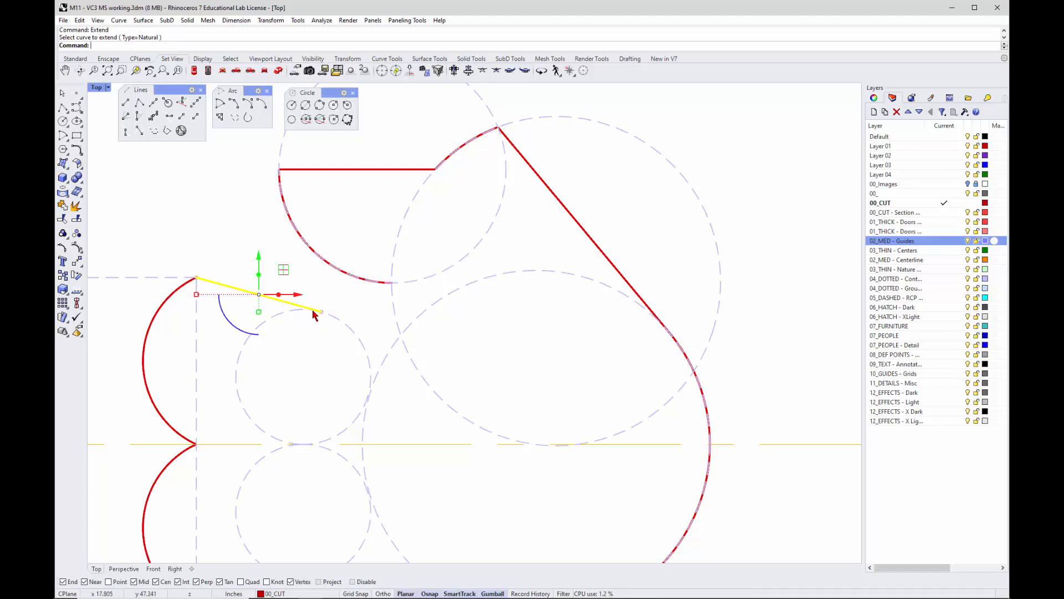
pyautogui.click(316, 312)
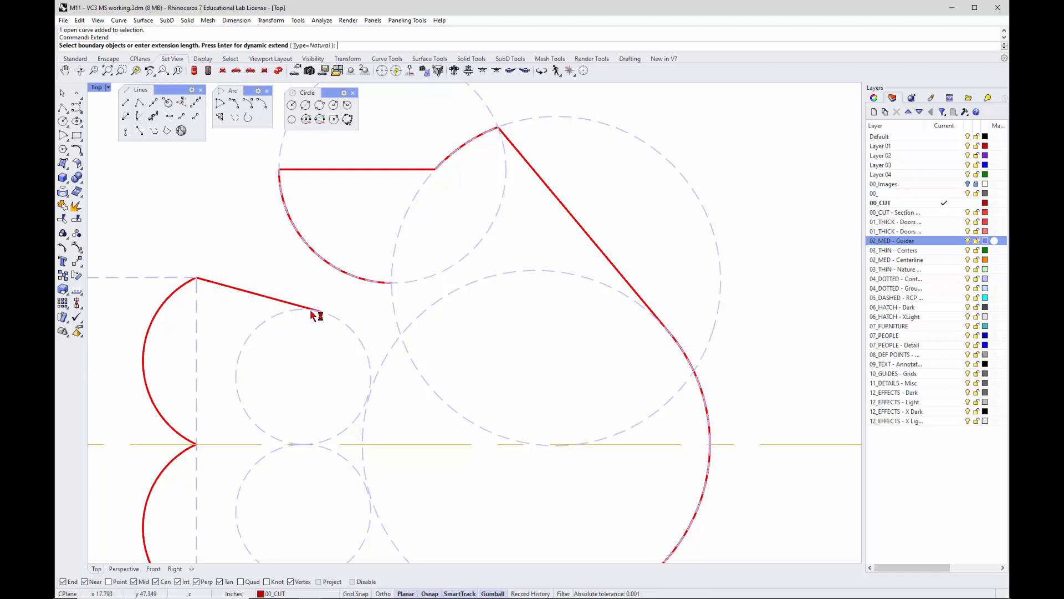
pyautogui.click(309, 307)
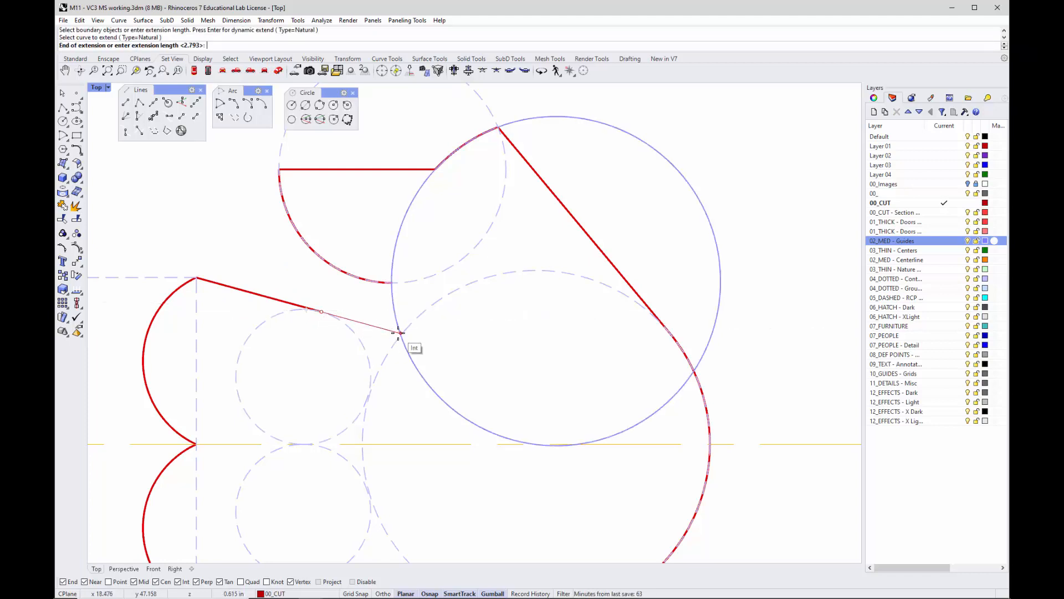
pyautogui.click(397, 332)
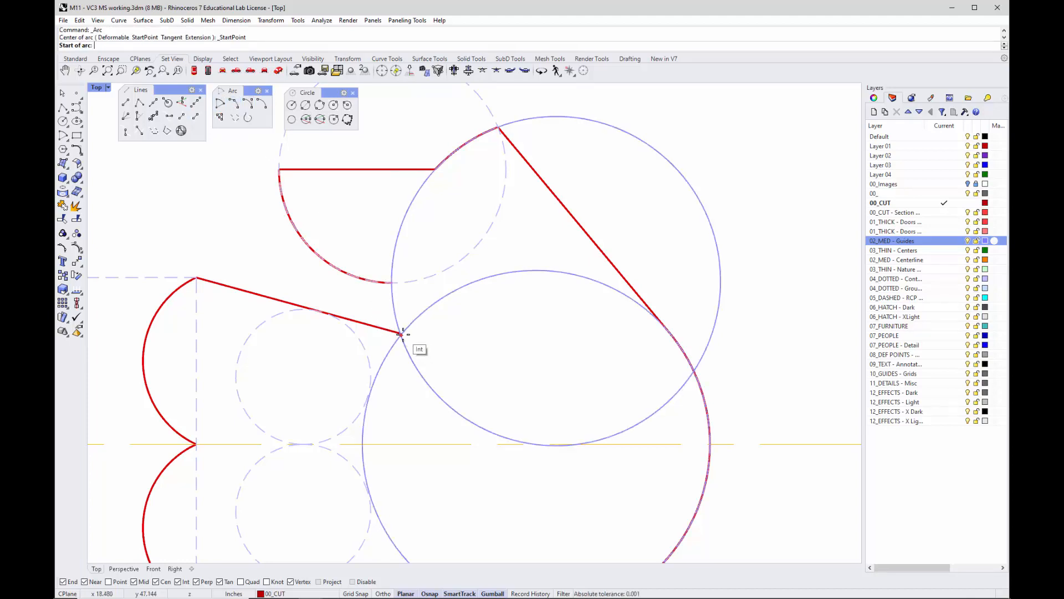
pyautogui.click(399, 333)
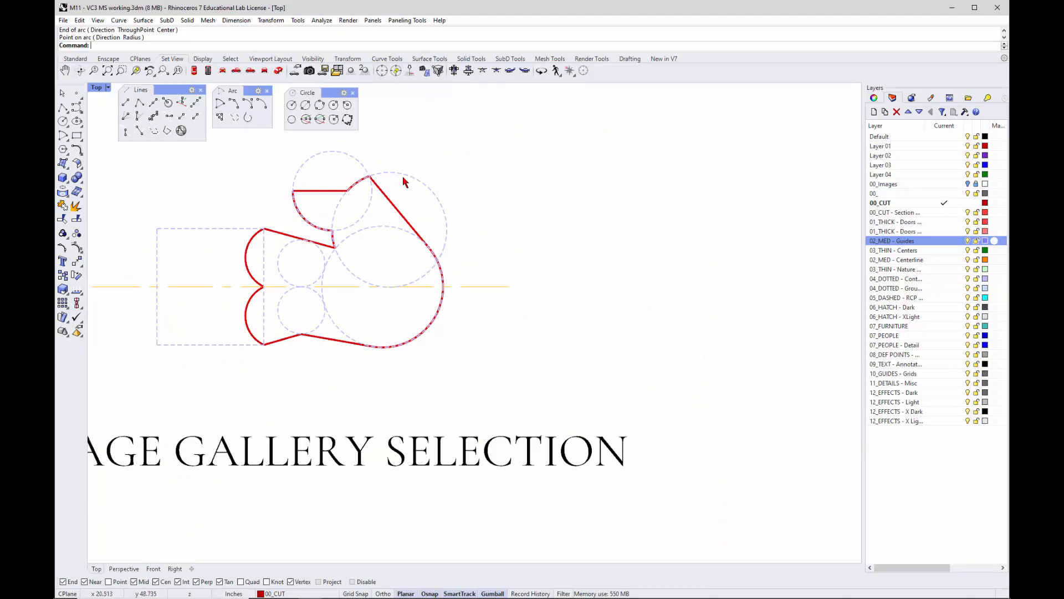
pyautogui.moveTo(341, 205)
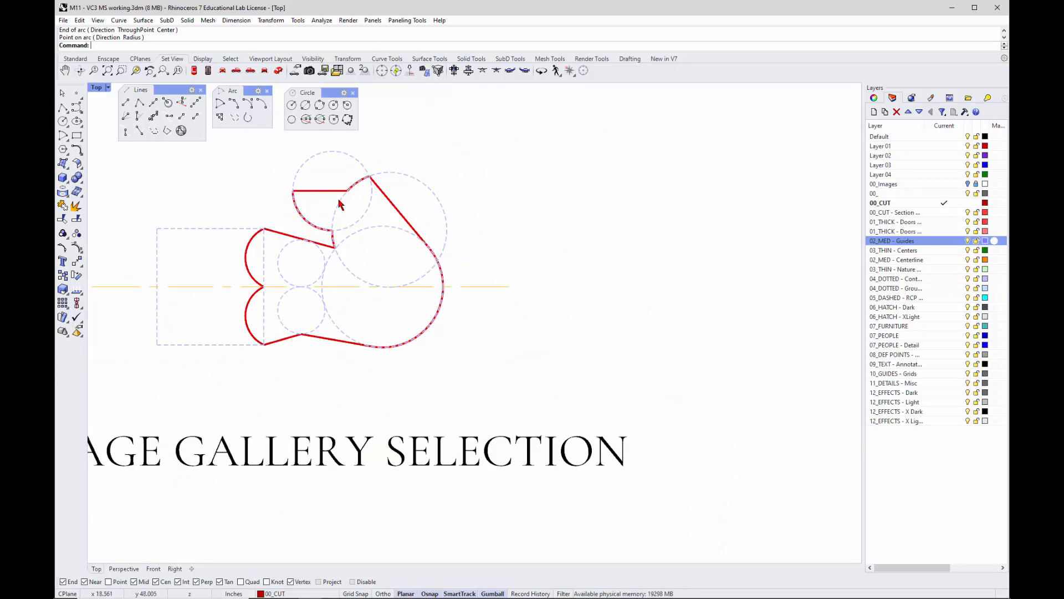
pyautogui.moveTo(348, 199)
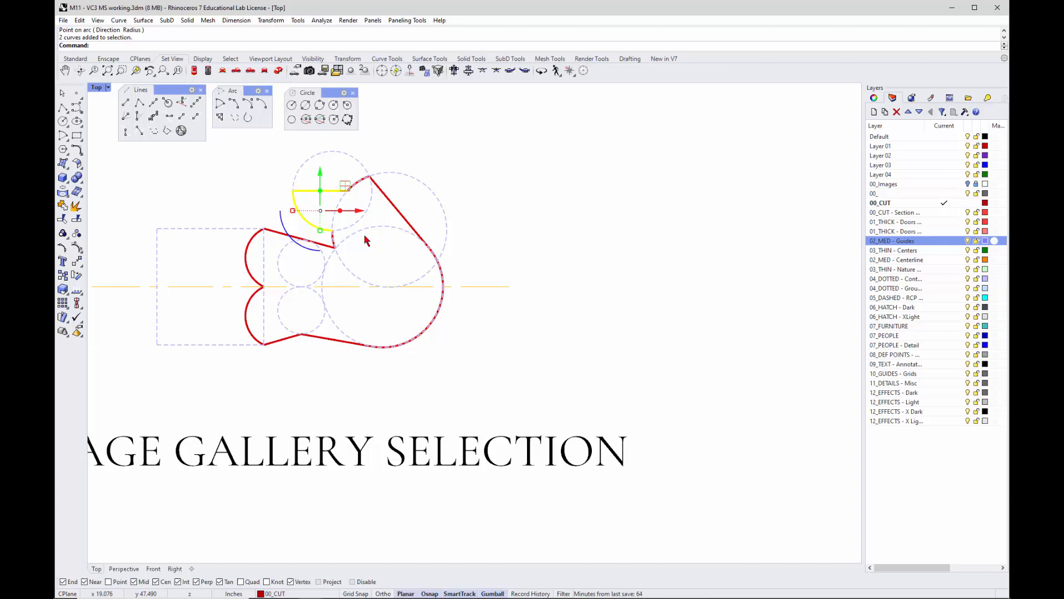
# Delete the top line and small arc, then begin a radius-0 Fillet on the adjoining curves.
pyautogui.press('Delete')
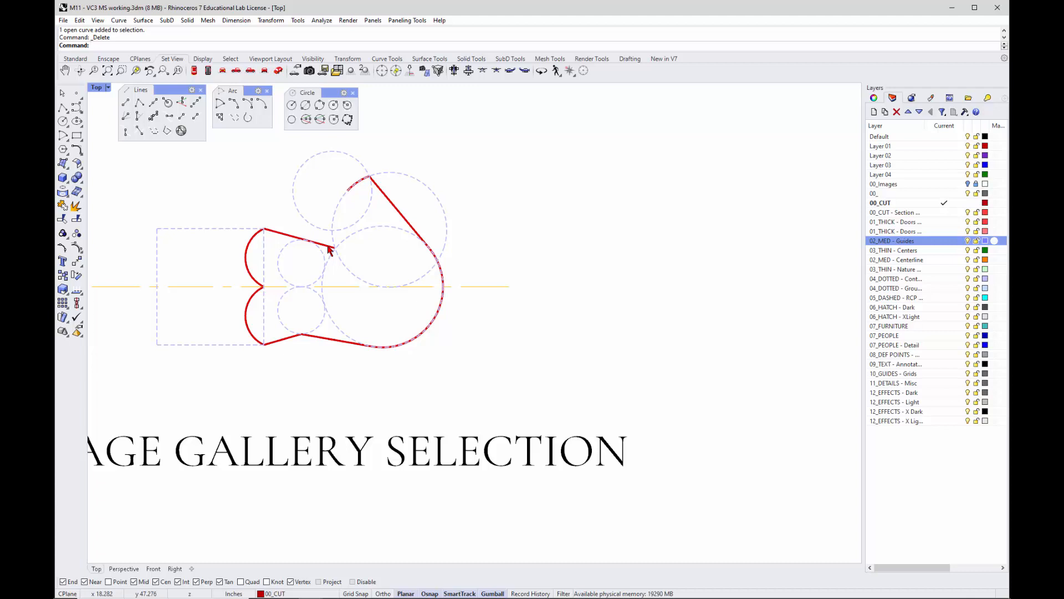
pyautogui.write('Fillet')
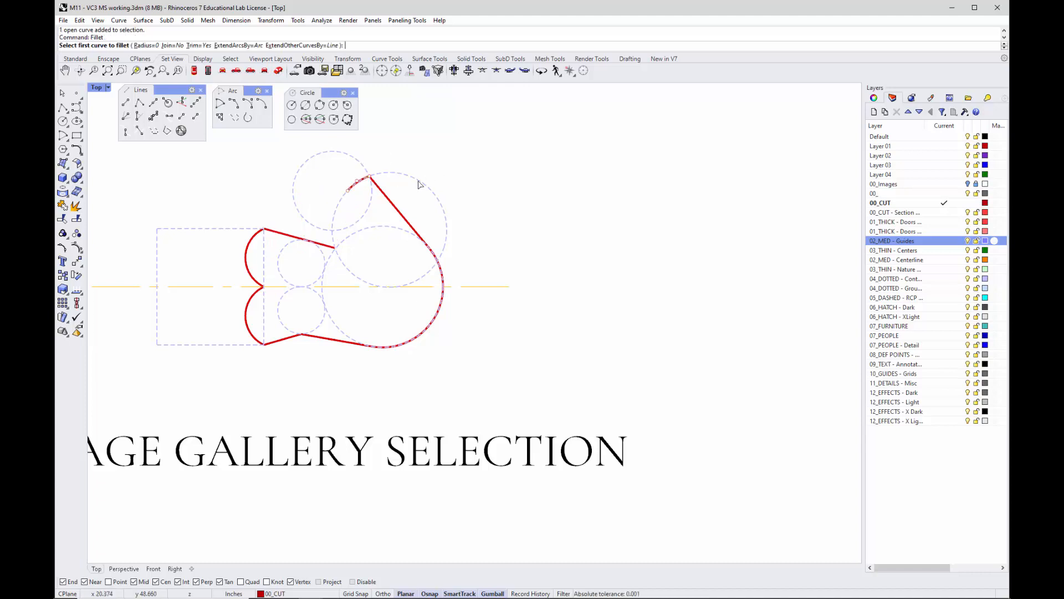
pyautogui.click(370, 180)
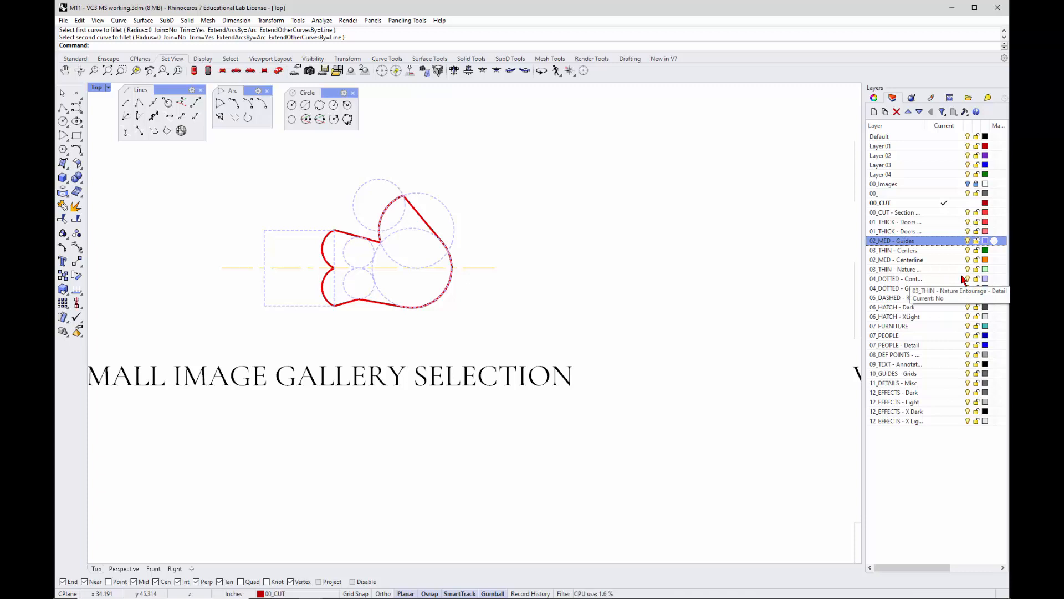
pyautogui.moveTo(479, 301)
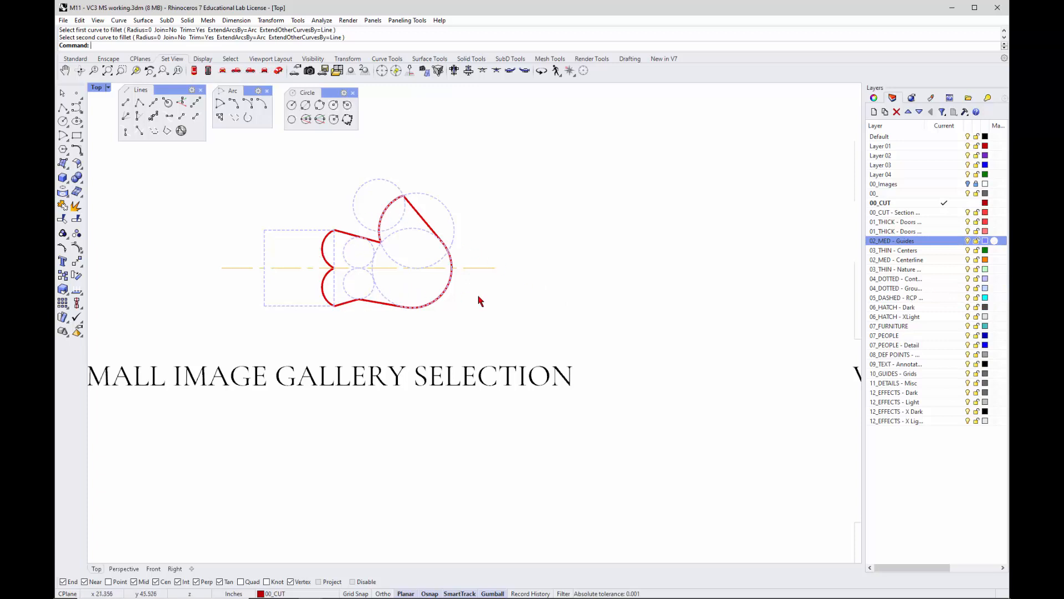